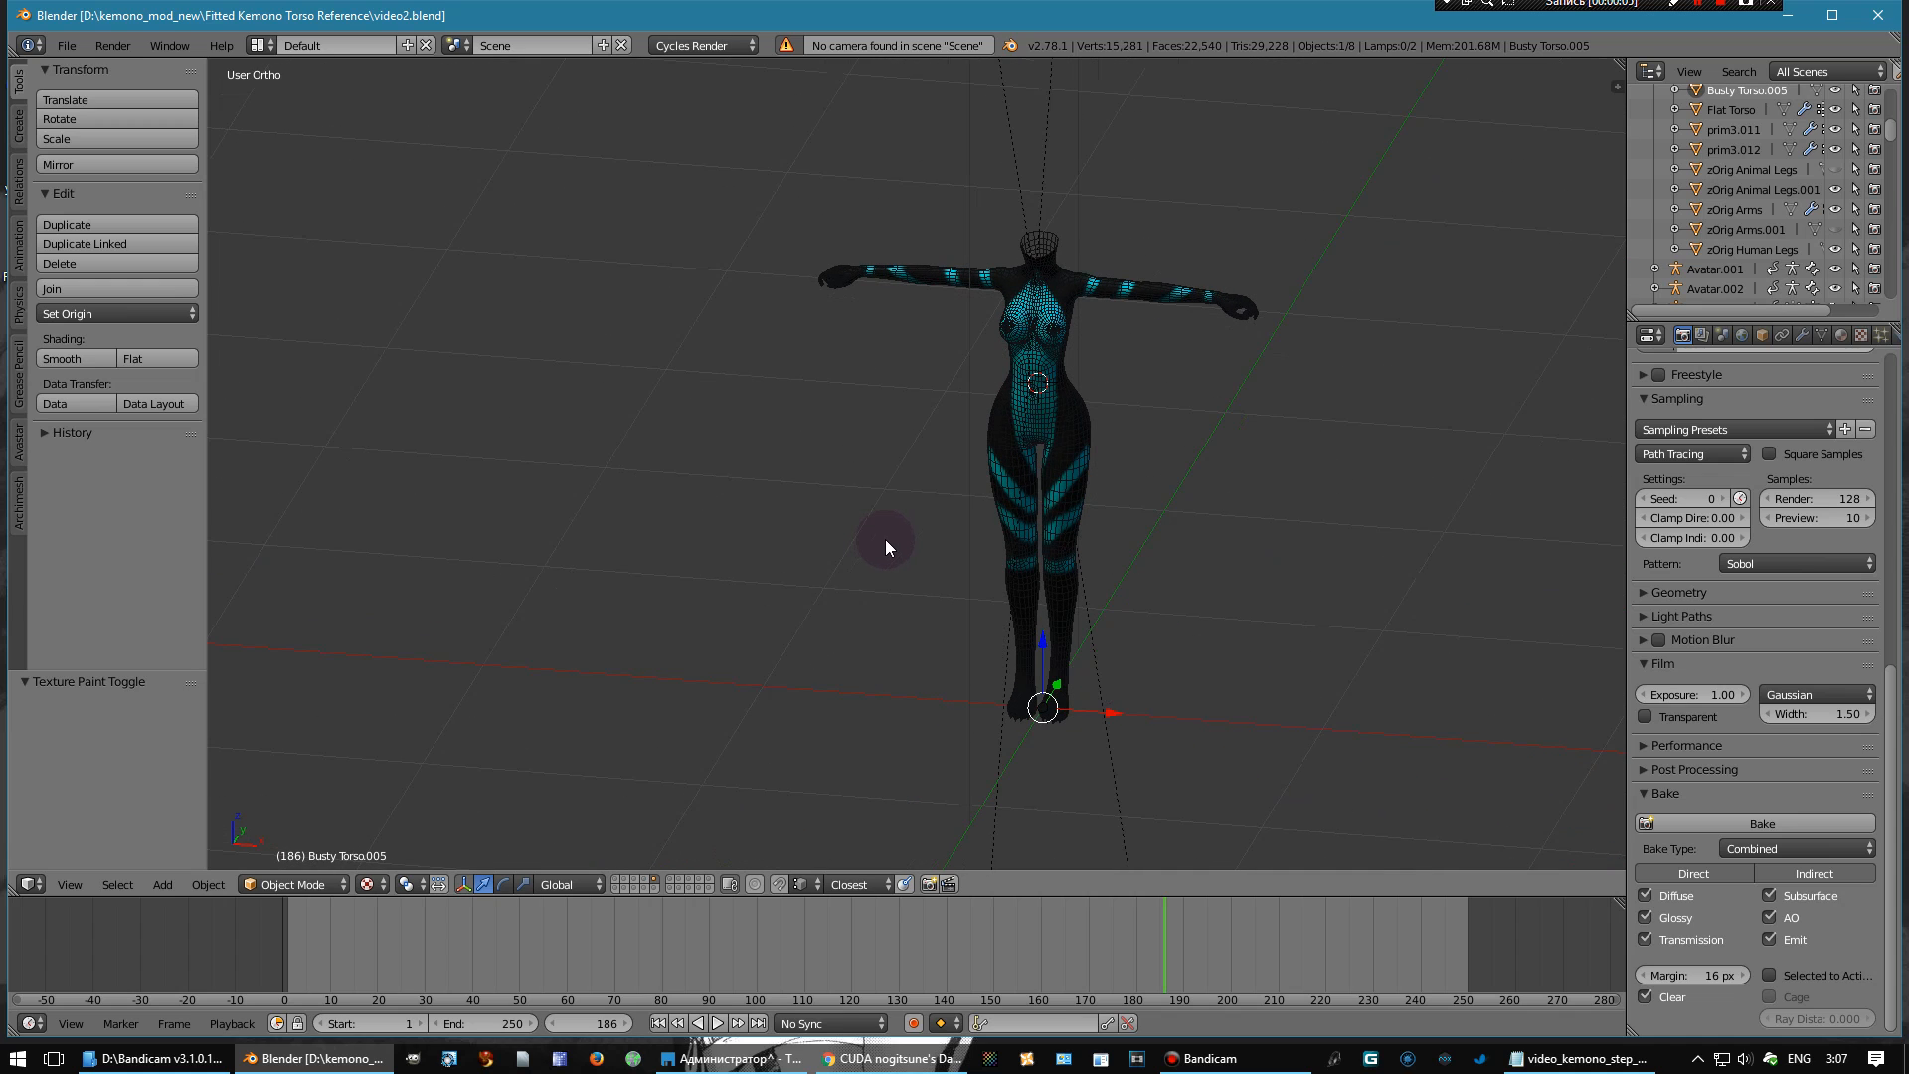
pyautogui.moveTo(792, 394)
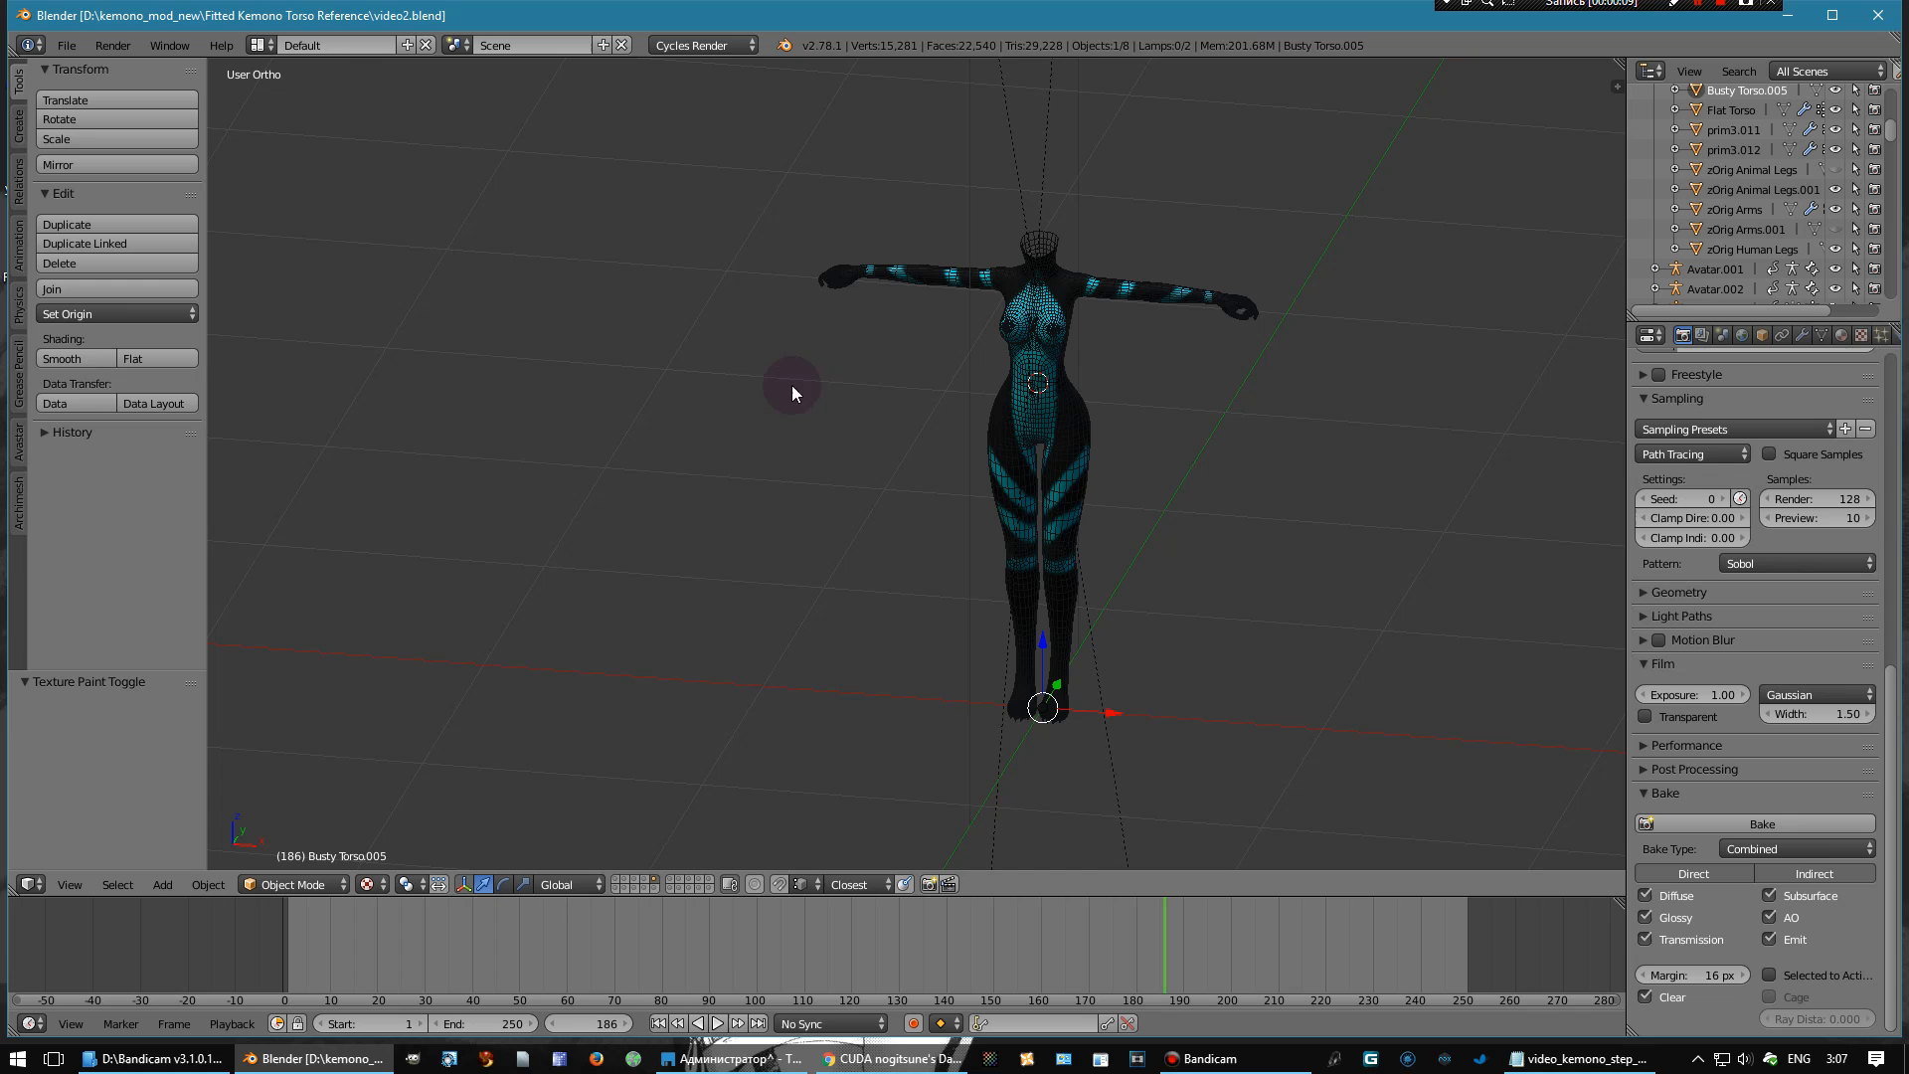
pyautogui.moveTo(862, 442)
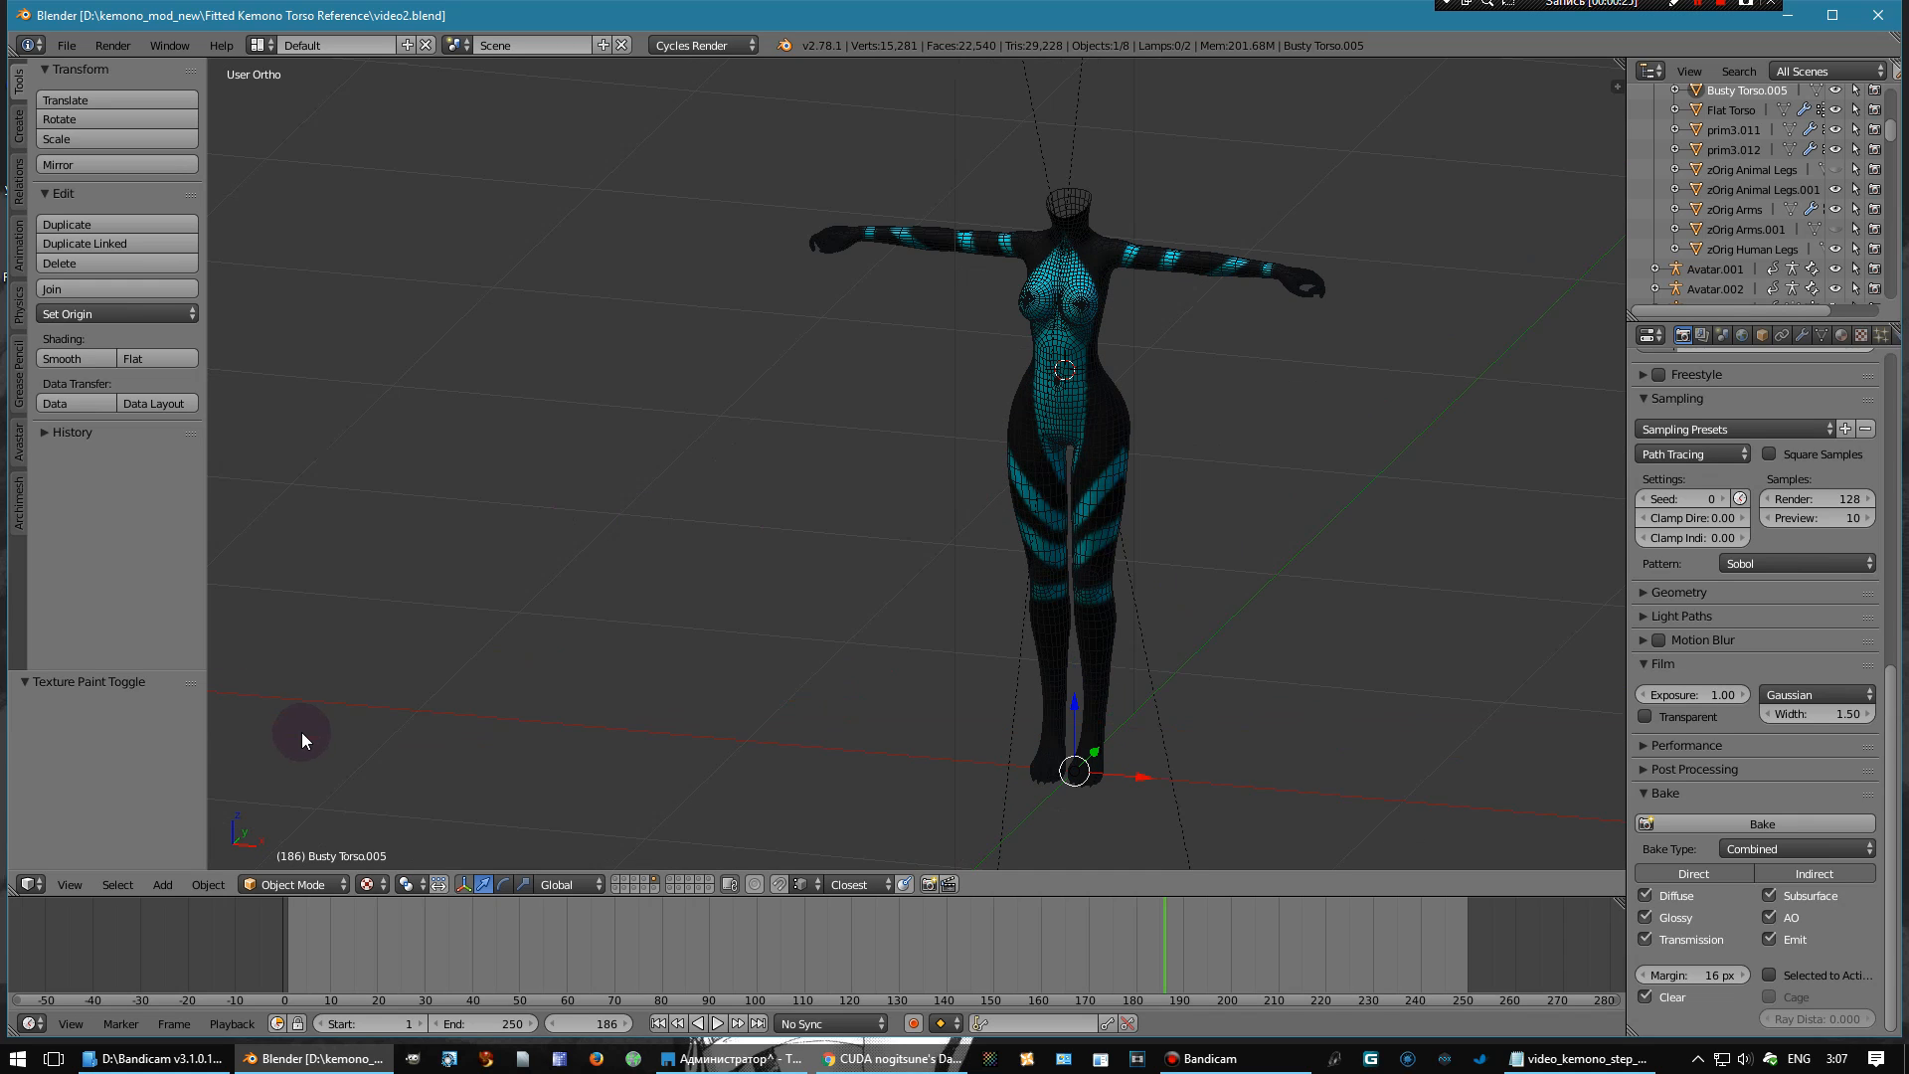
pyautogui.moveTo(1141, 866)
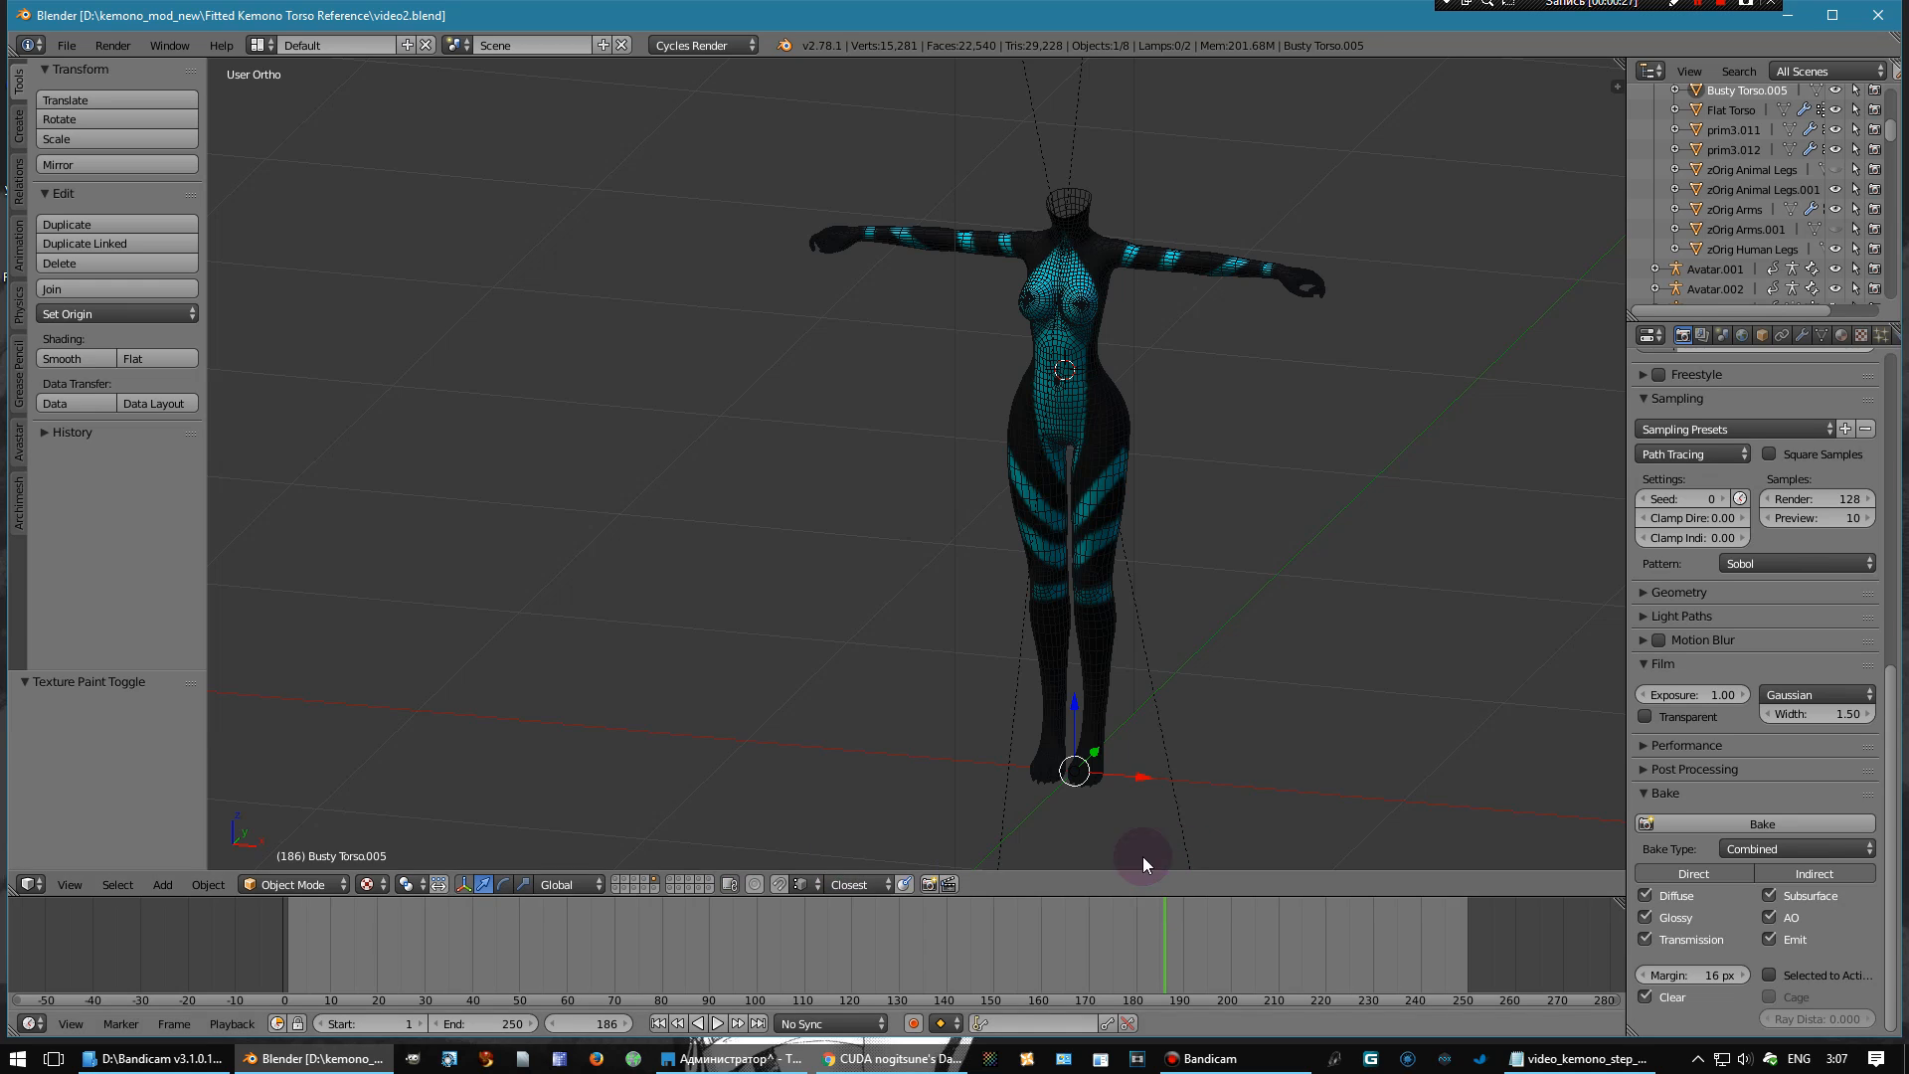
pyautogui.moveTo(692, 45)
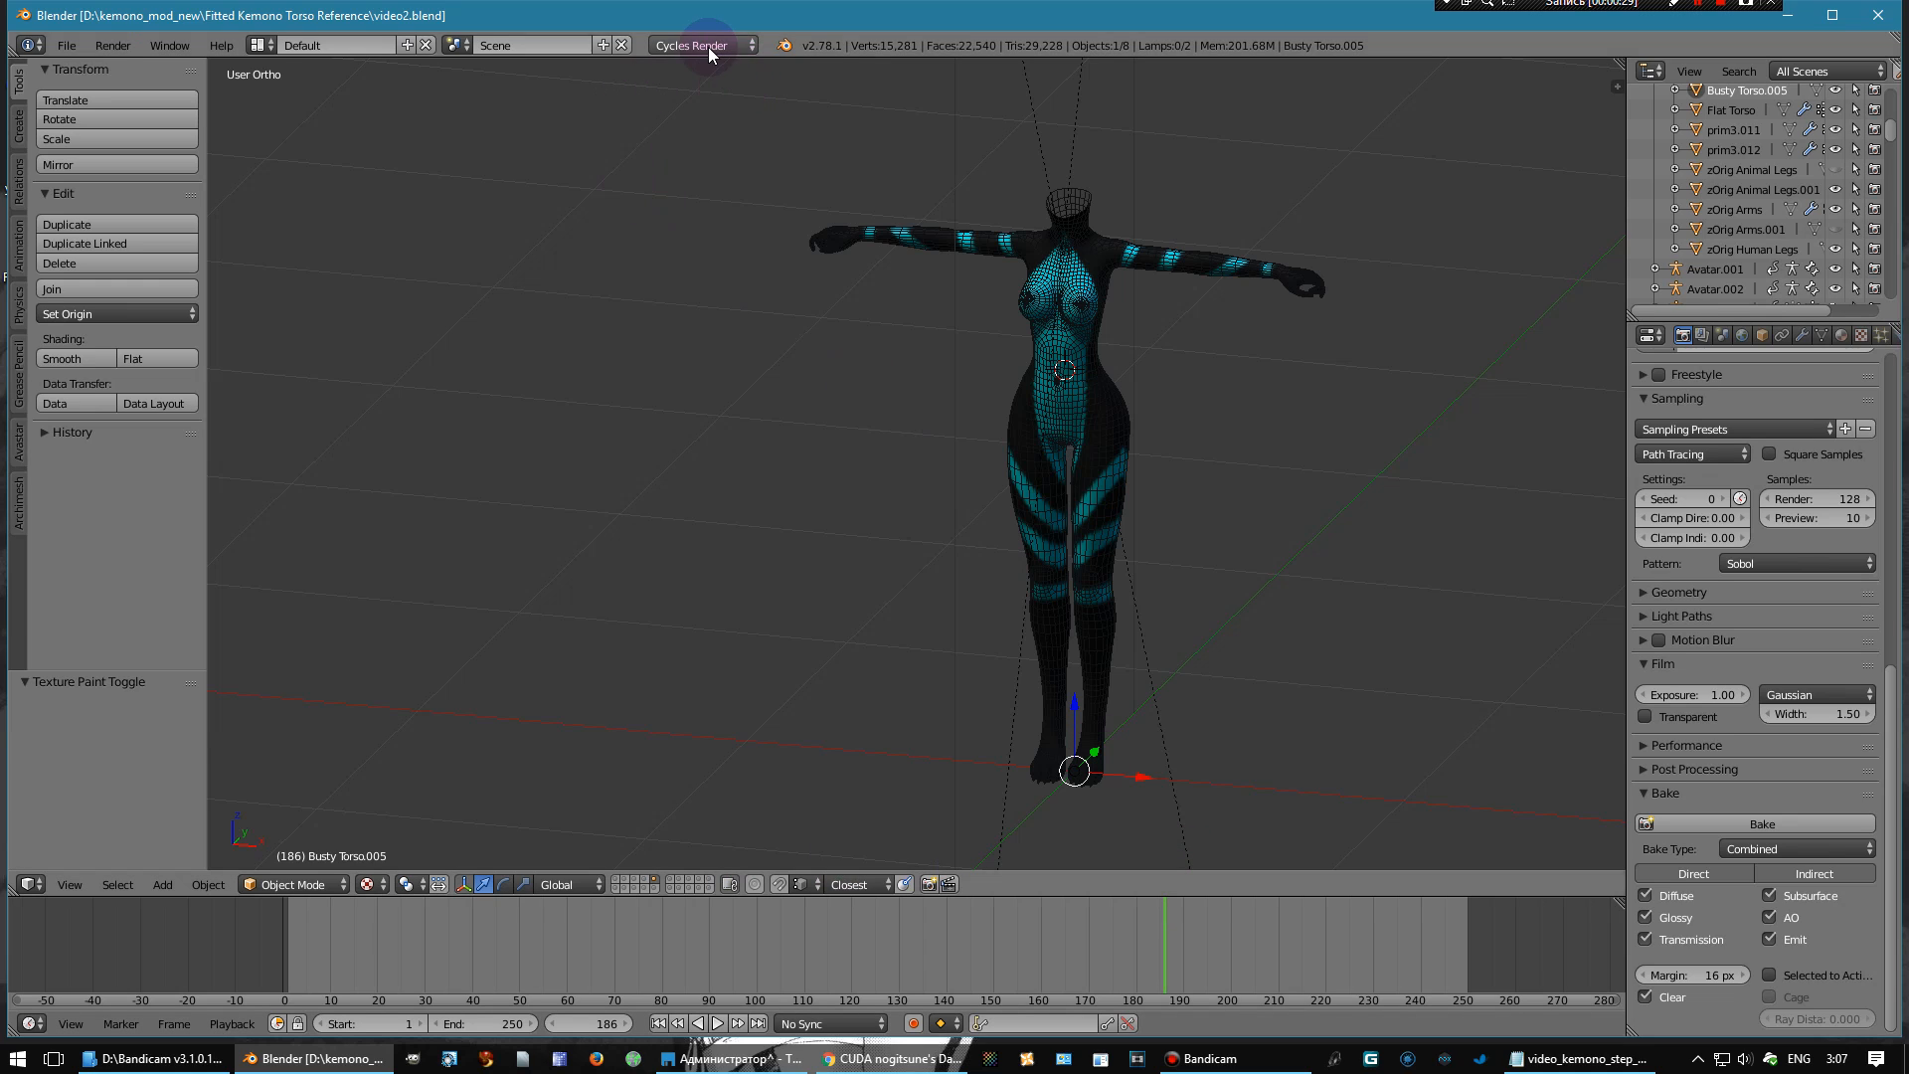
# - Keep Cycles Render as engine, remove the torso's striped material, and make the timeline a Node Editor
pyautogui.click(700, 46)
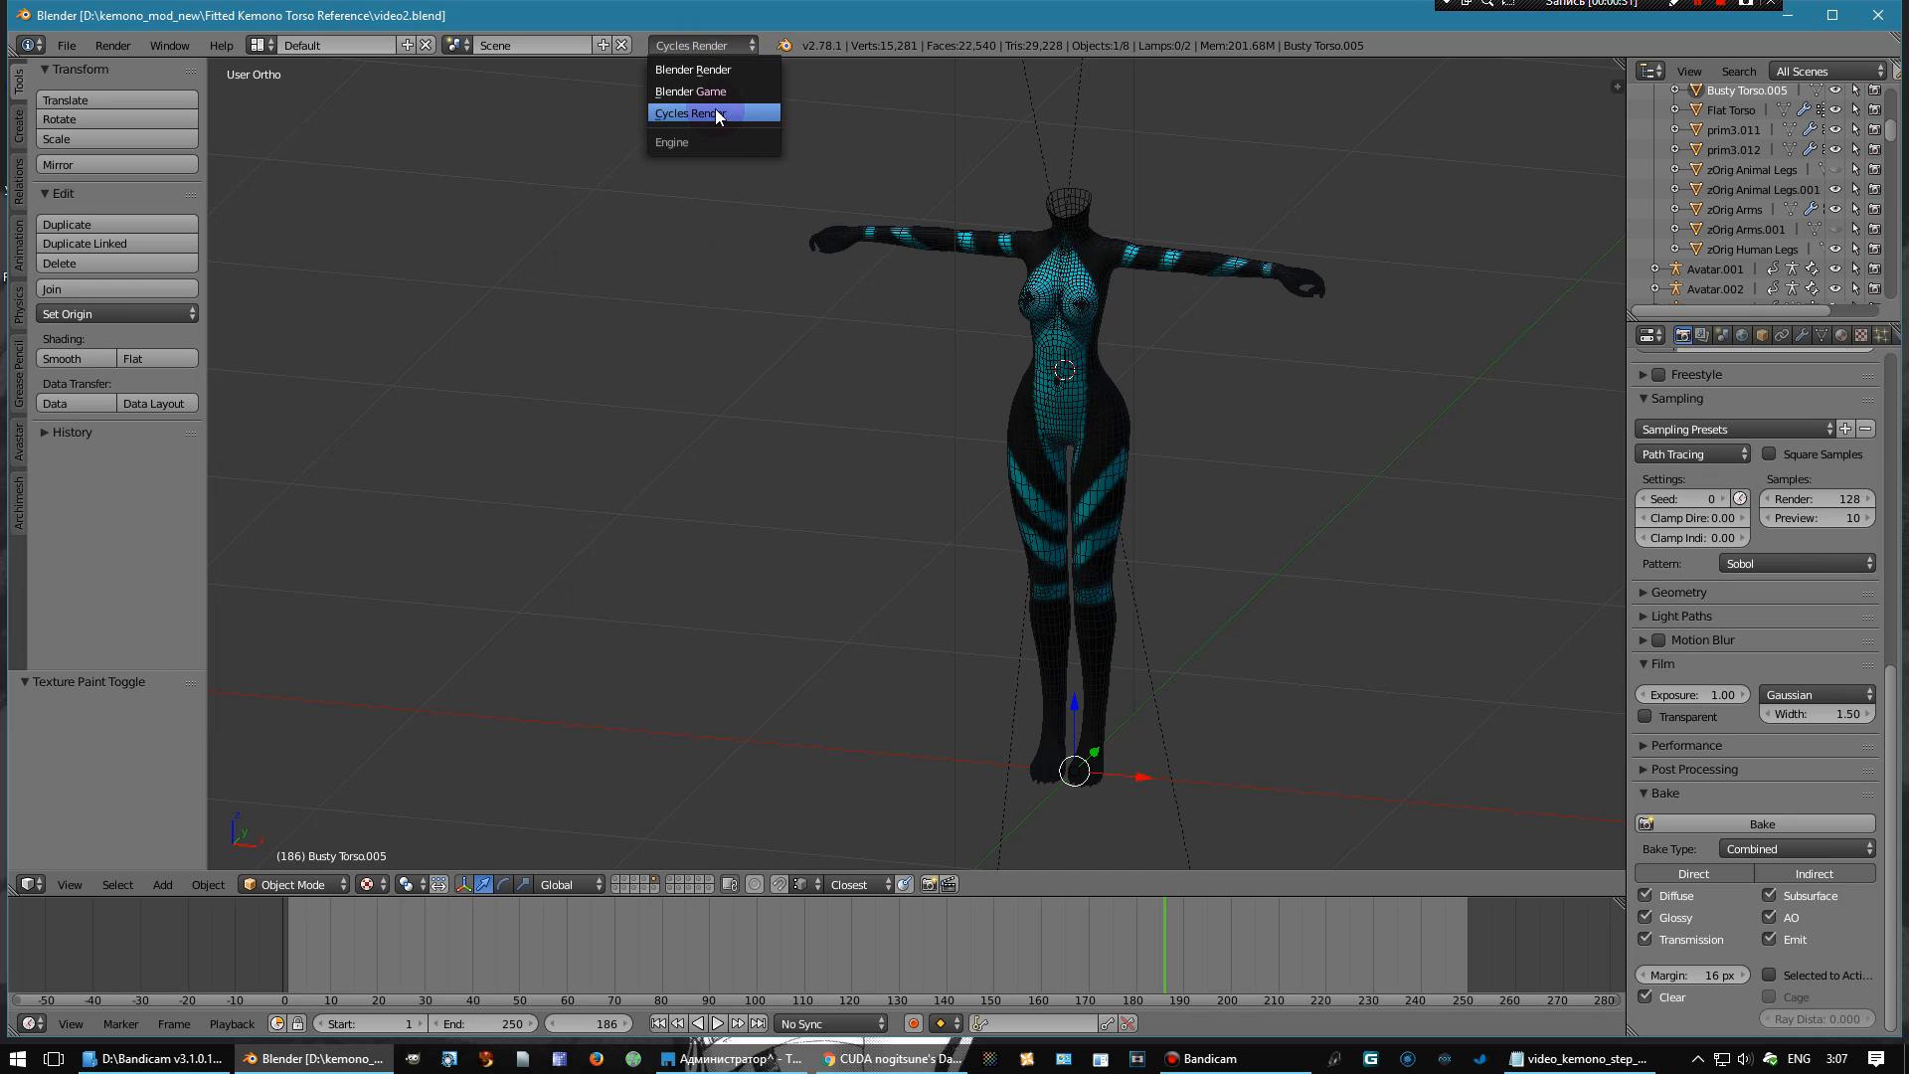
pyautogui.click(688, 111)
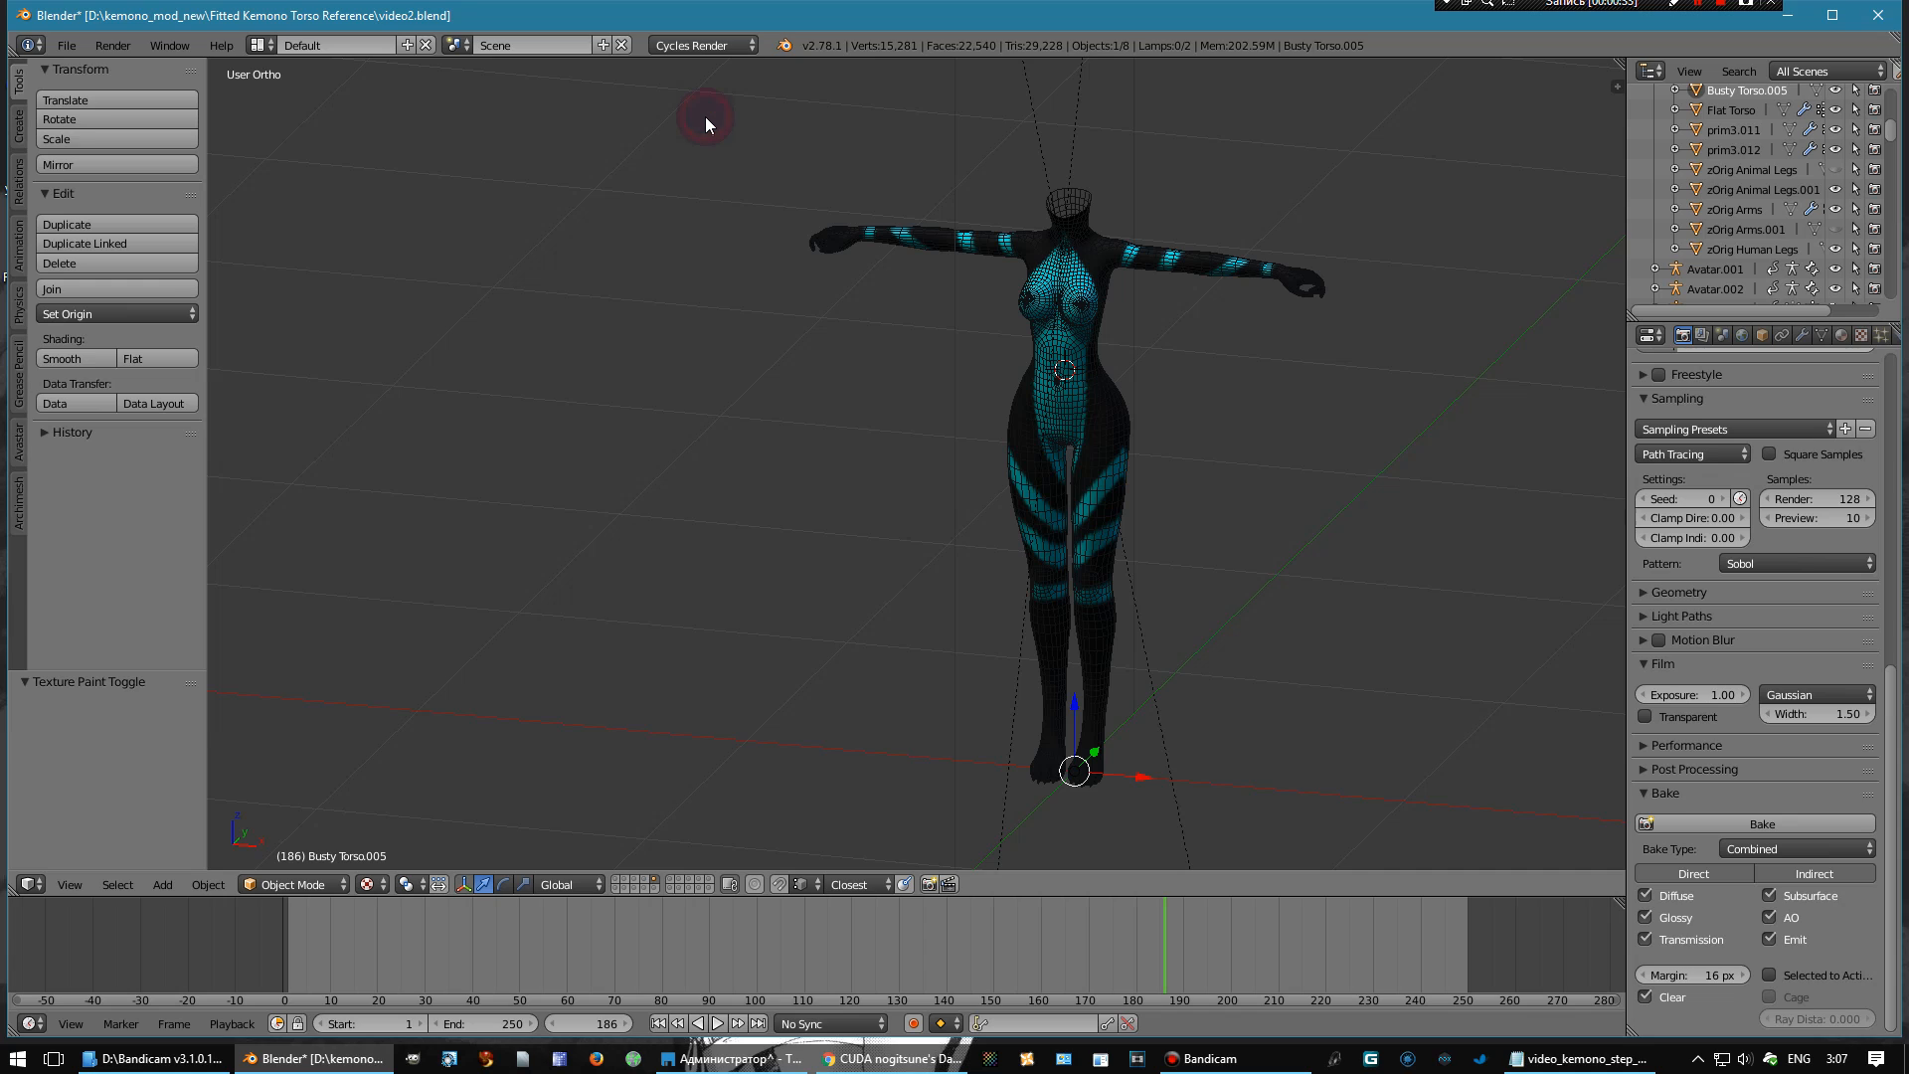
pyautogui.moveTo(1358, 572)
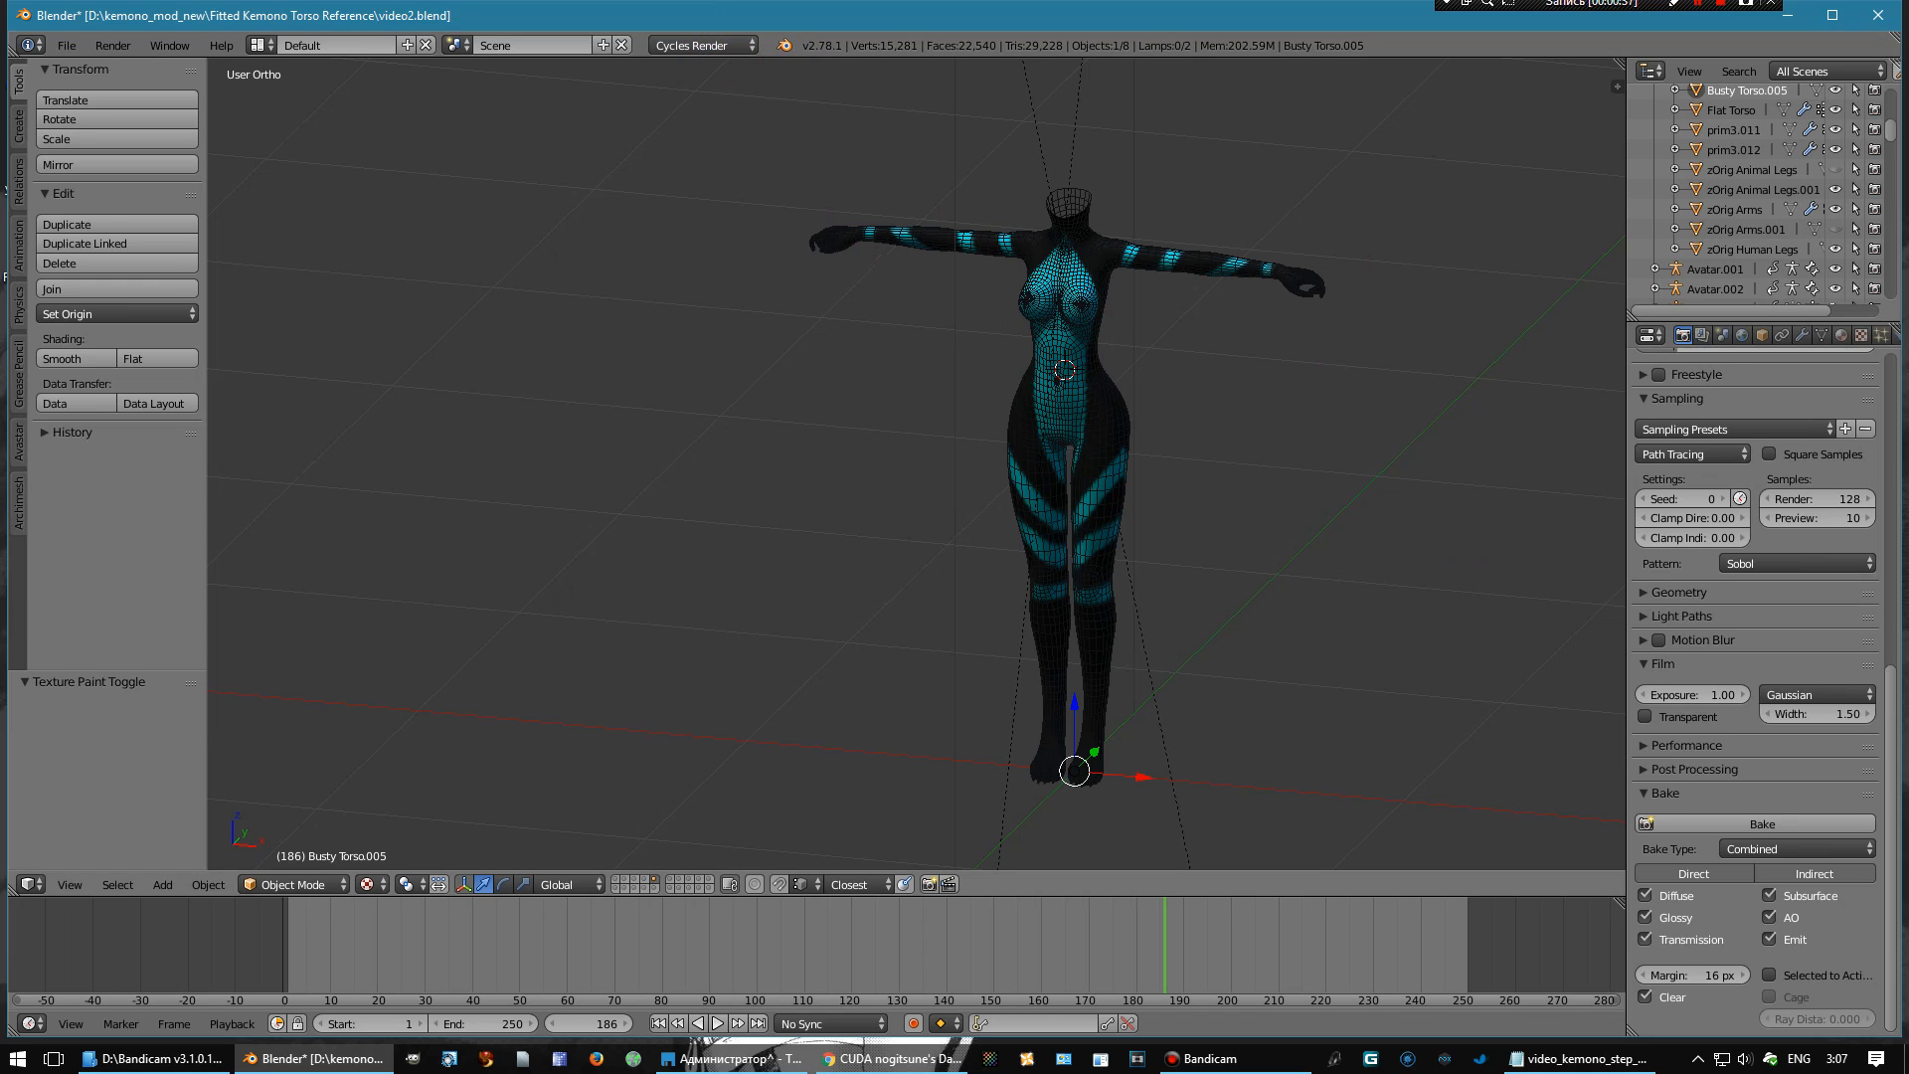
pyautogui.moveTo(1454, 572)
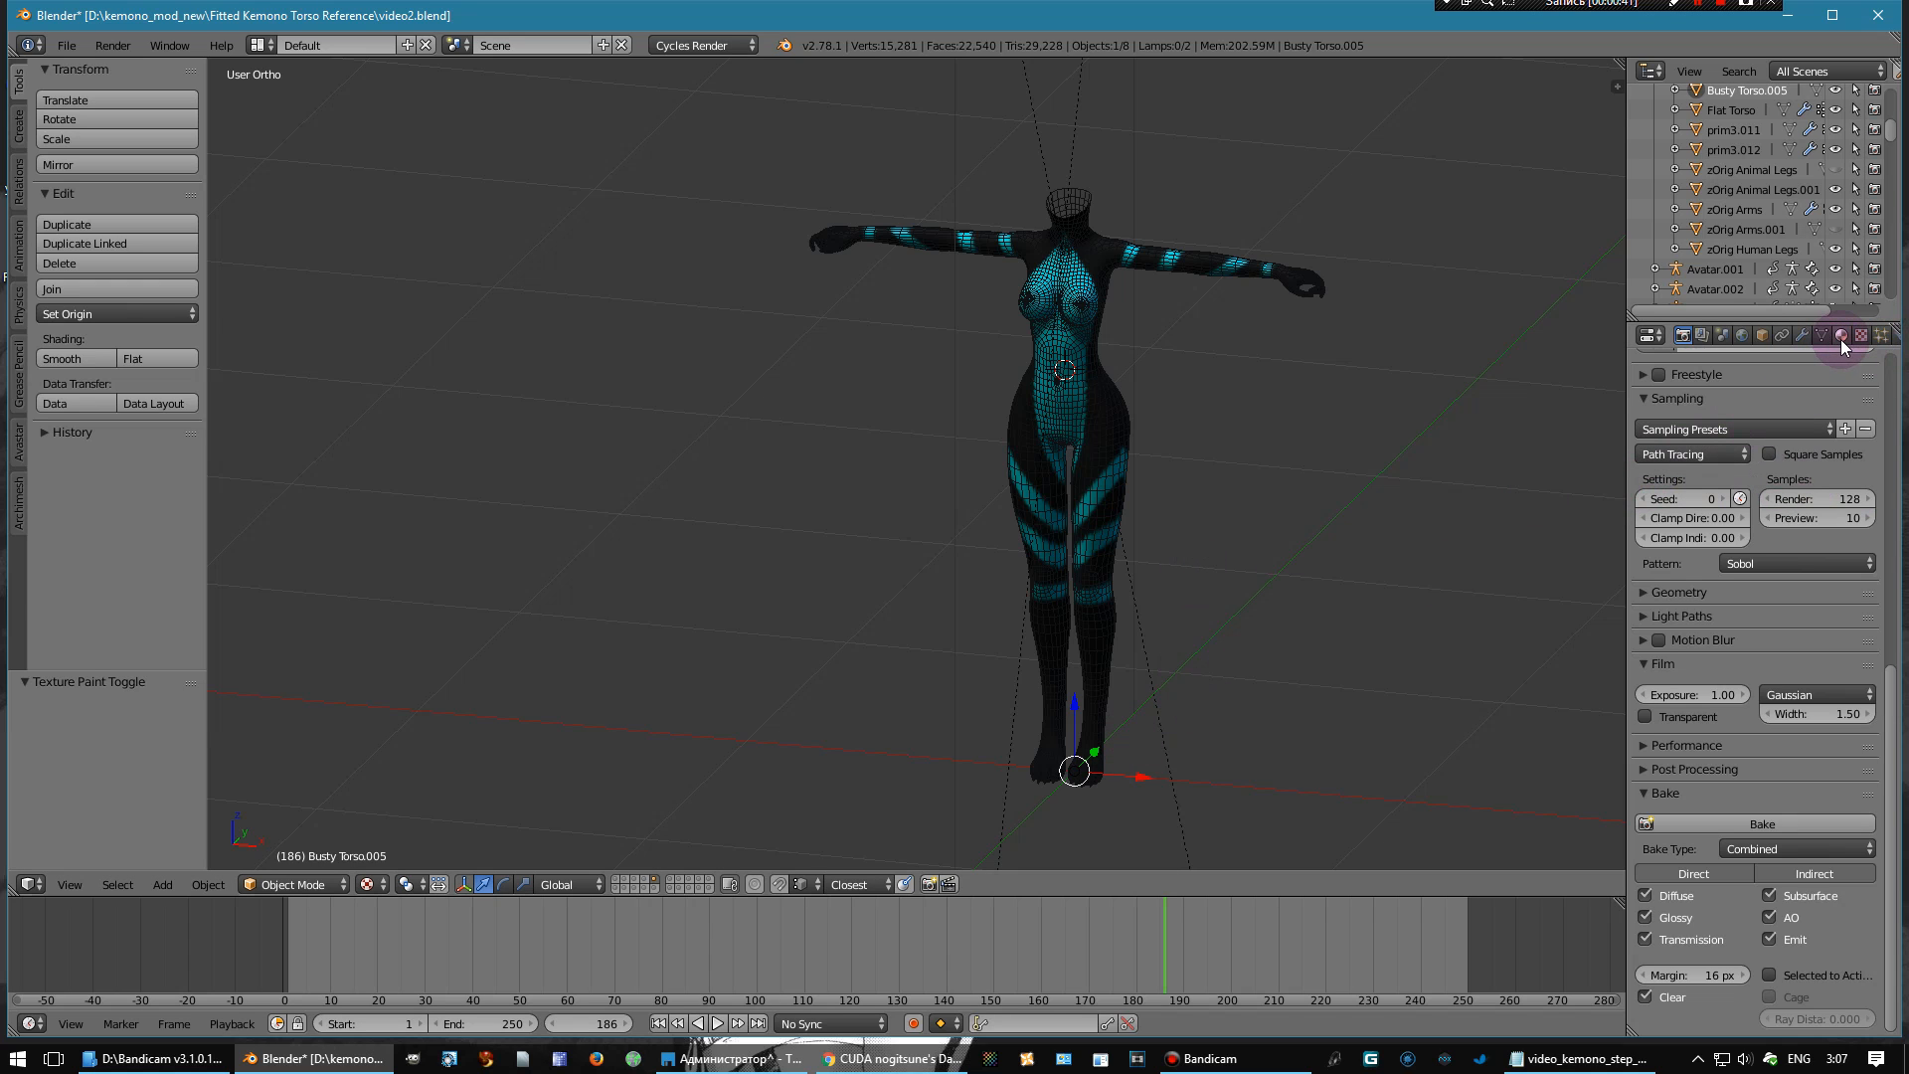
pyautogui.click(1841, 334)
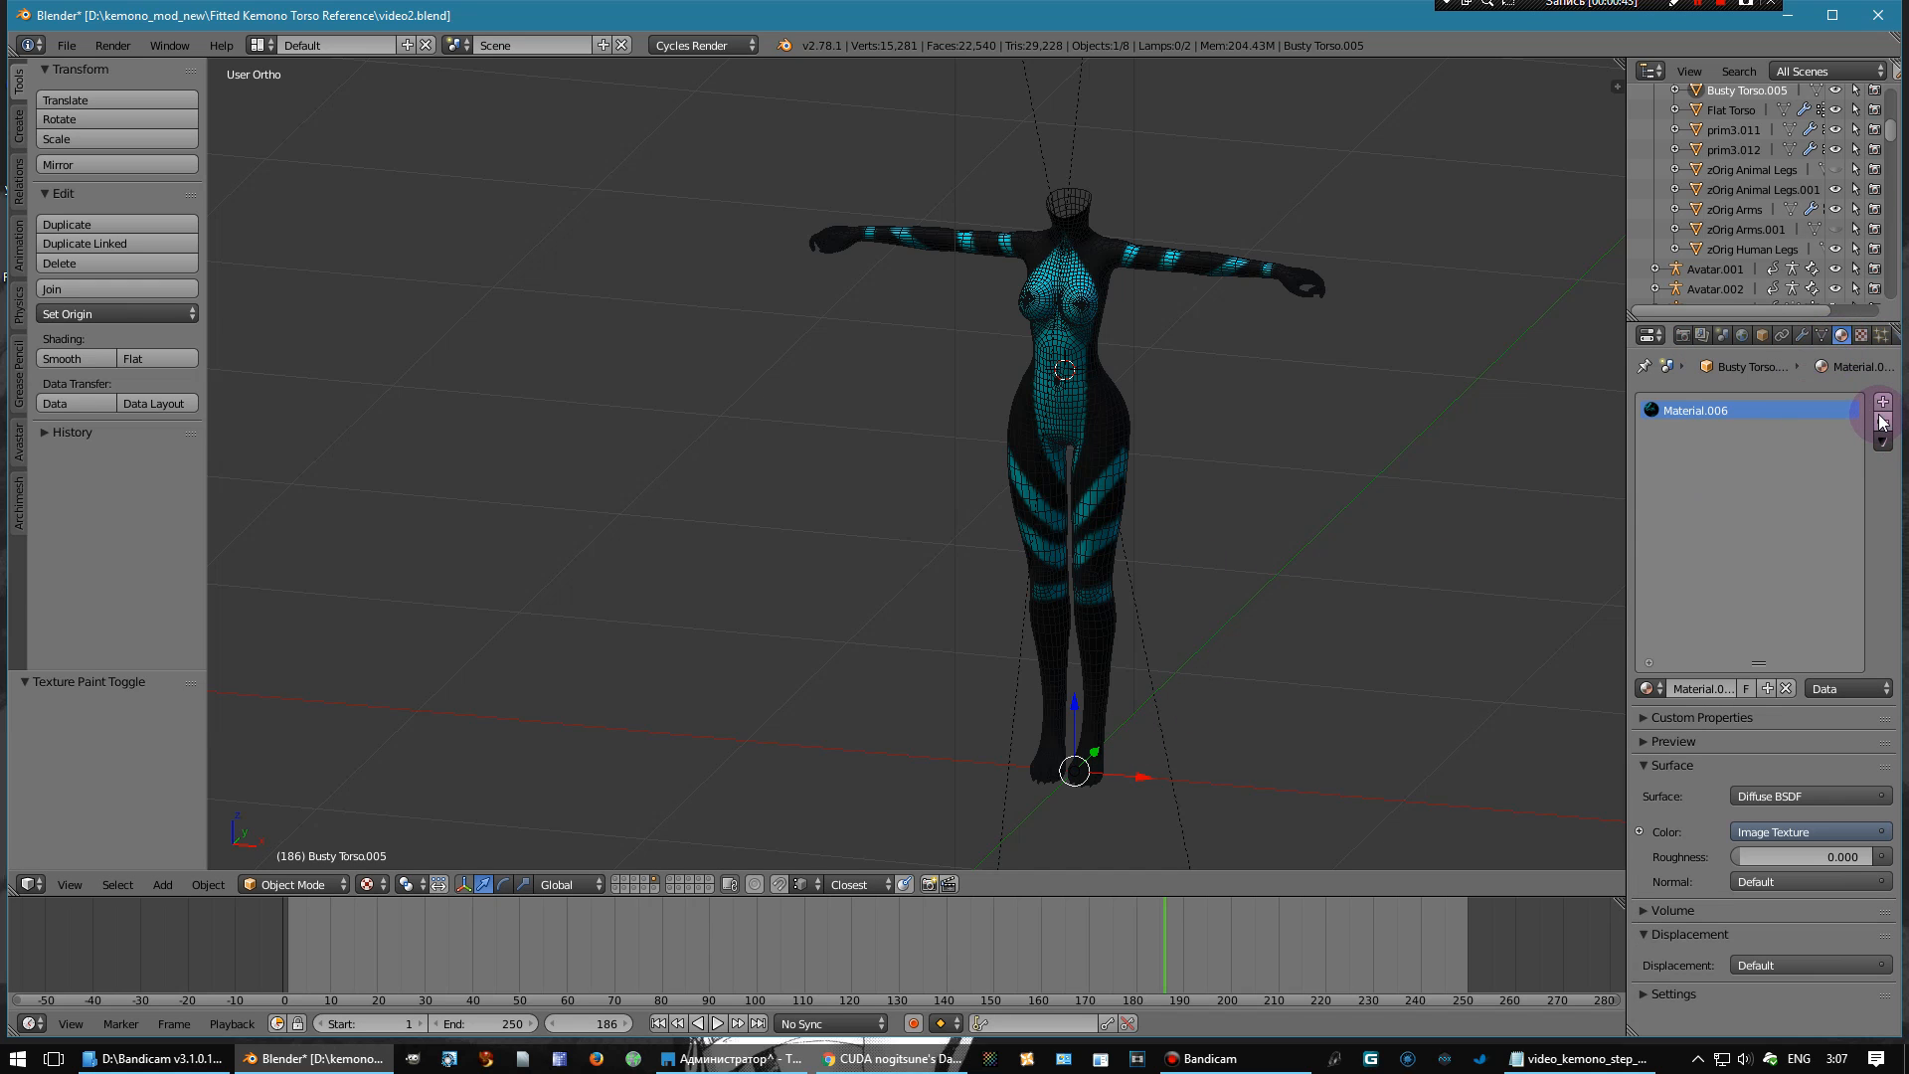
pyautogui.click(1881, 422)
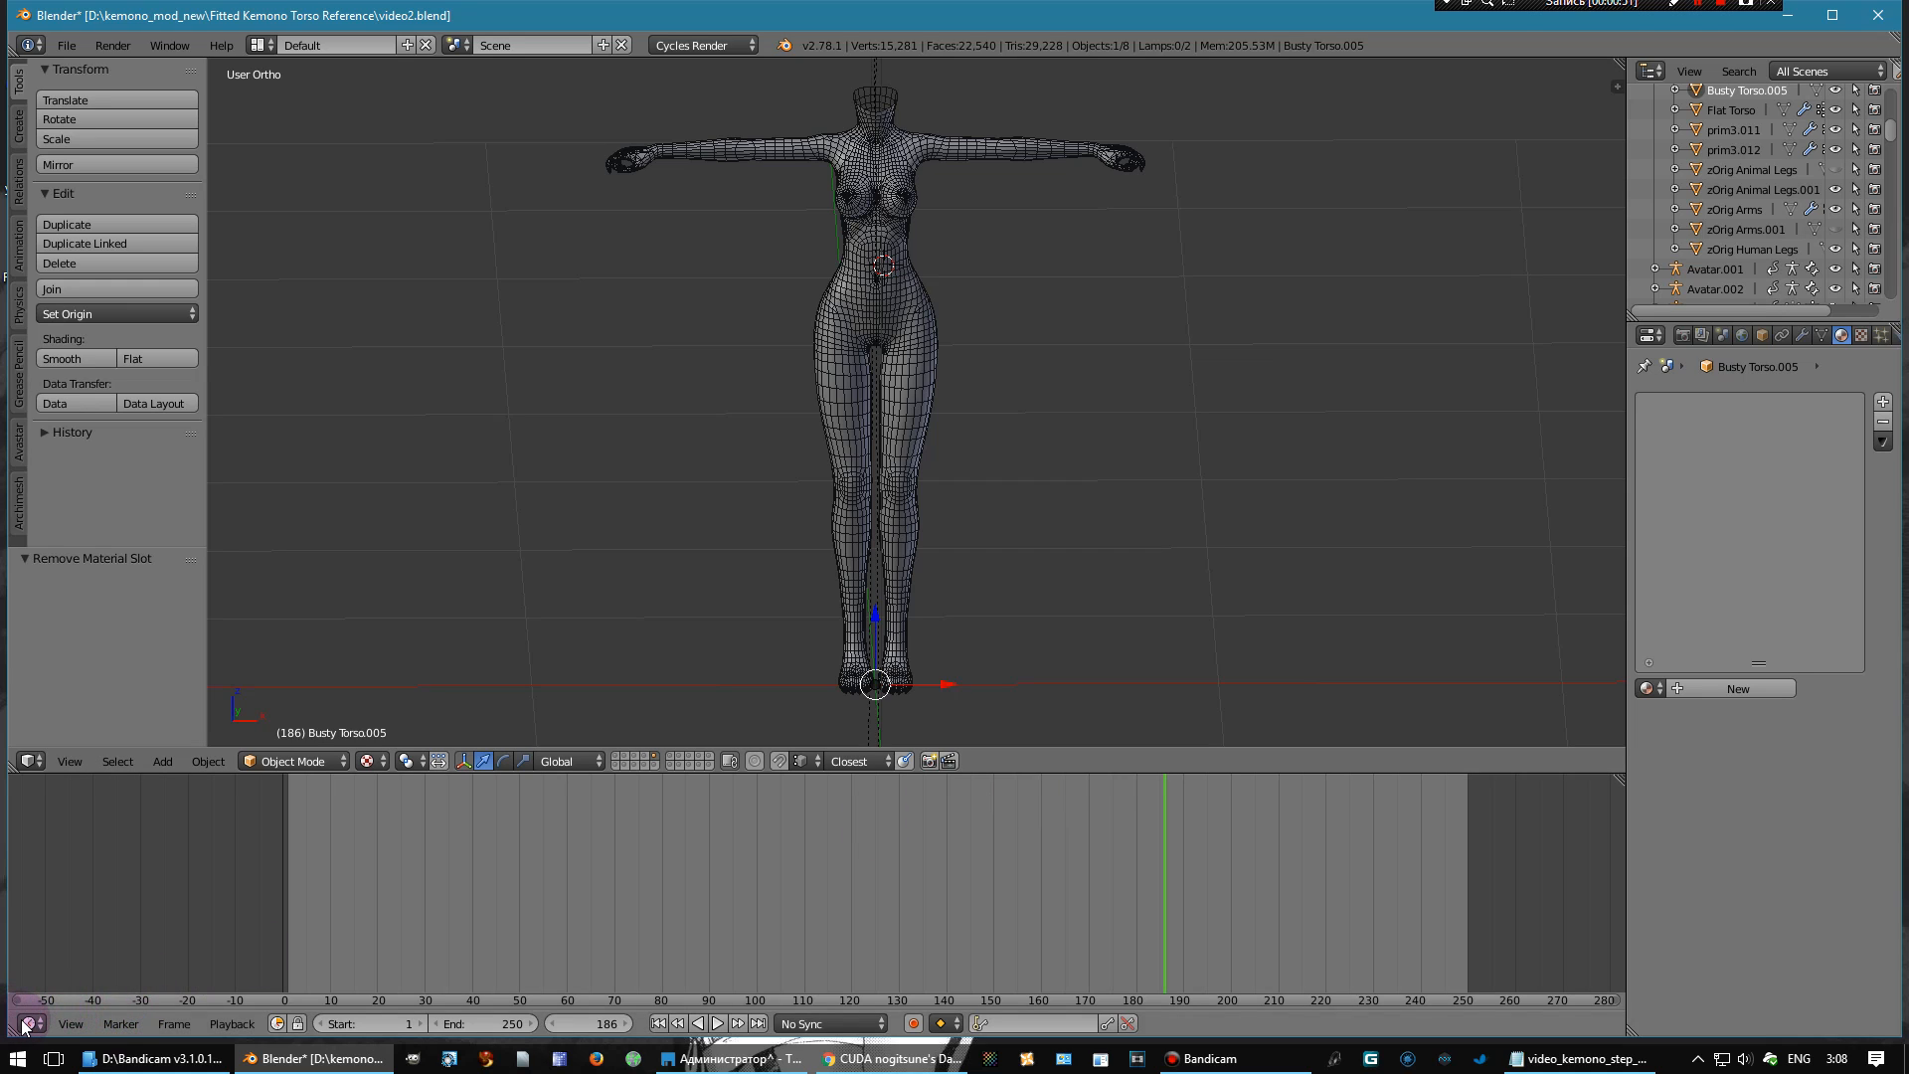
pyautogui.click(18, 761)
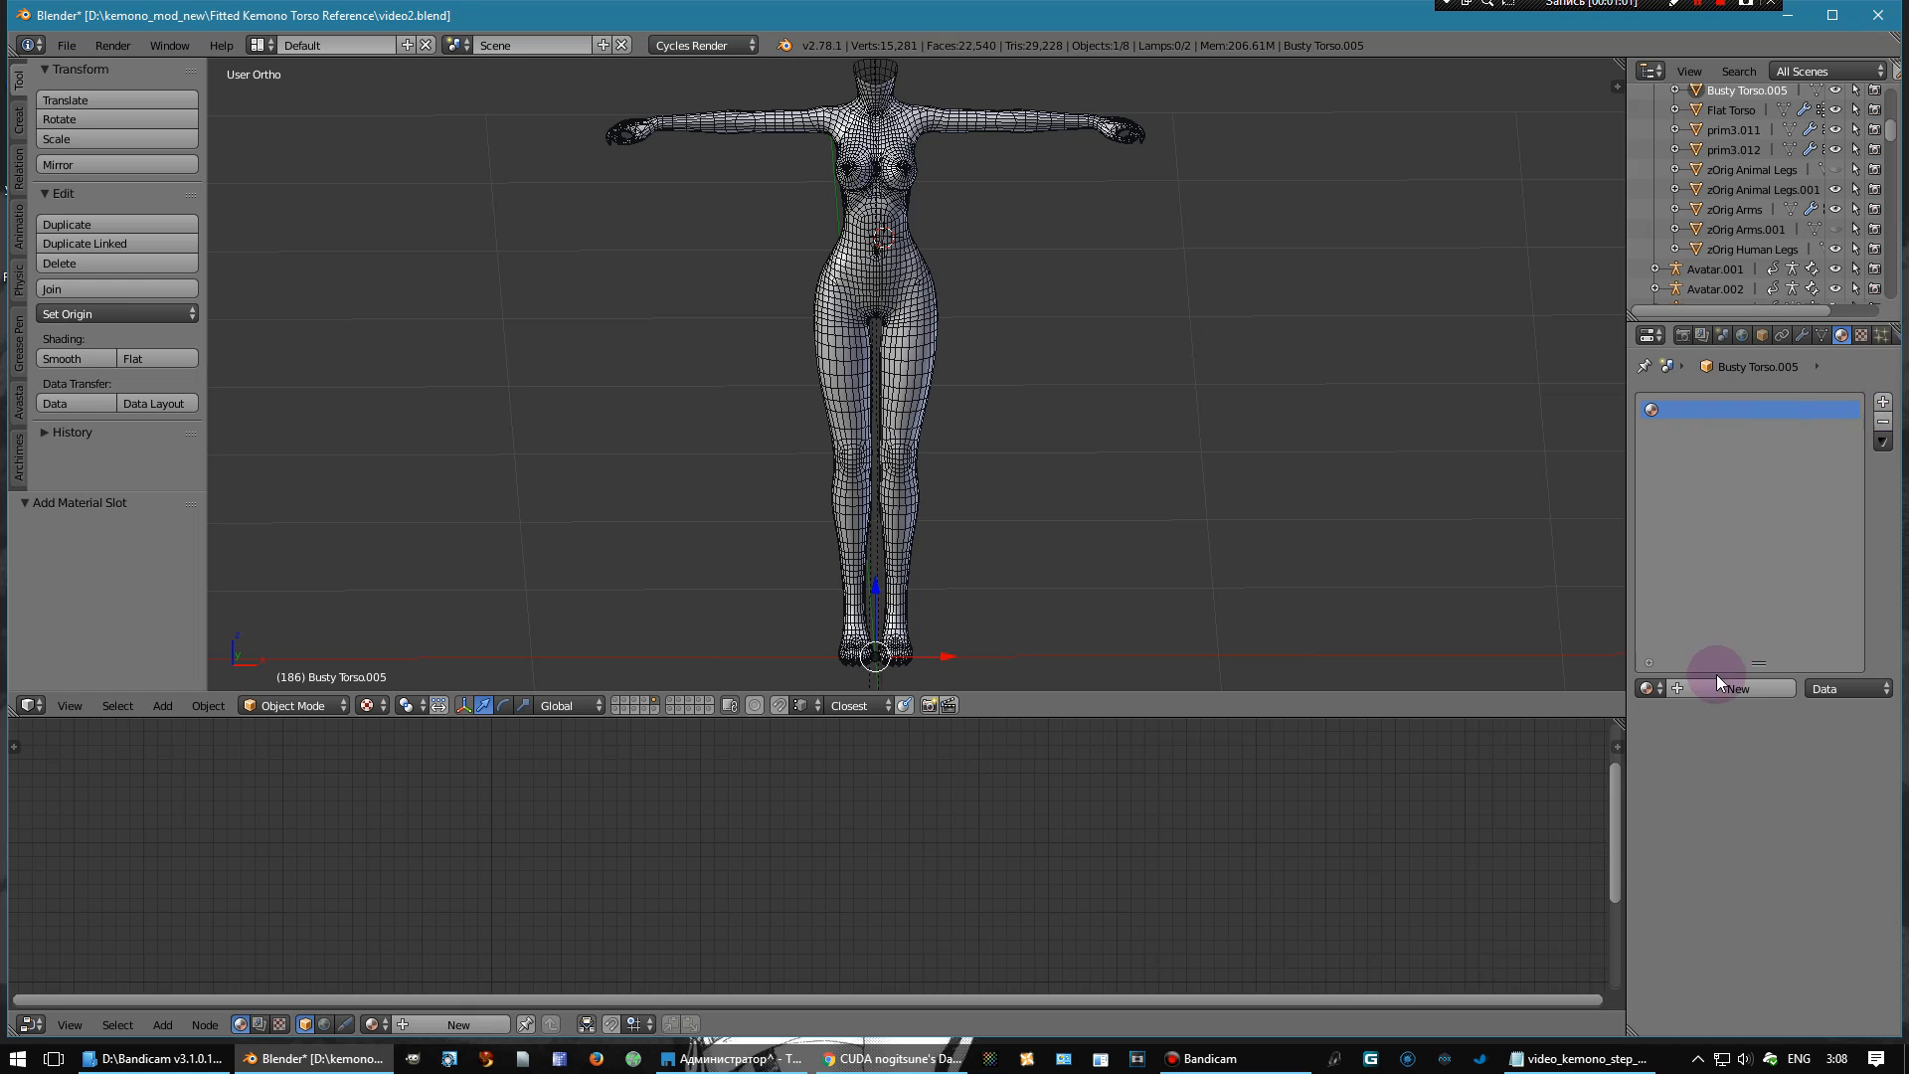
# - Create a new diffuse material for the torso and name it 'body'
pyautogui.click(1738, 688)
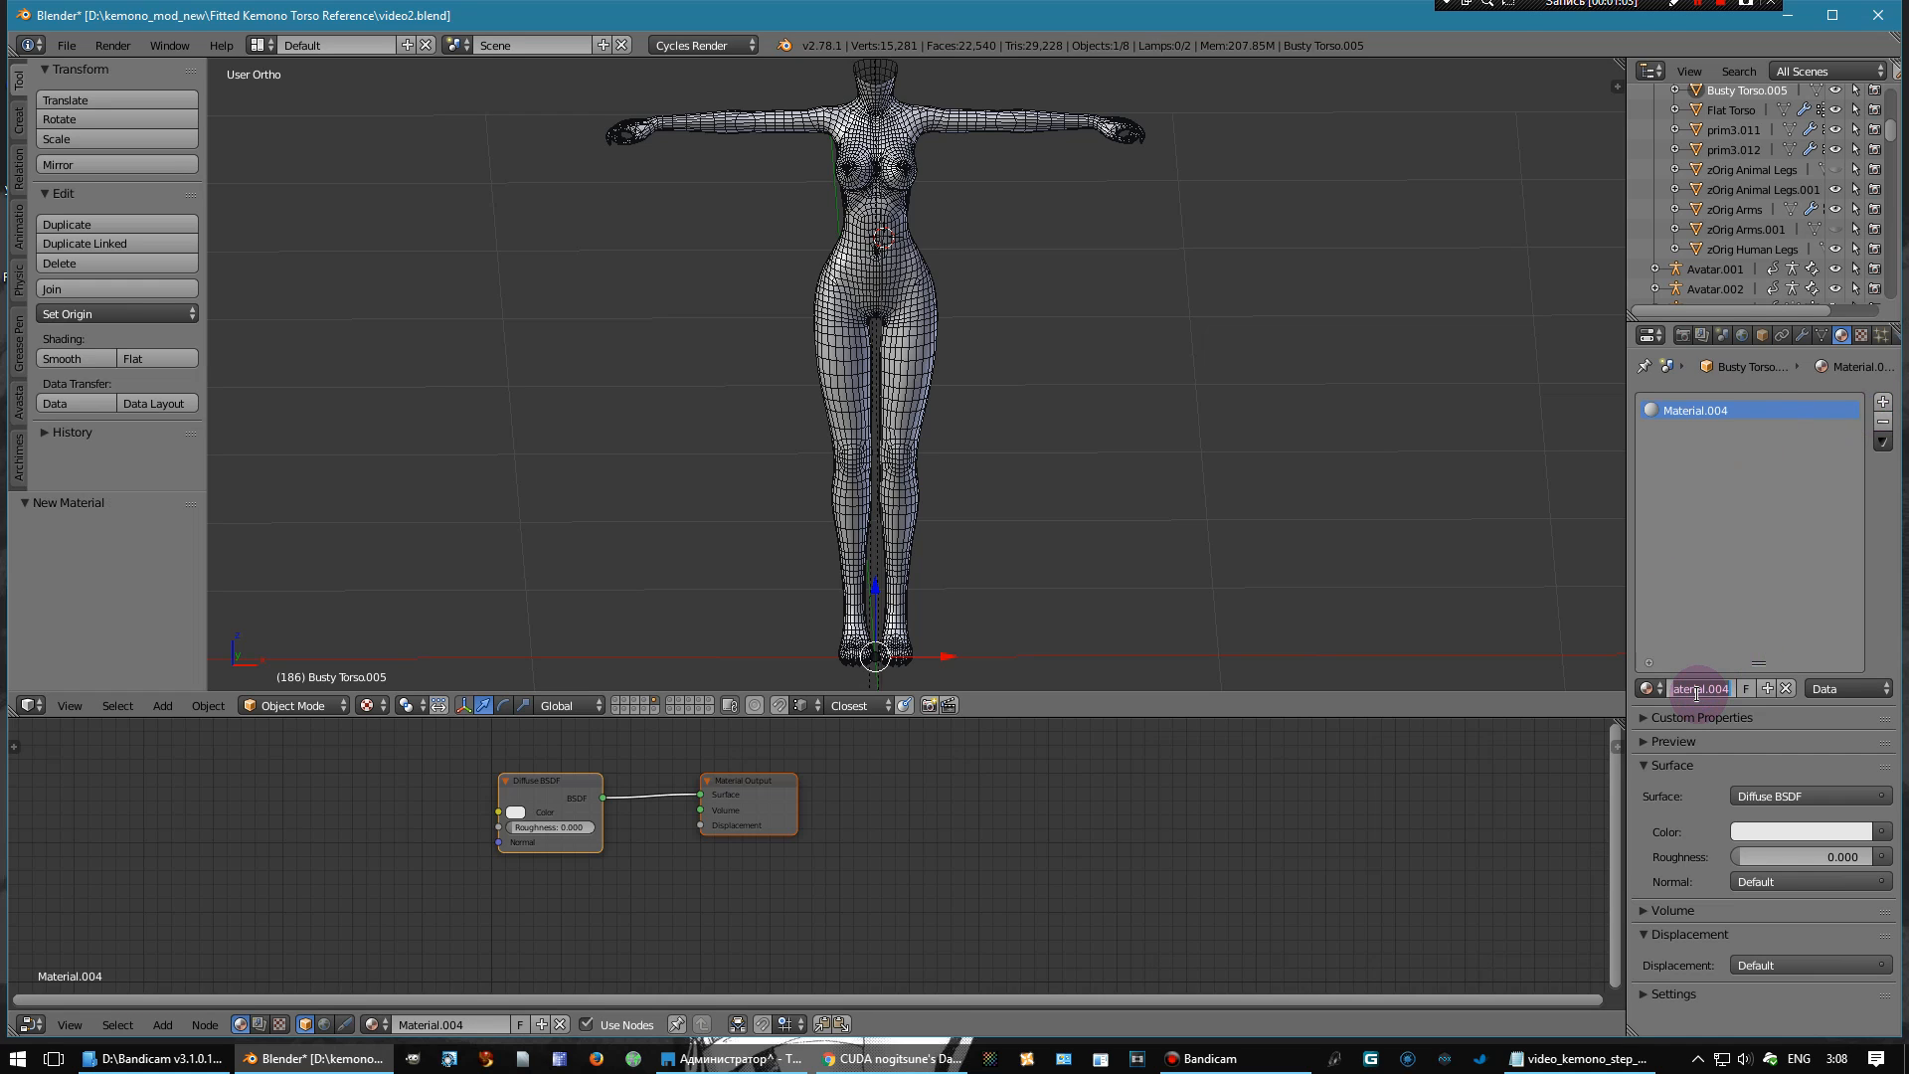
pyautogui.write('body')
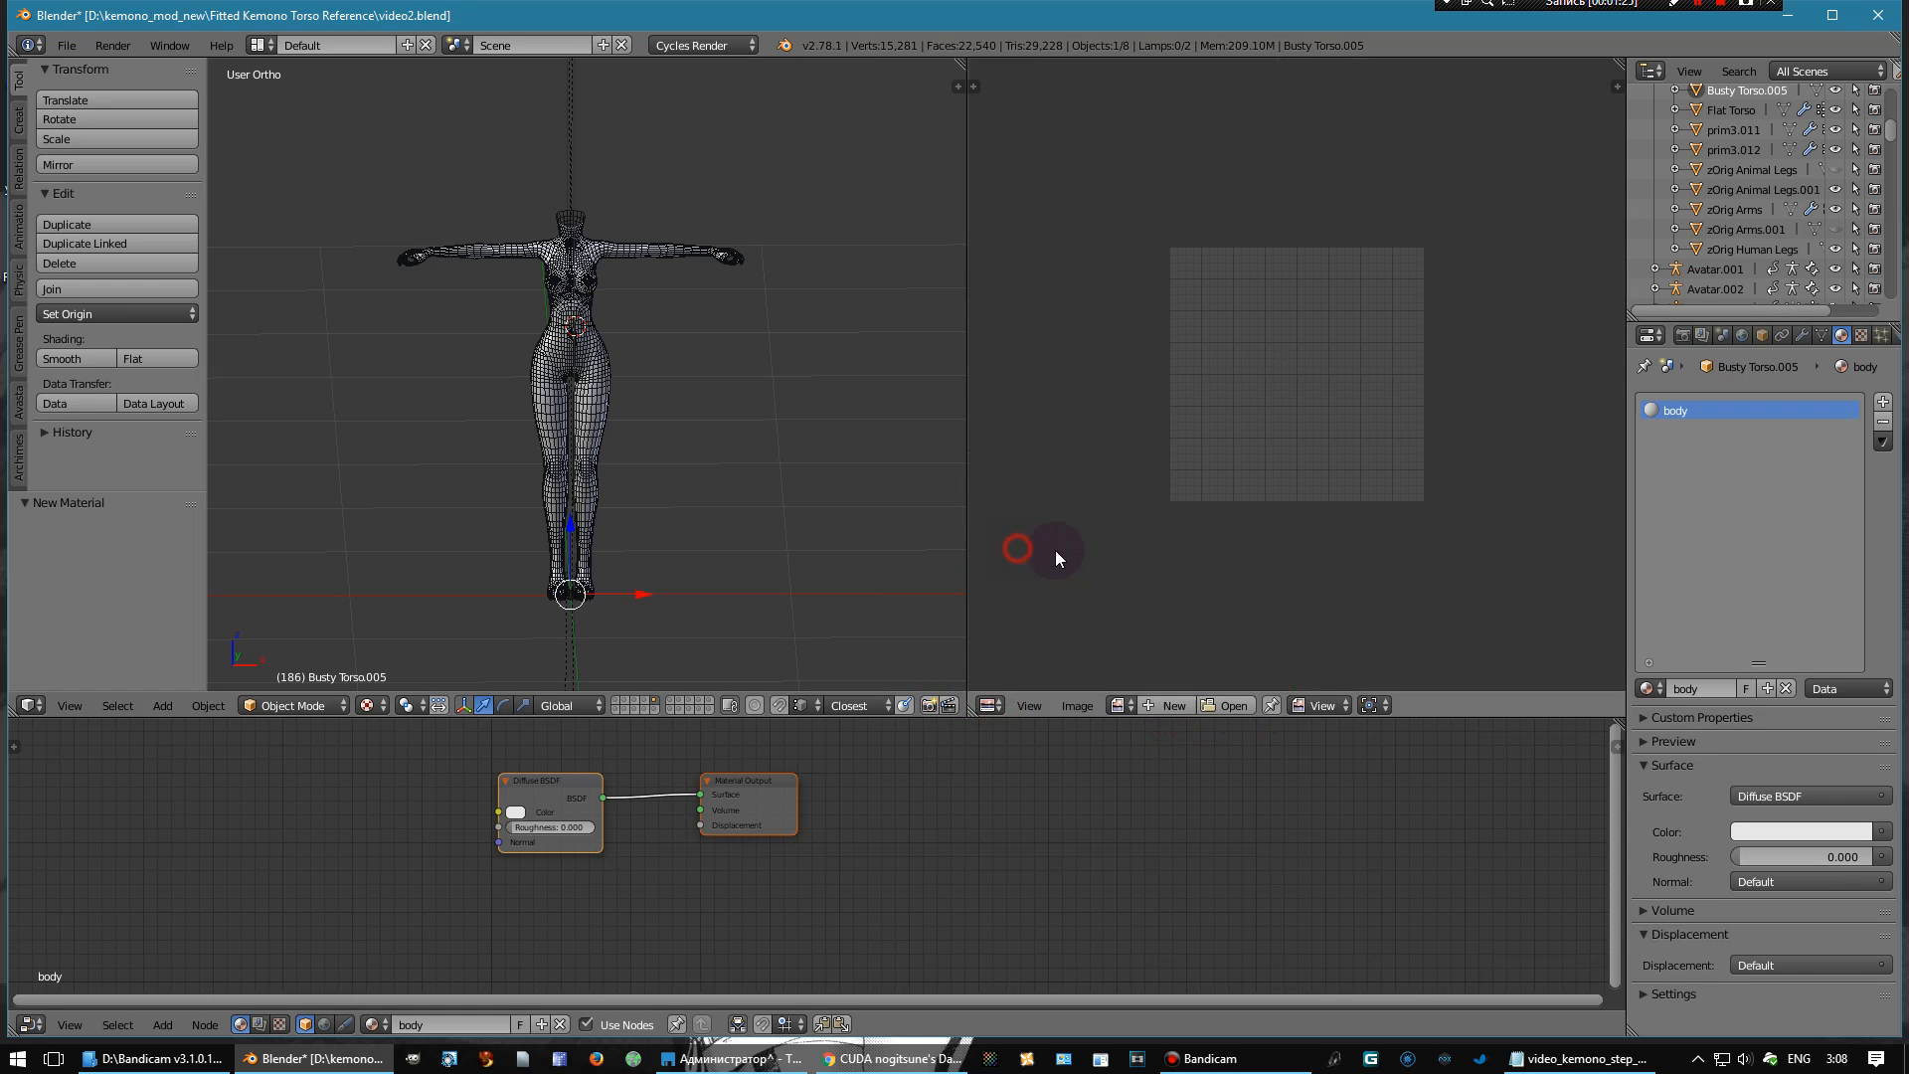
# - Enter Edit Mode on the torso and show the vid_render1 texture in the image editor
pyautogui.press('Tab')
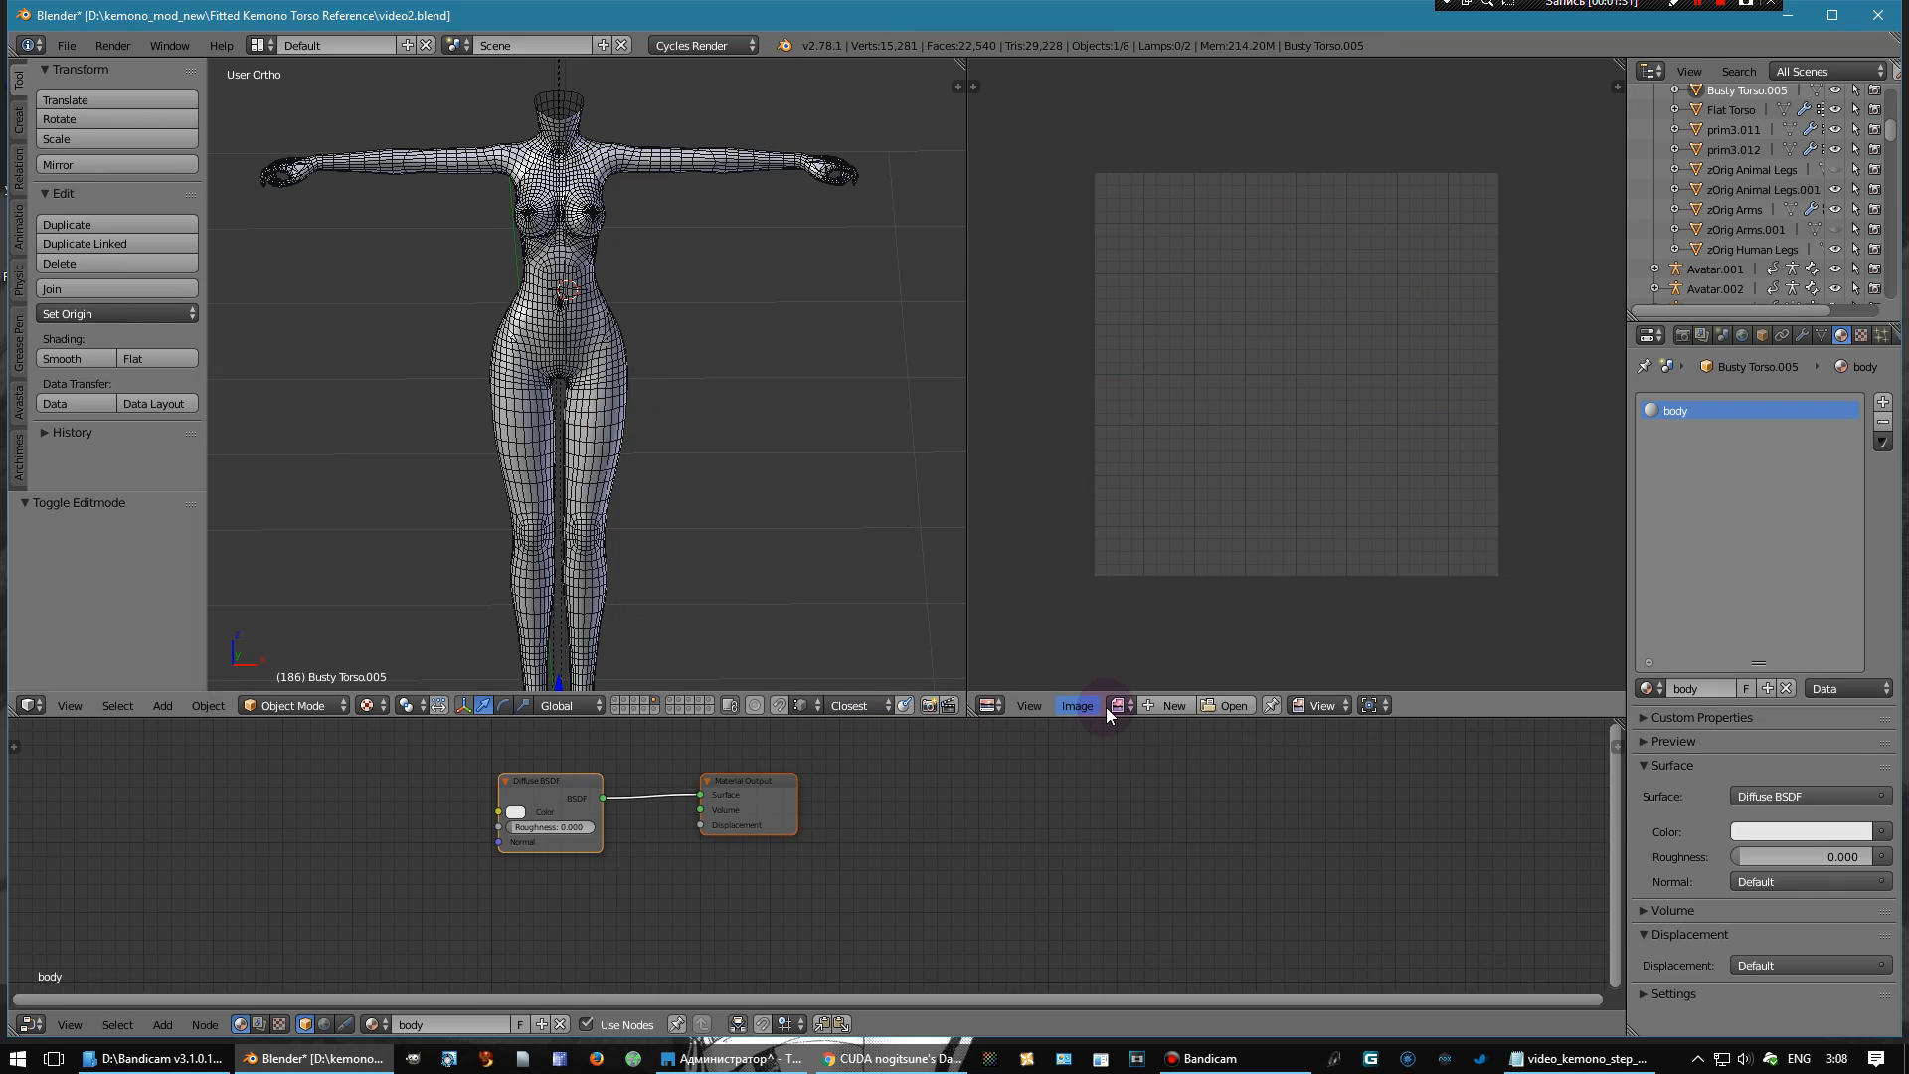
pyautogui.click(1118, 706)
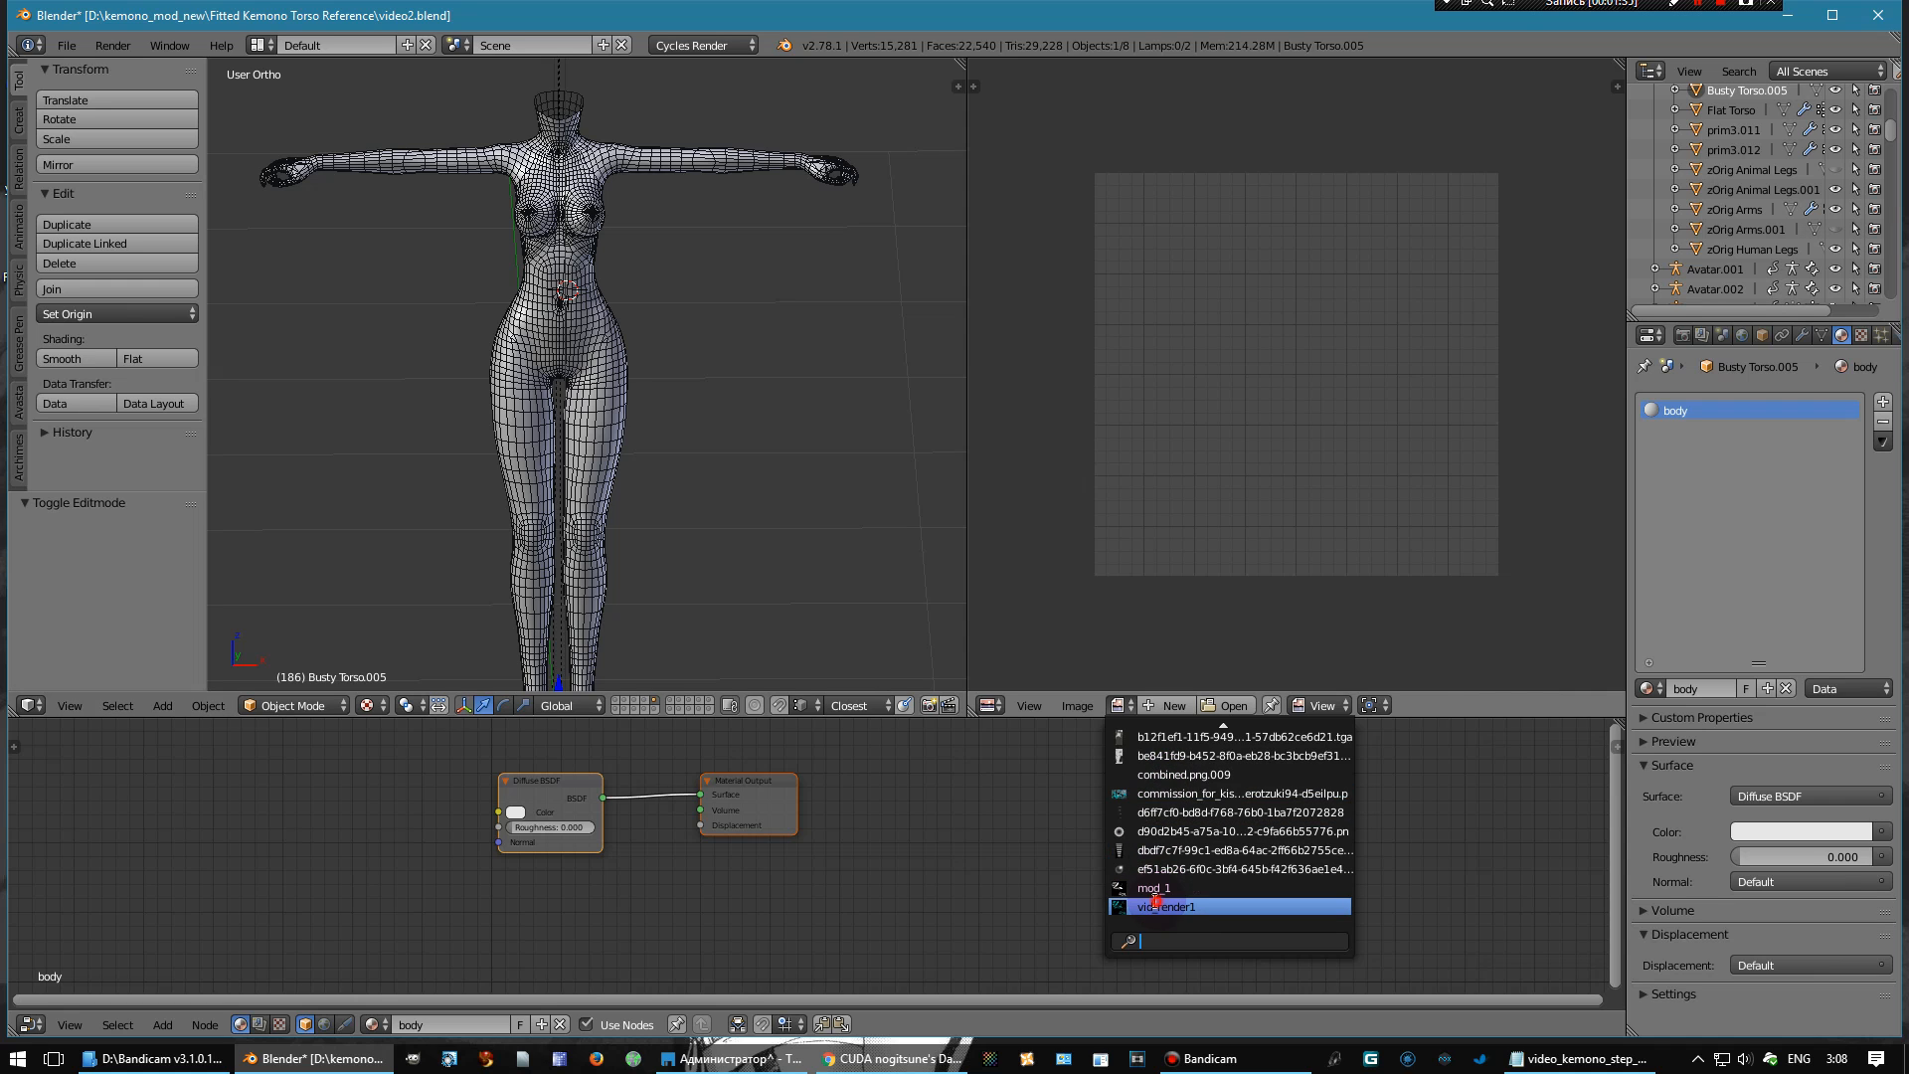
pyautogui.click(1165, 907)
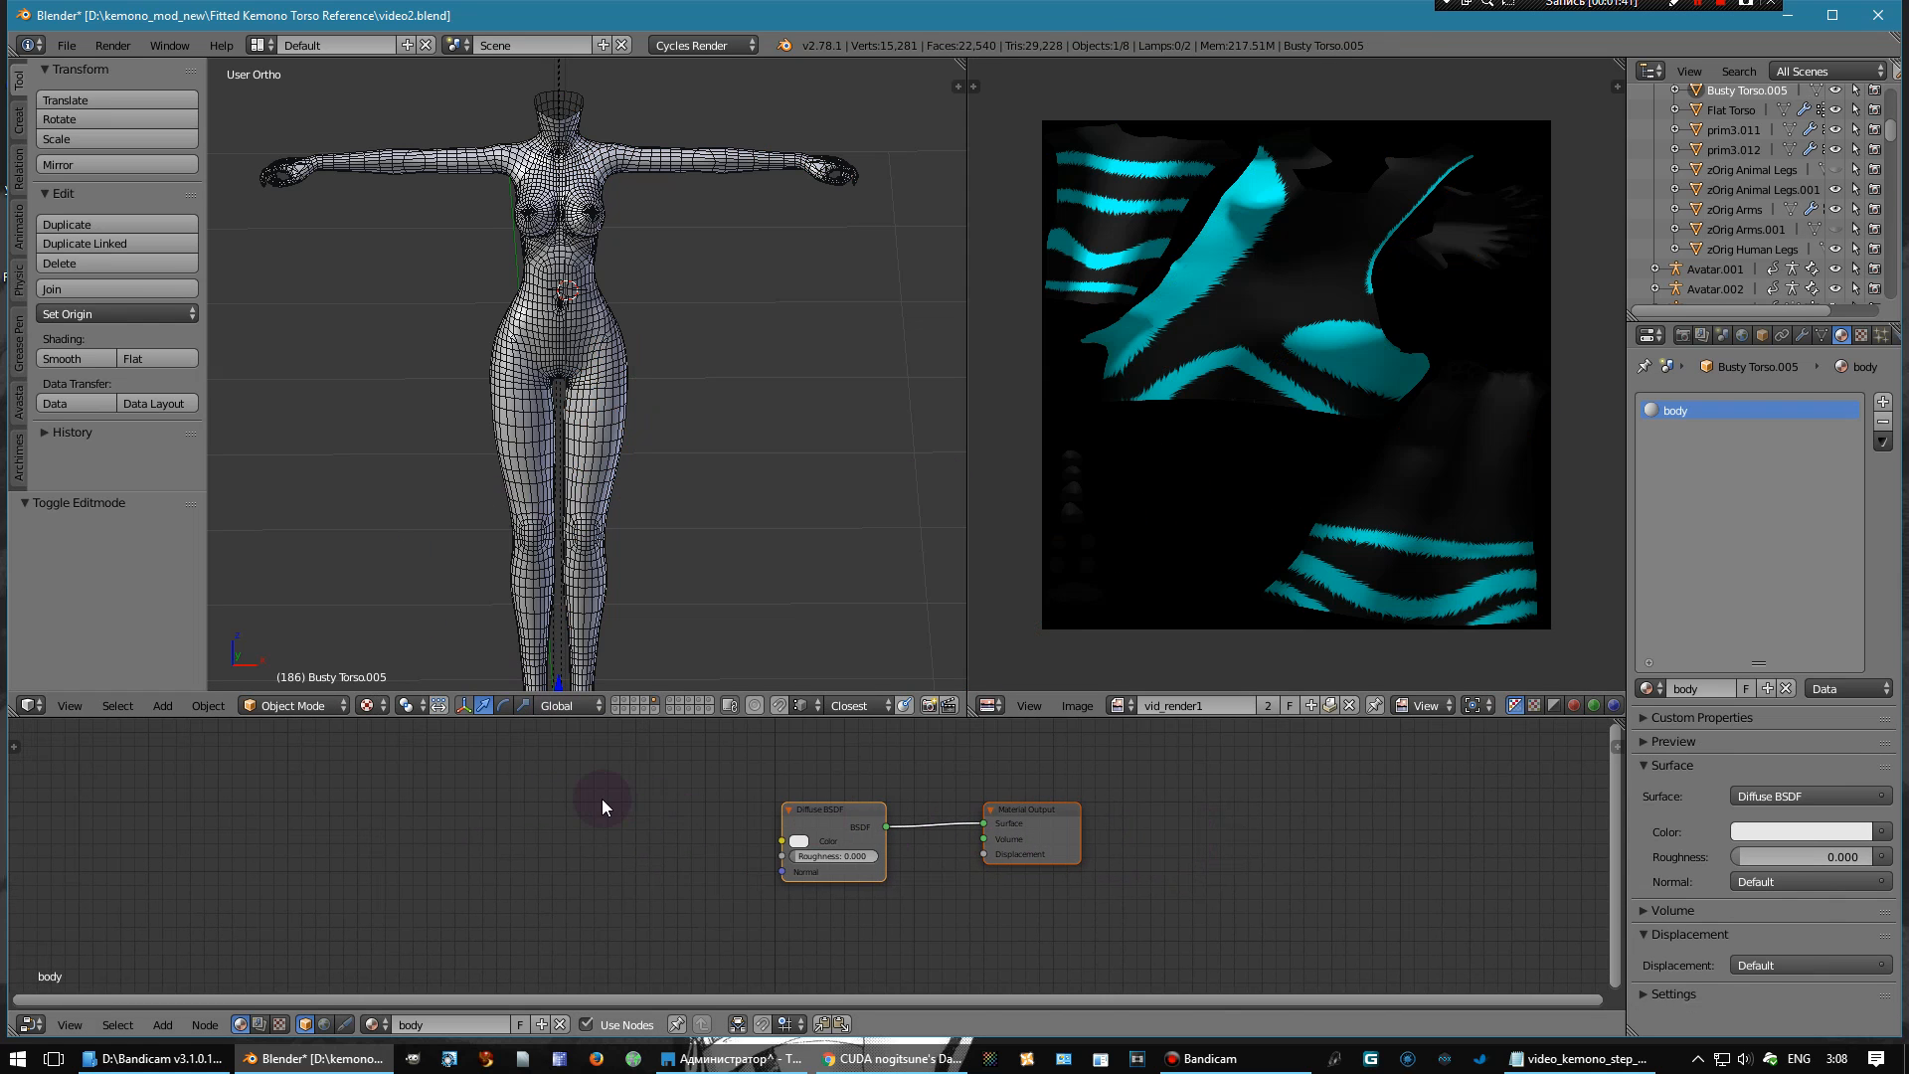
# - Add Image Texture and Texture Coordinate nodes, wiring UV to Vector and Color to Diffuse BSDF Color
pyautogui.click(562, 882)
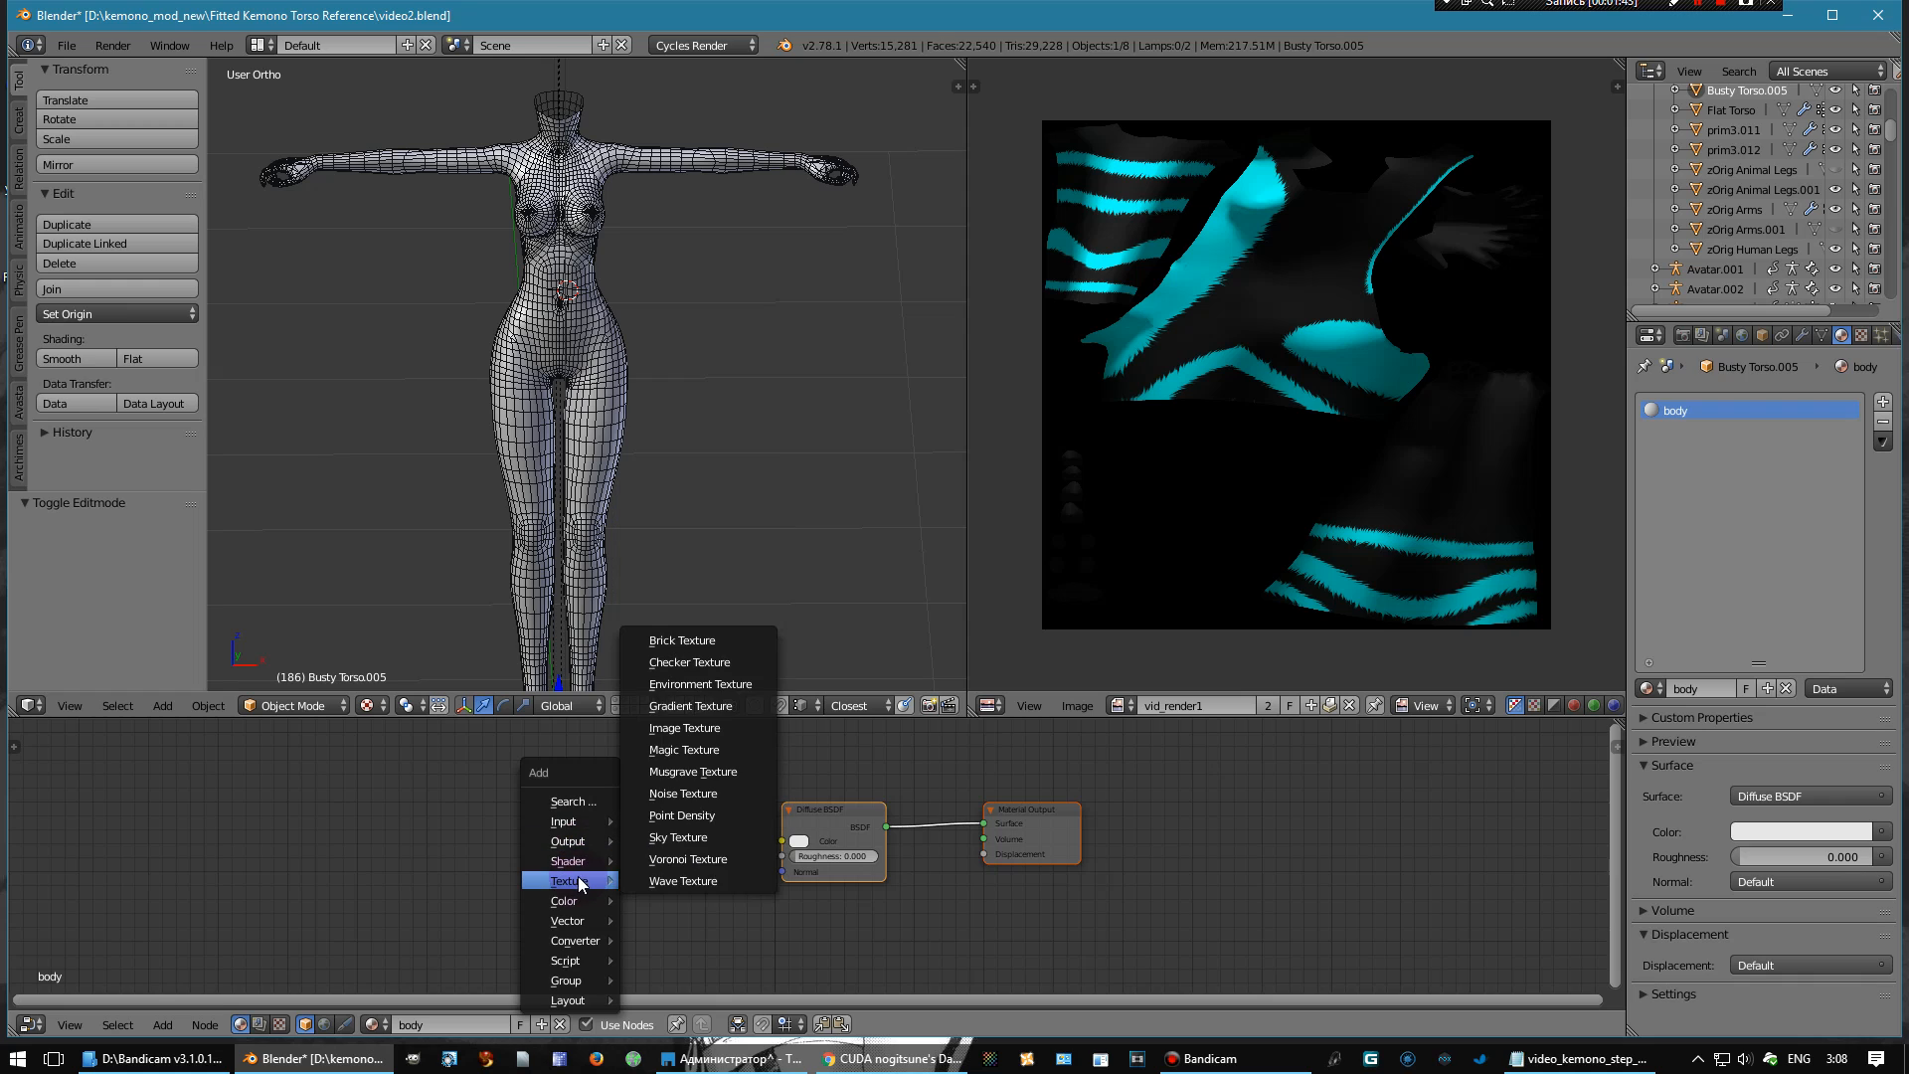
pyautogui.click(684, 728)
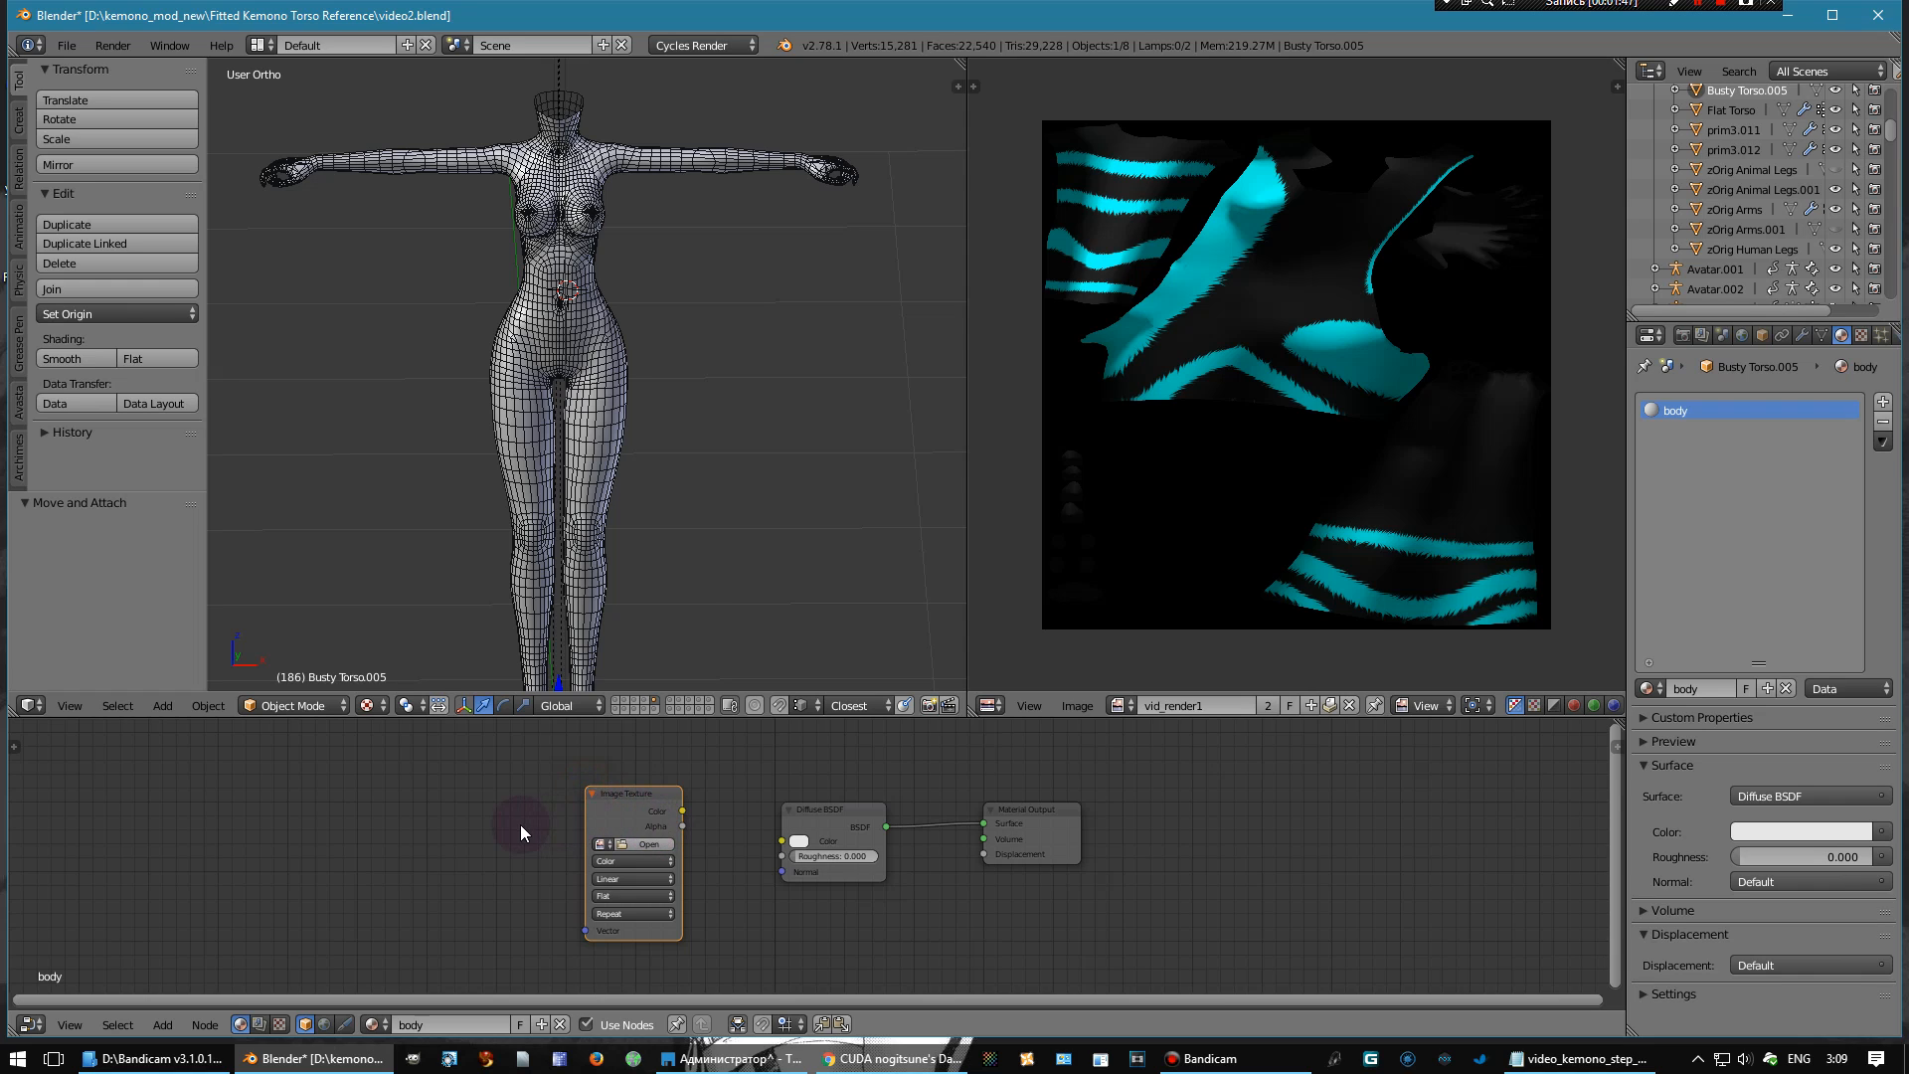
pyautogui.click(162, 1022)
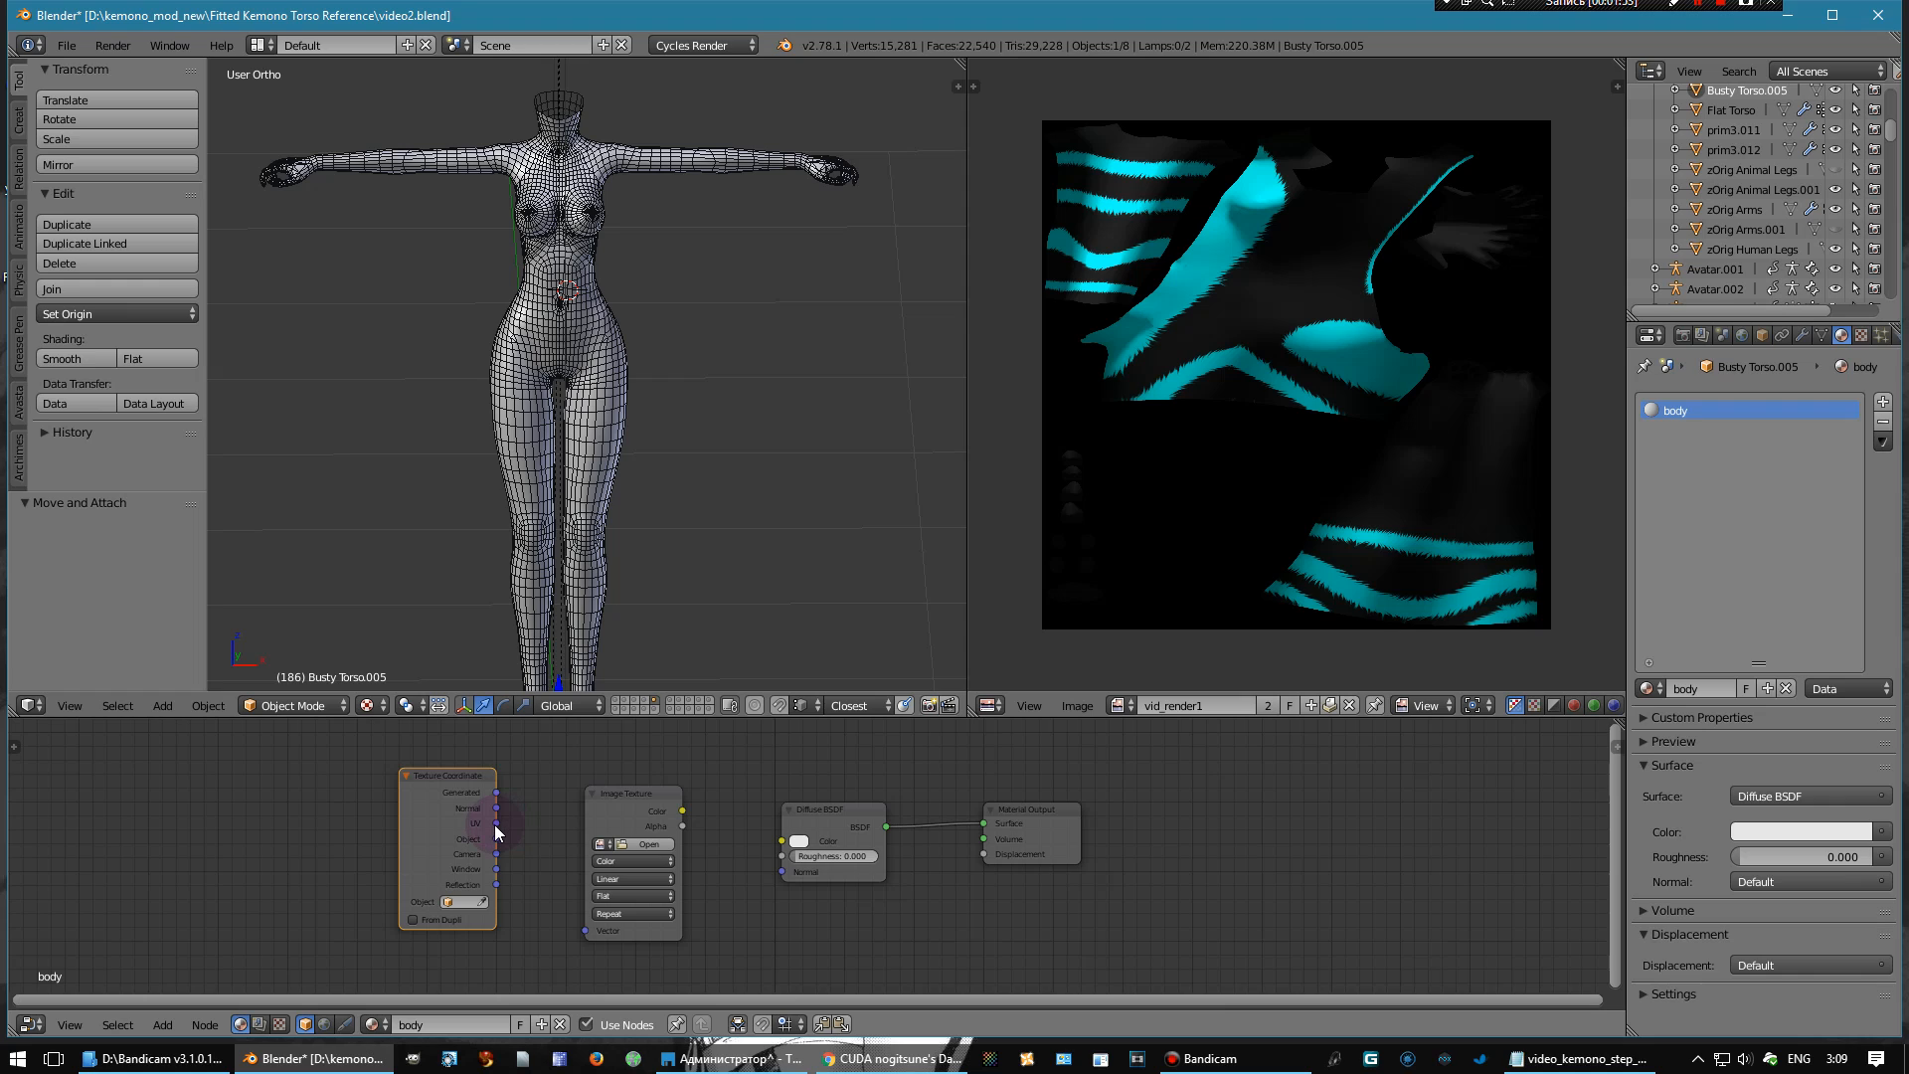
pyautogui.moveTo(489, 837); pyautogui.dragTo(573, 915)
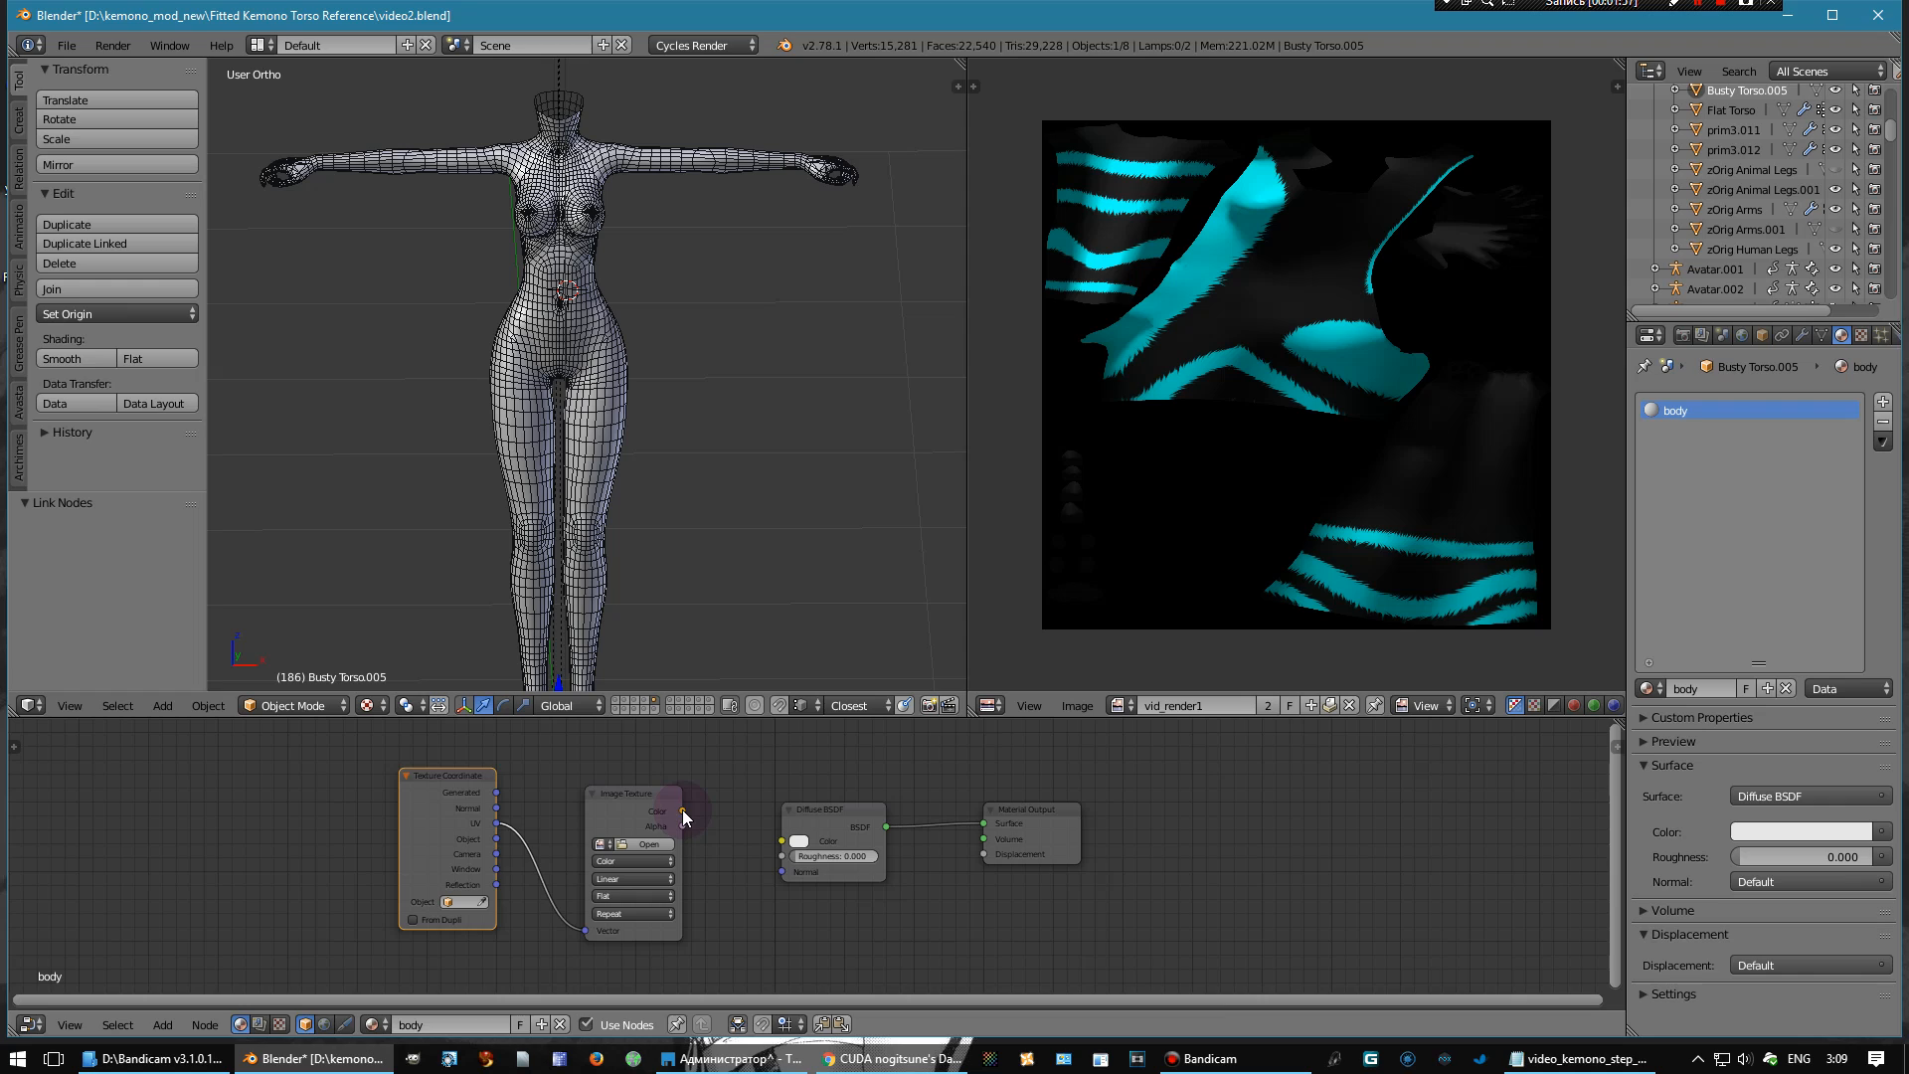
pyautogui.moveTo(682, 811); pyautogui.dragTo(789, 840)
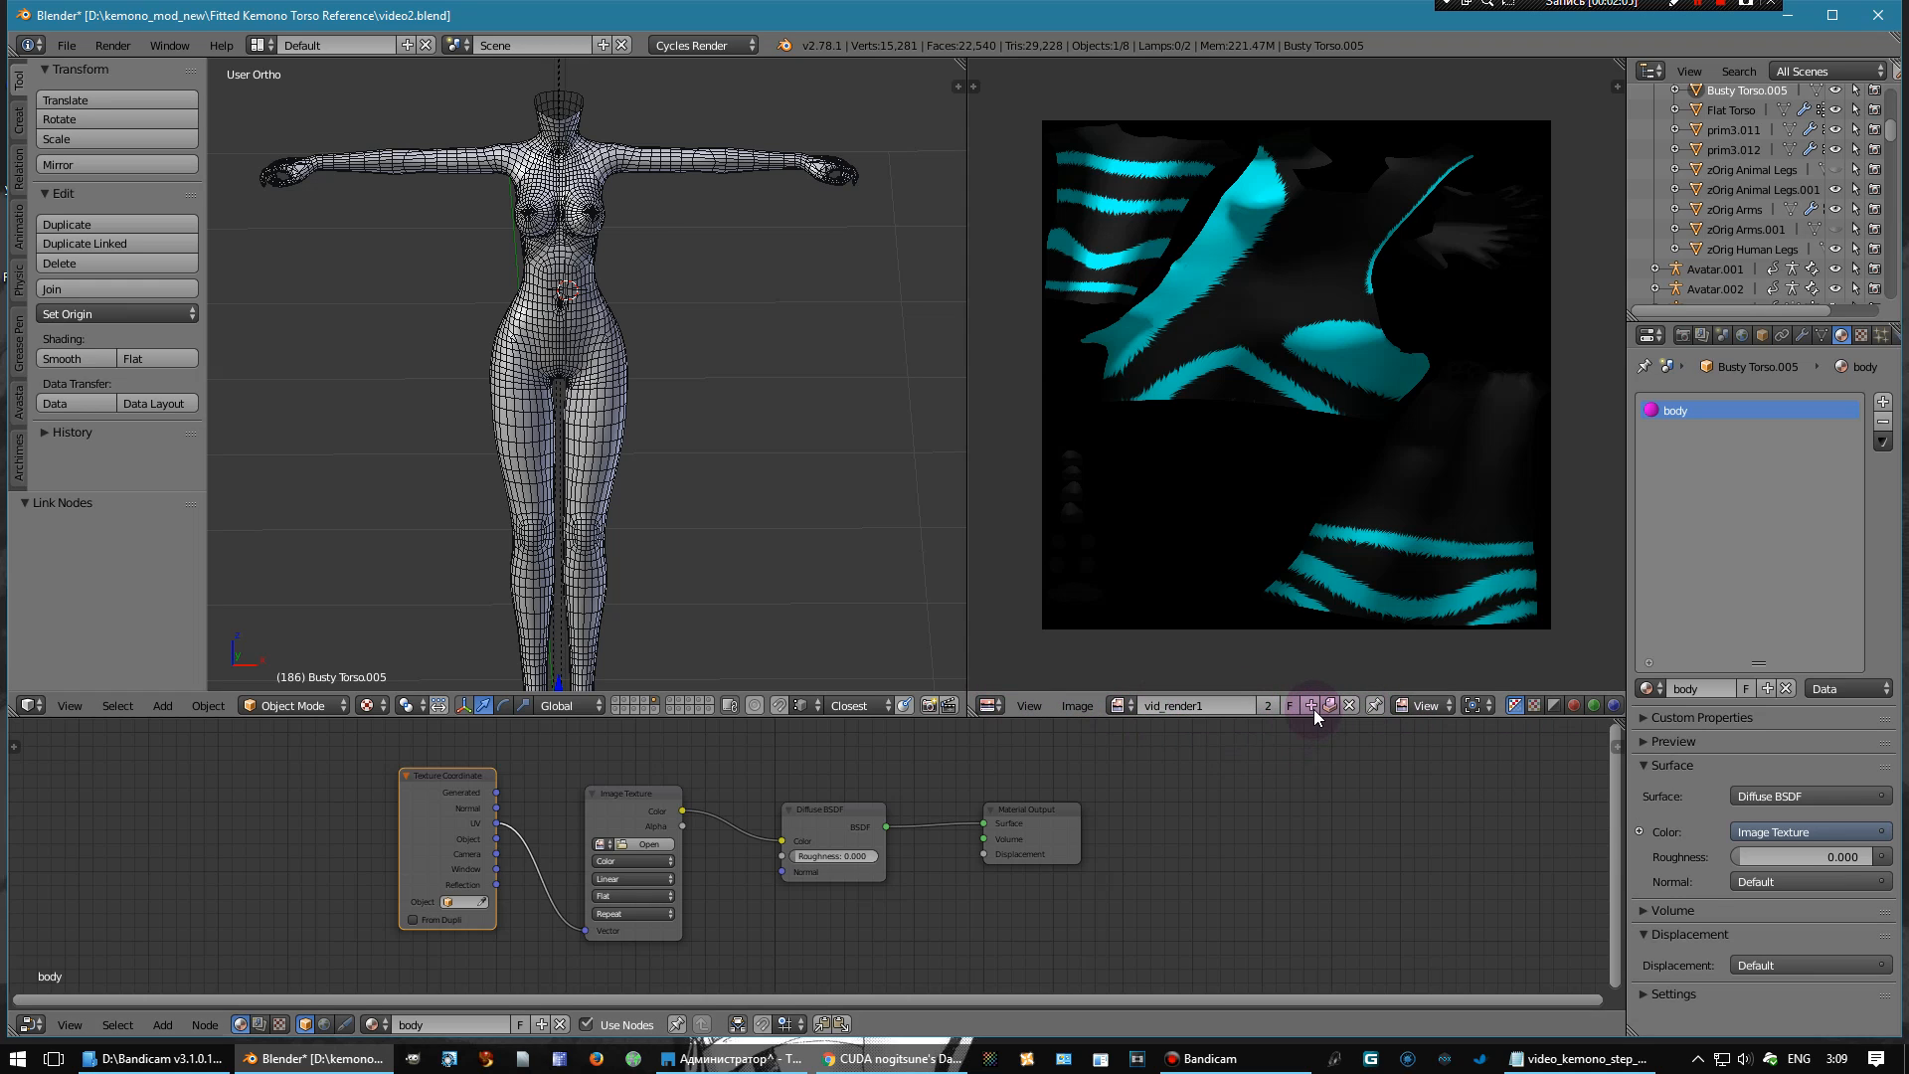
# - Create a blank 1024×1024 image 'body1' and assign it to the Image Texture node
pyautogui.click(1311, 706)
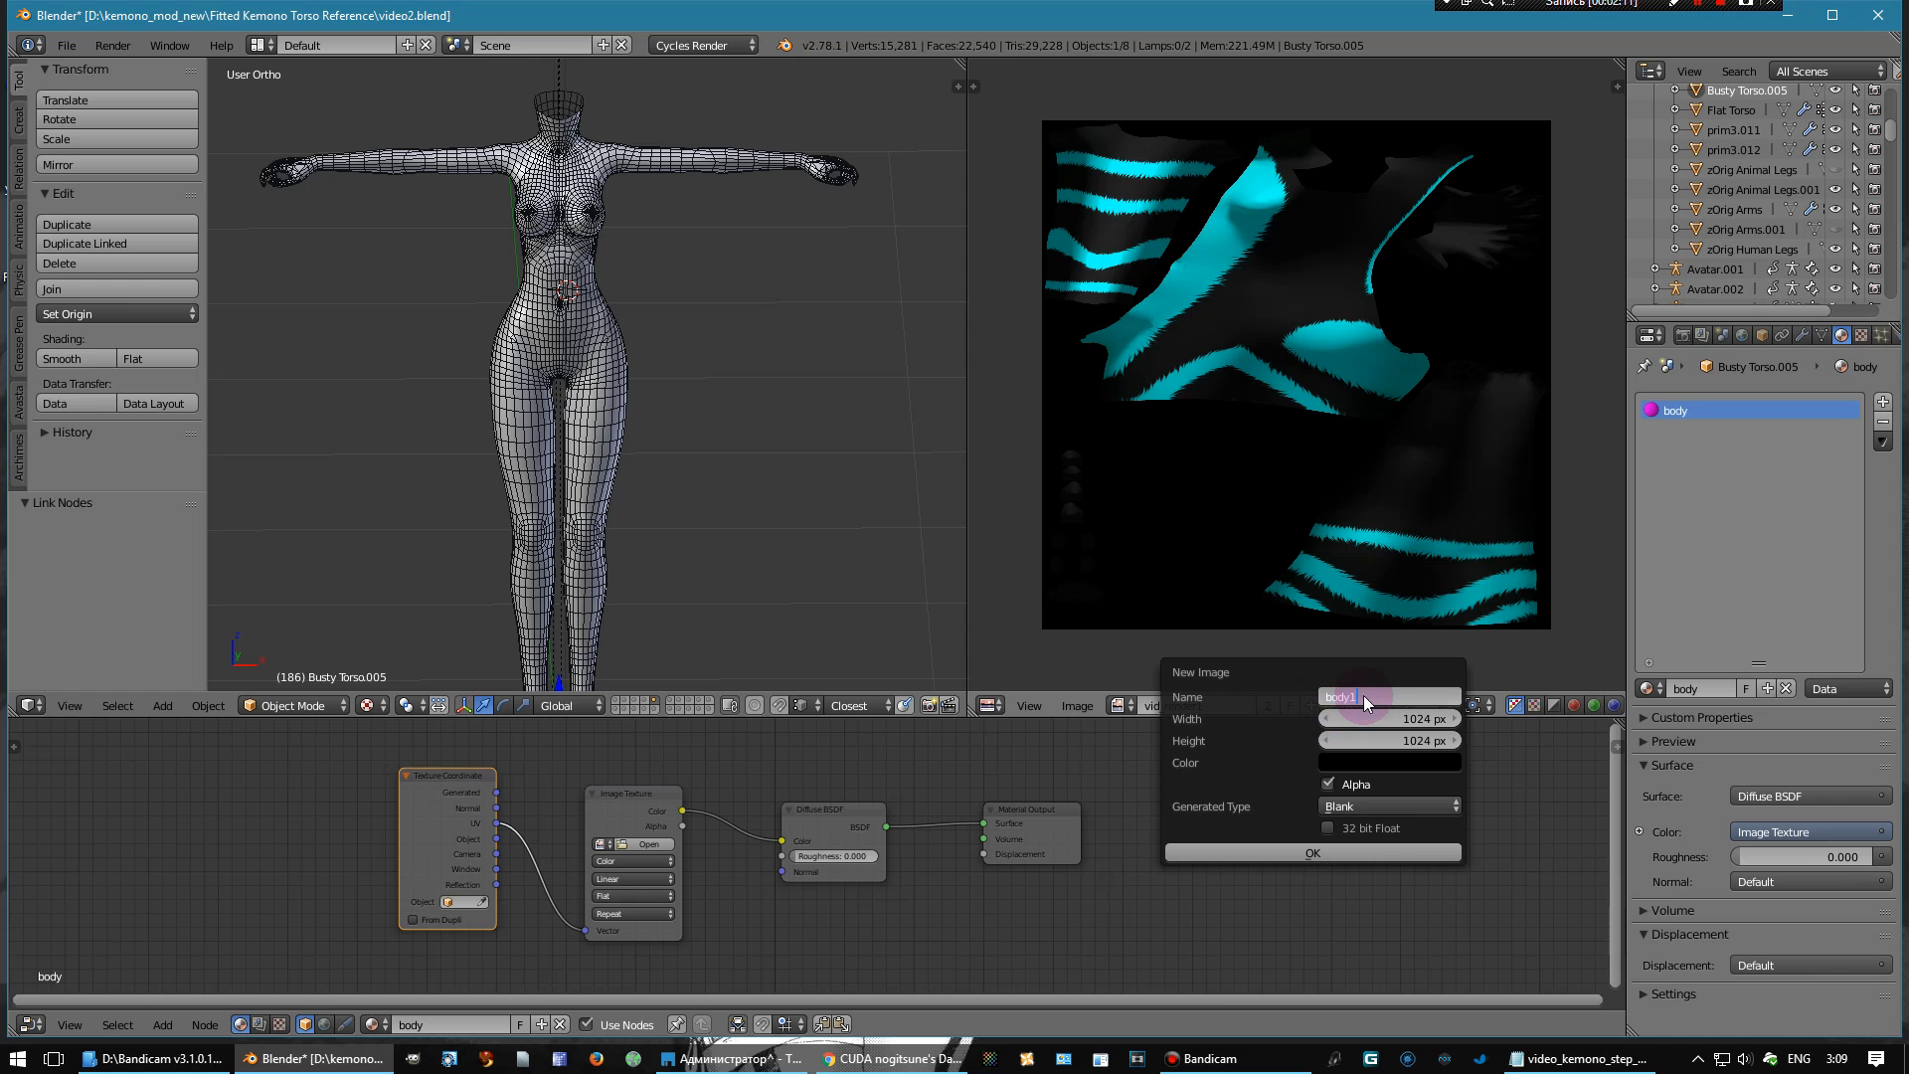
pyautogui.click(1311, 853)
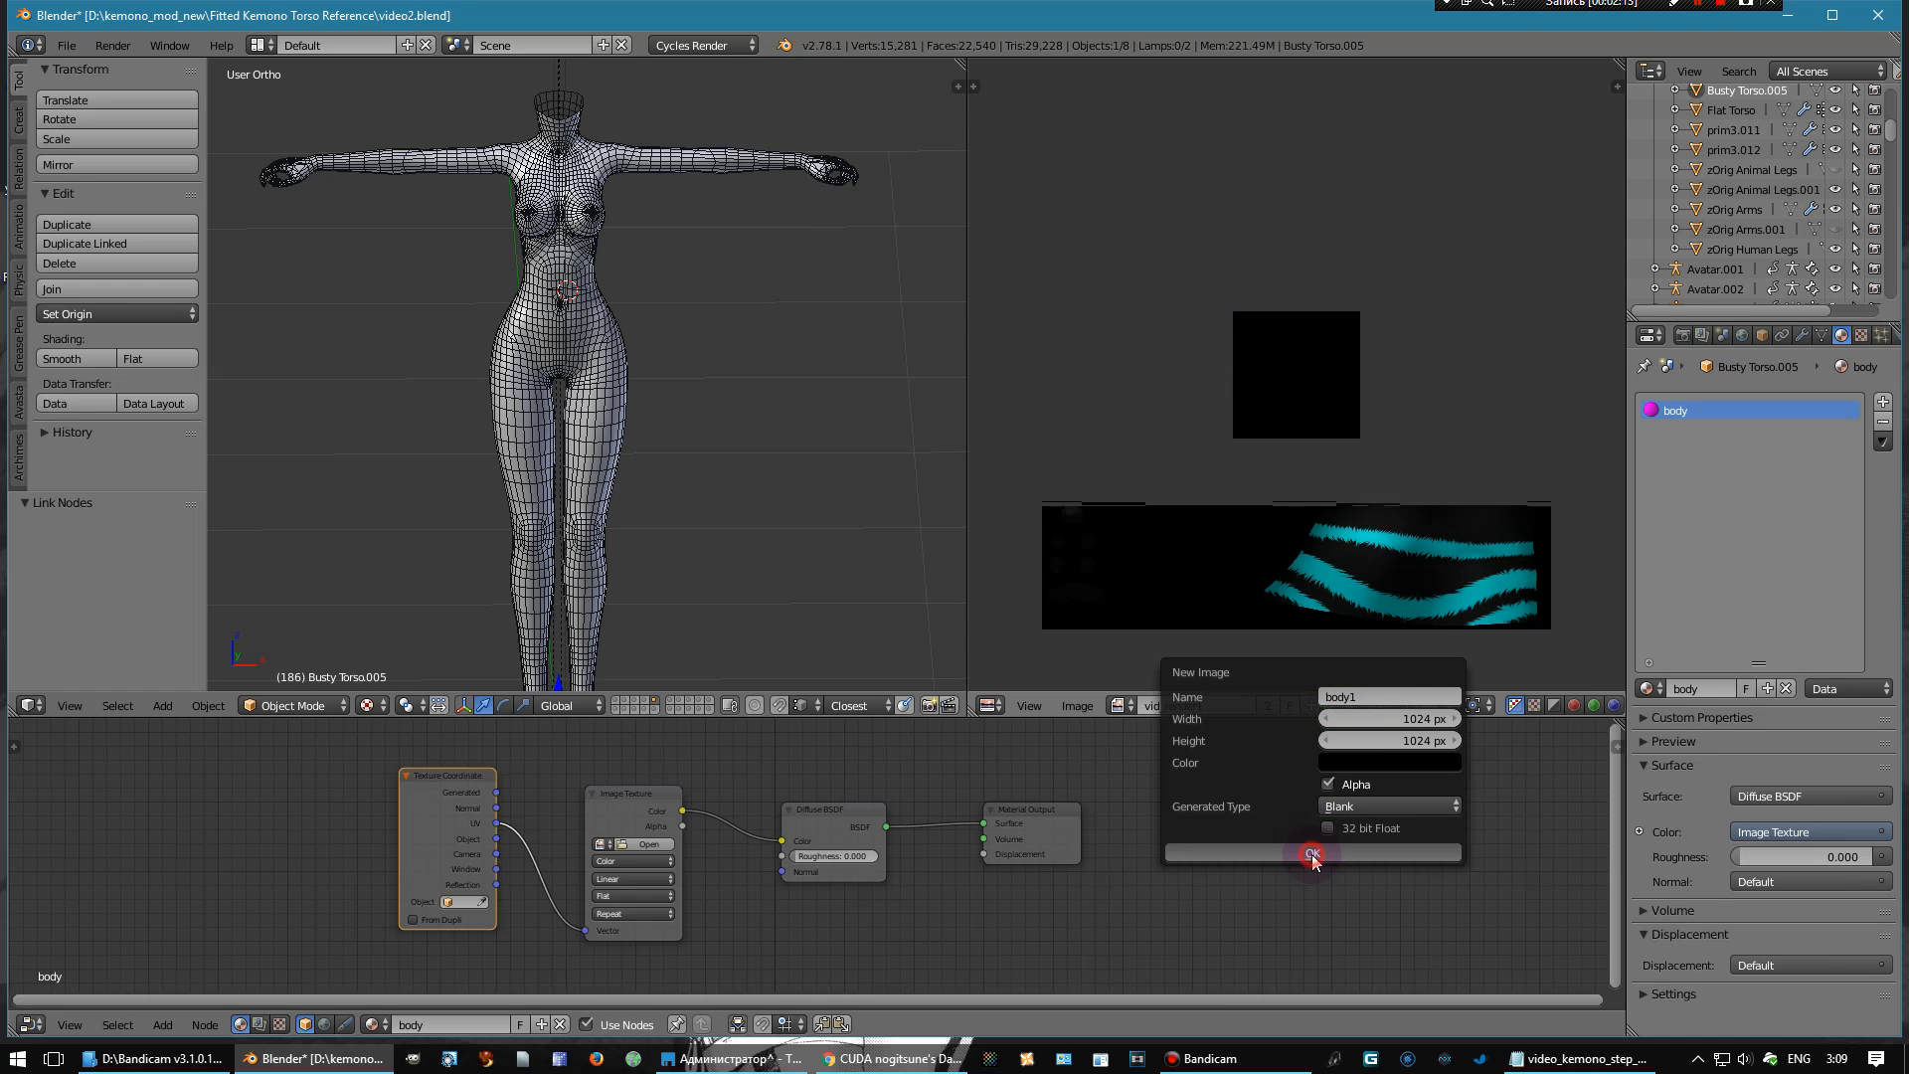
pyautogui.click(1311, 853)
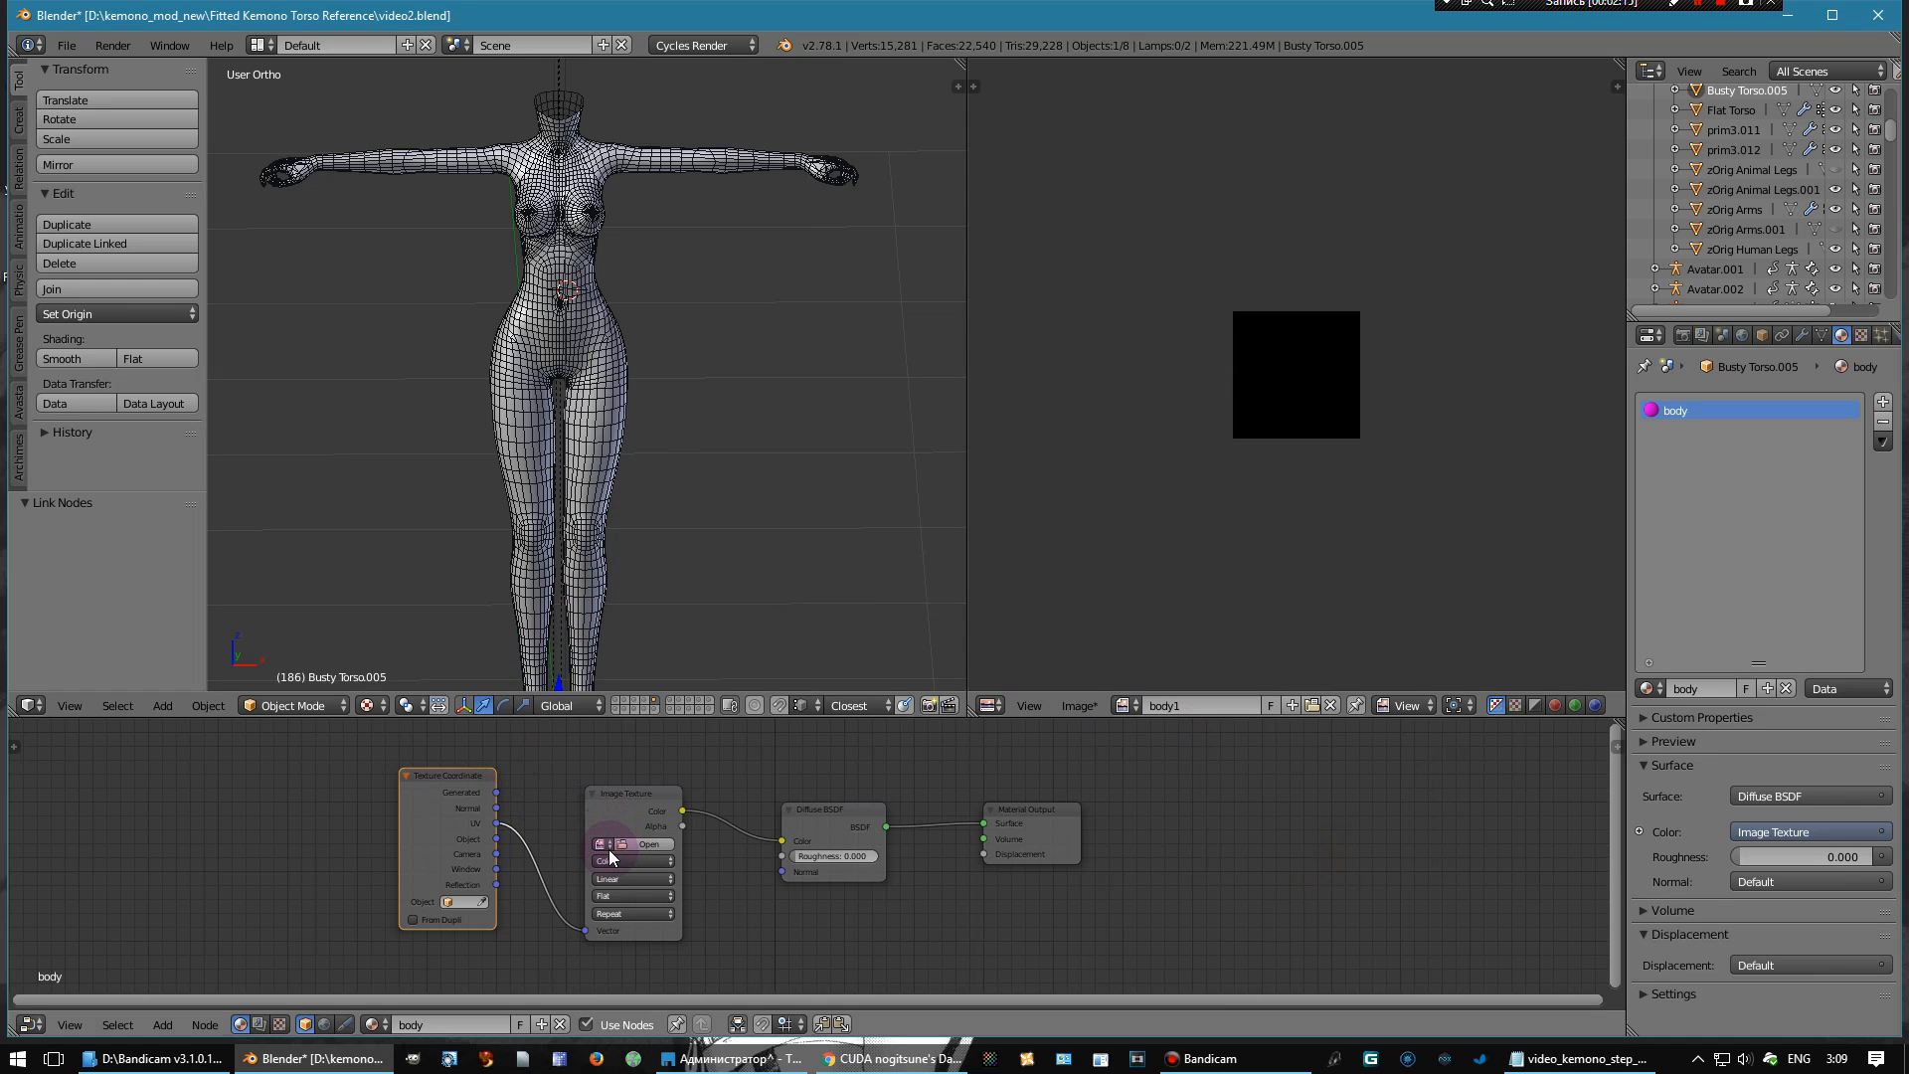
pyautogui.click(600, 844)
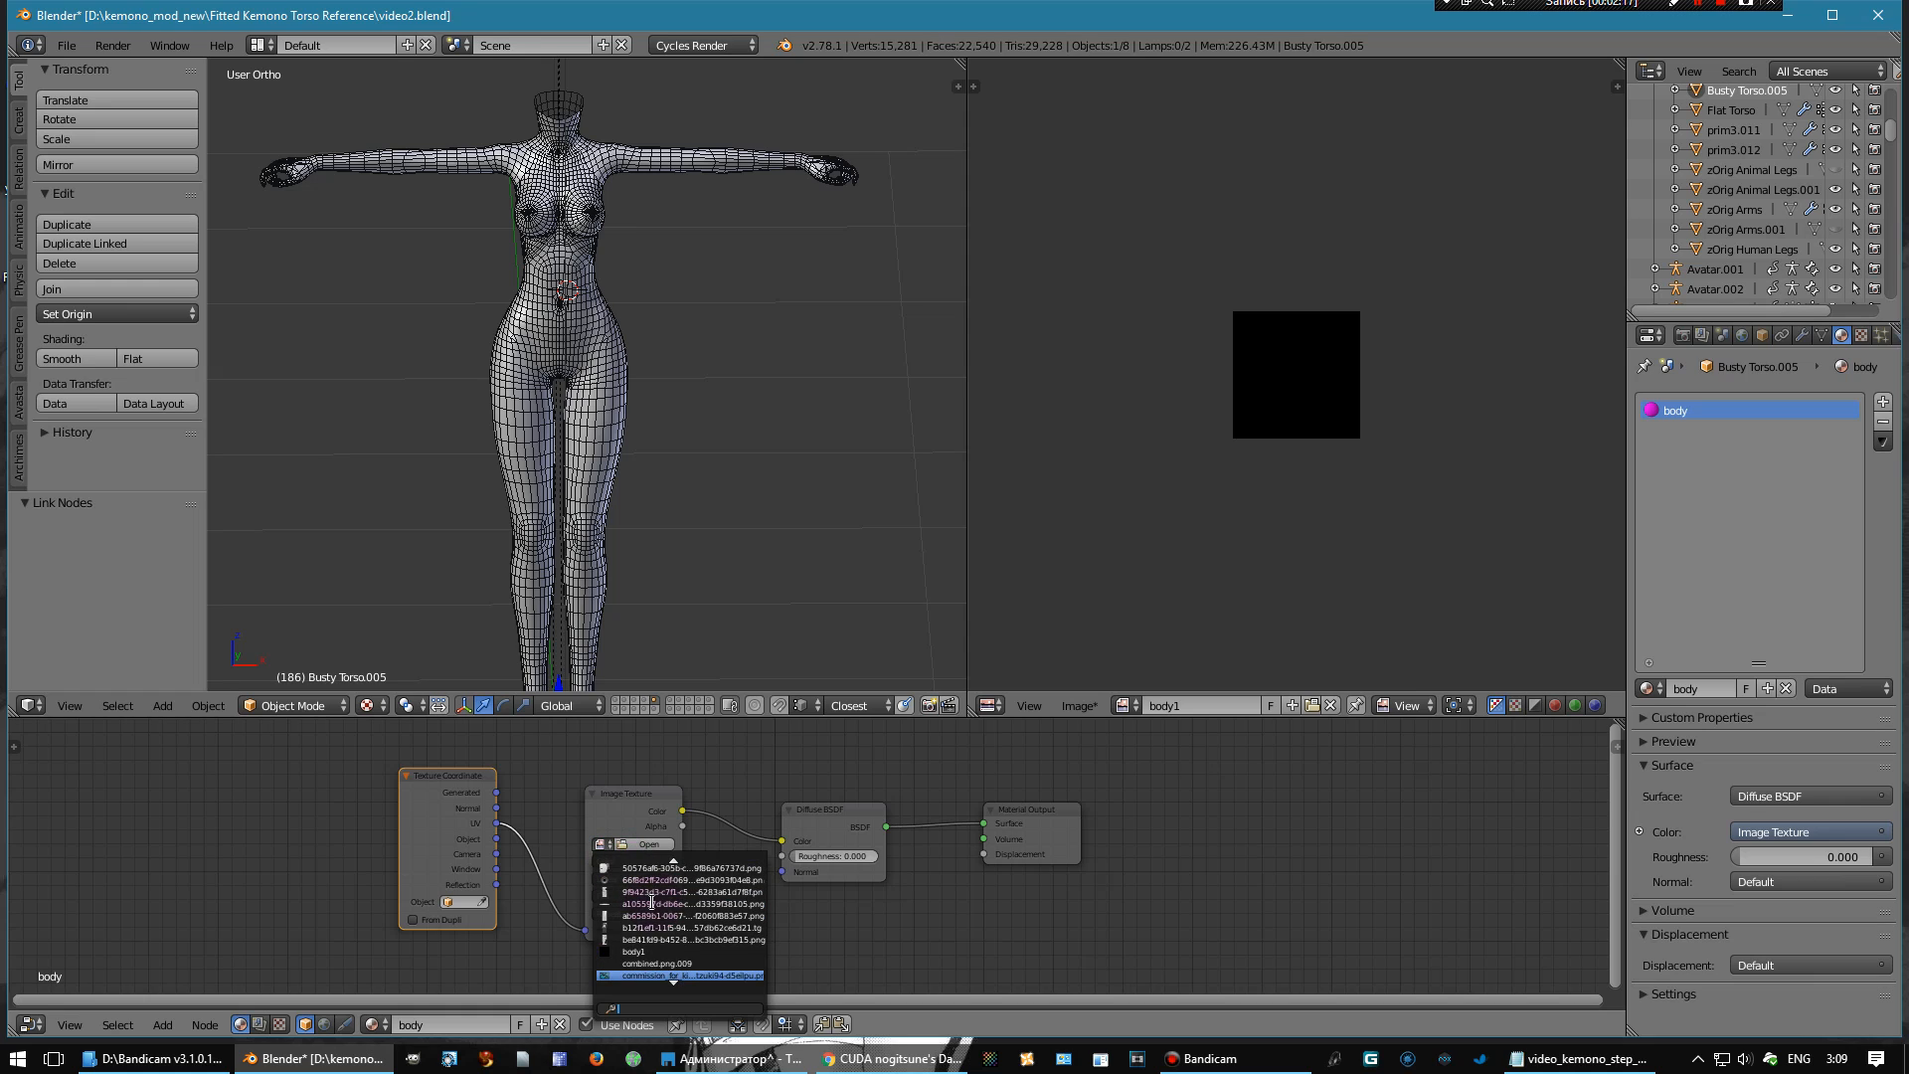
pyautogui.click(682, 974)
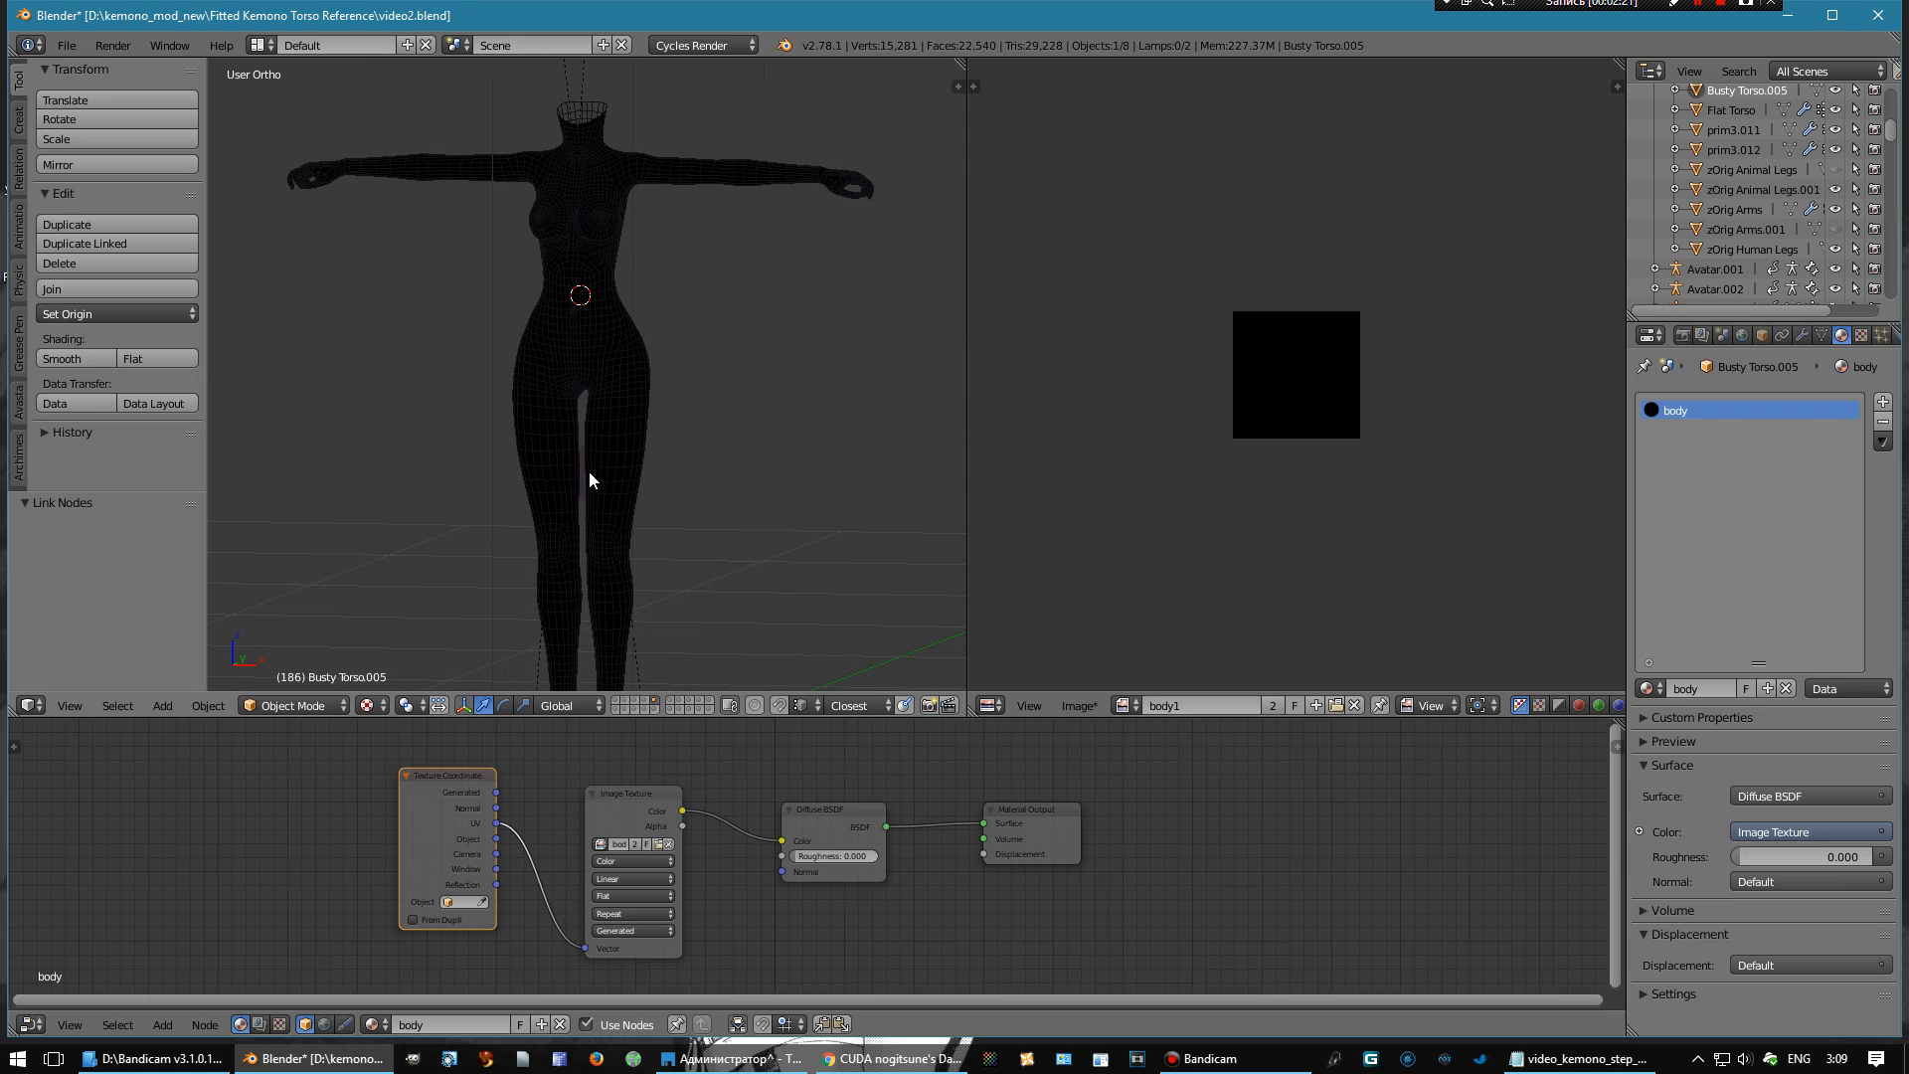
pyautogui.moveTo(1326, 796)
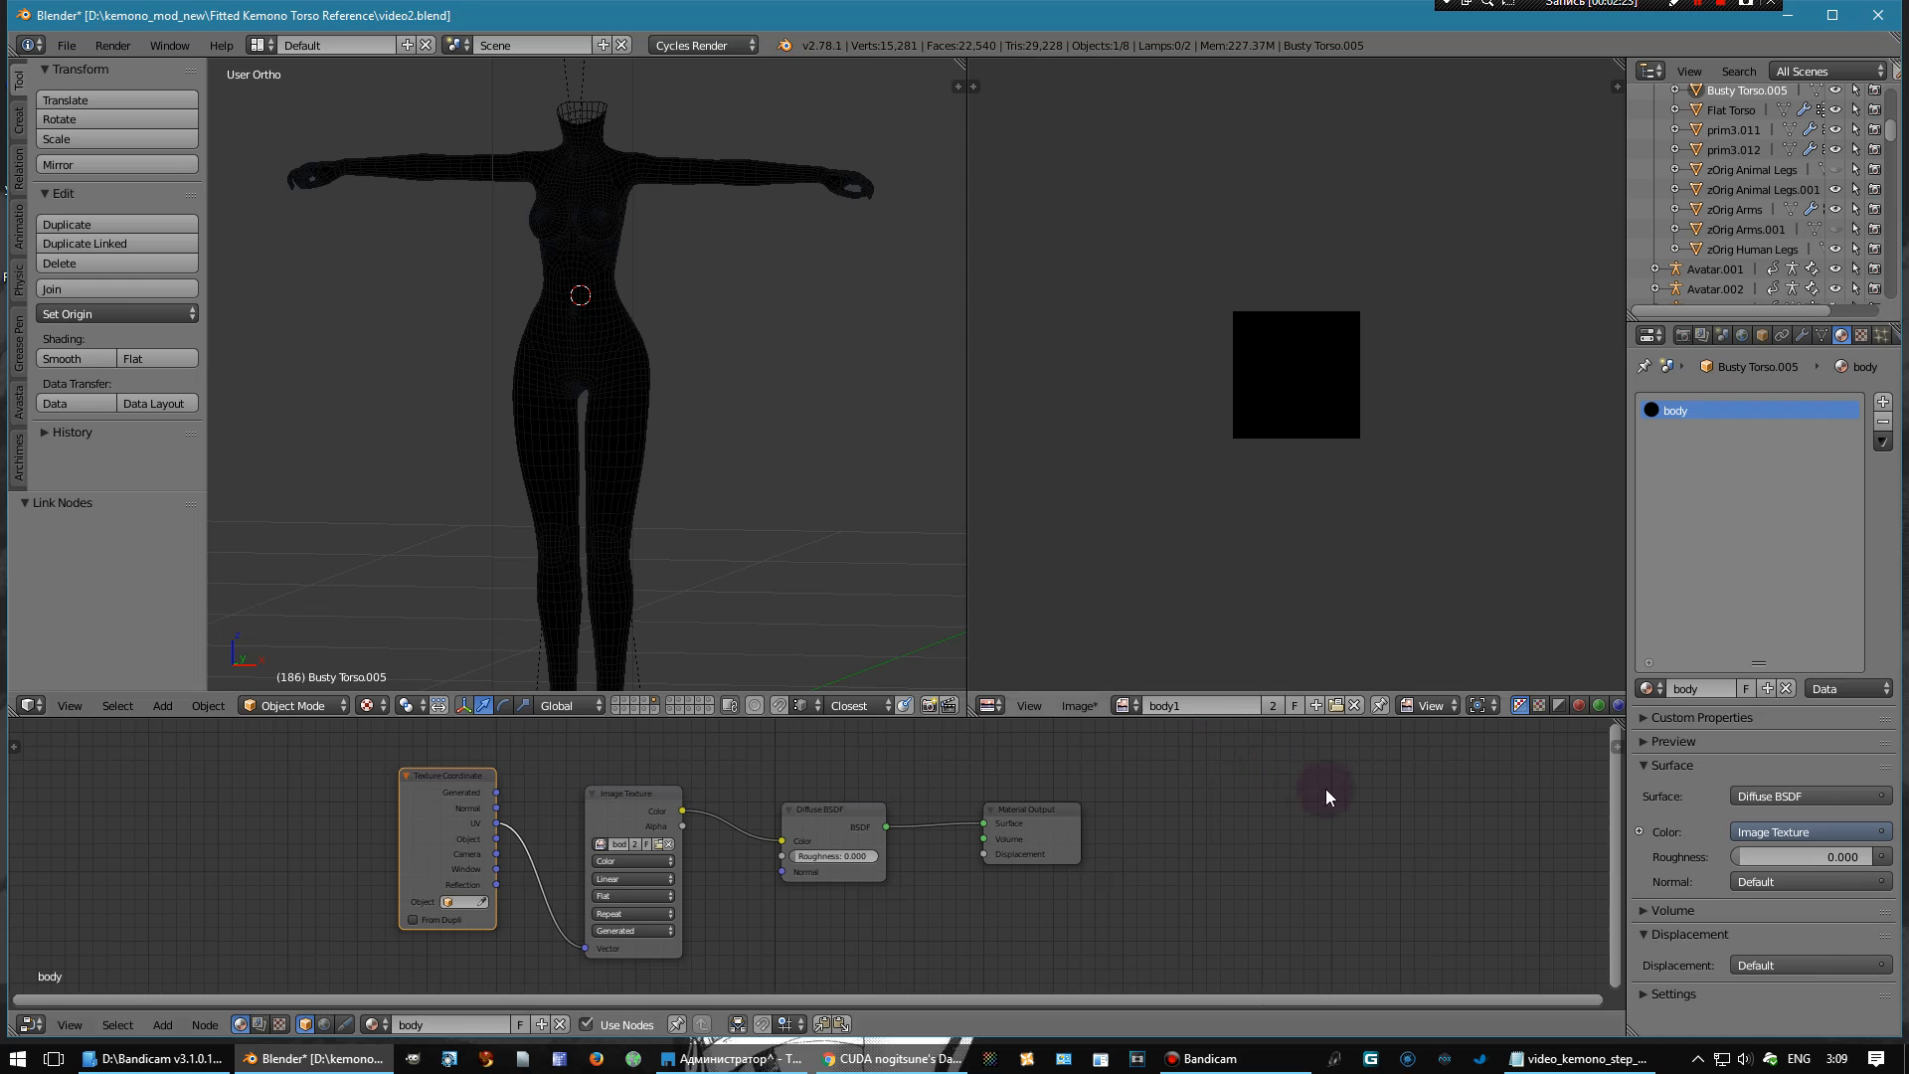
pyautogui.moveTo(742, 503)
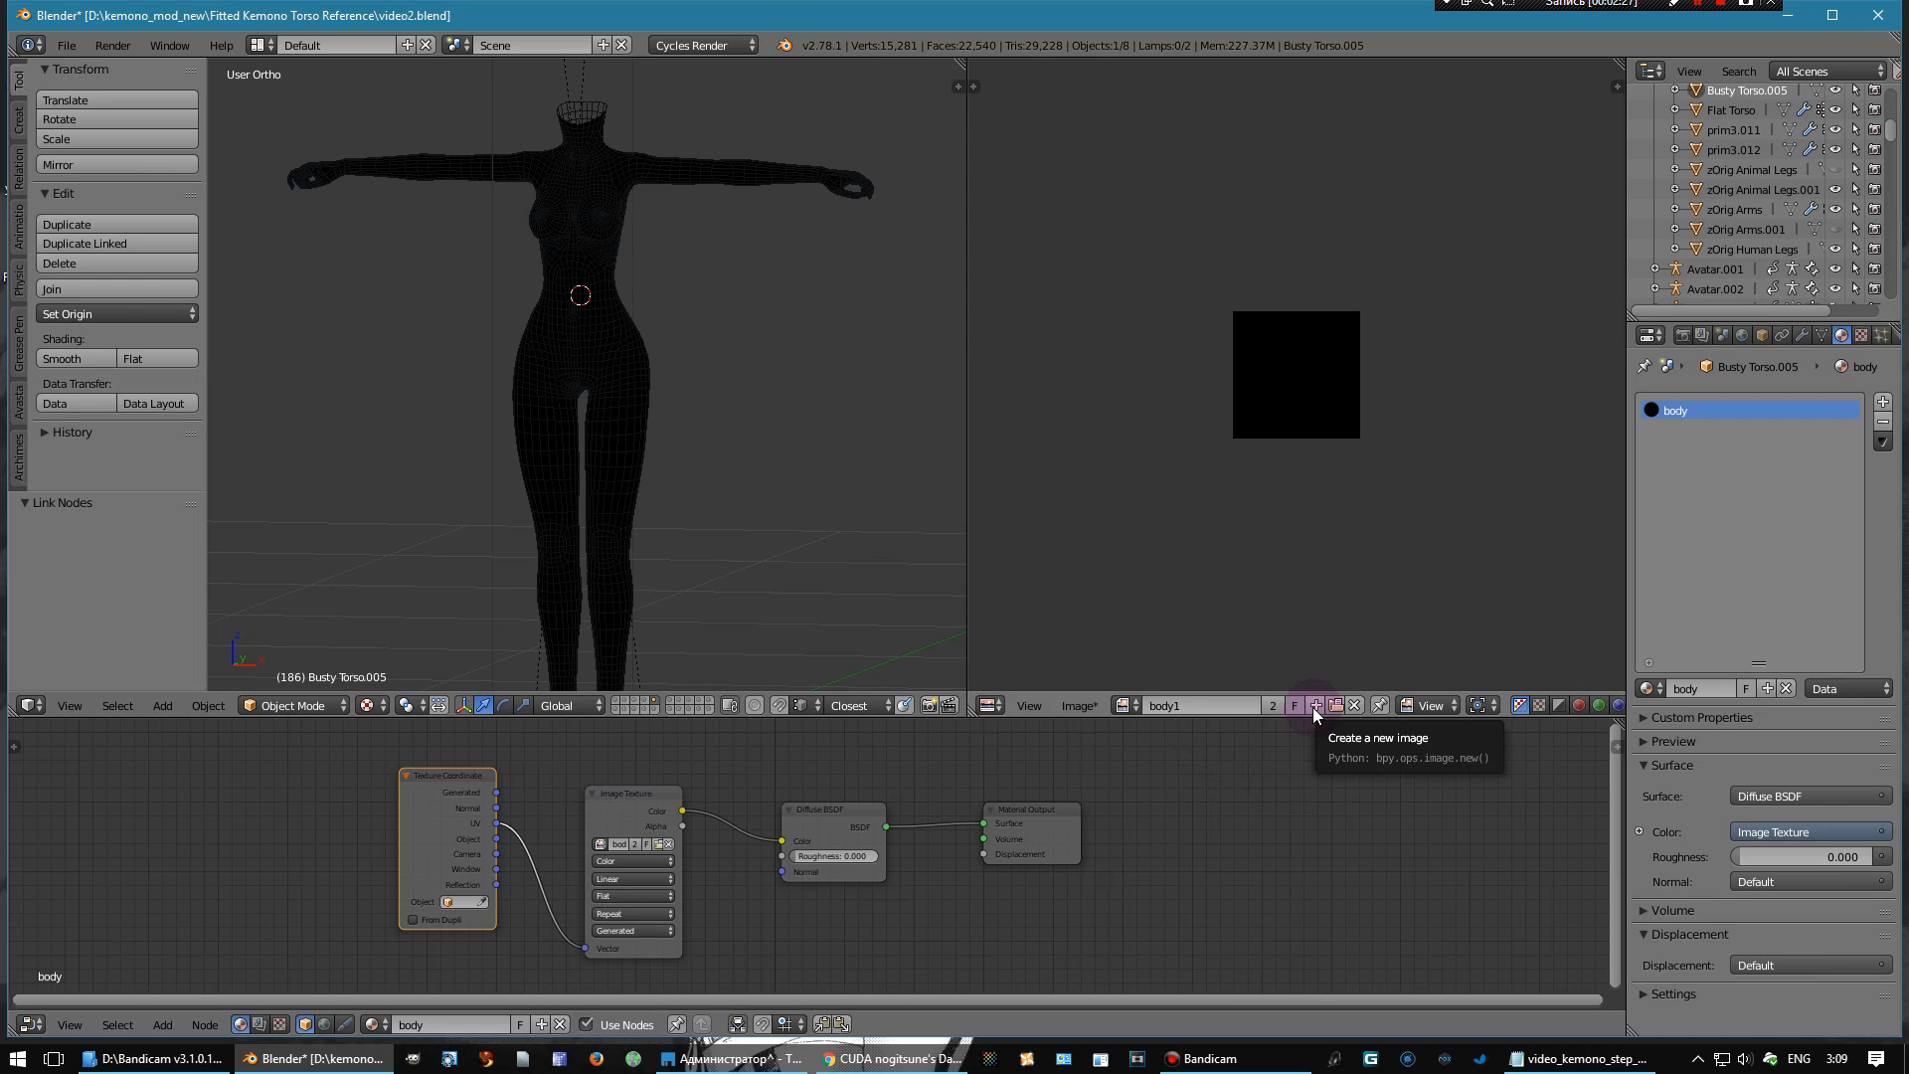
# - Create a second blank 1024×1024 image named 'render_body'
pyautogui.click(1315, 706)
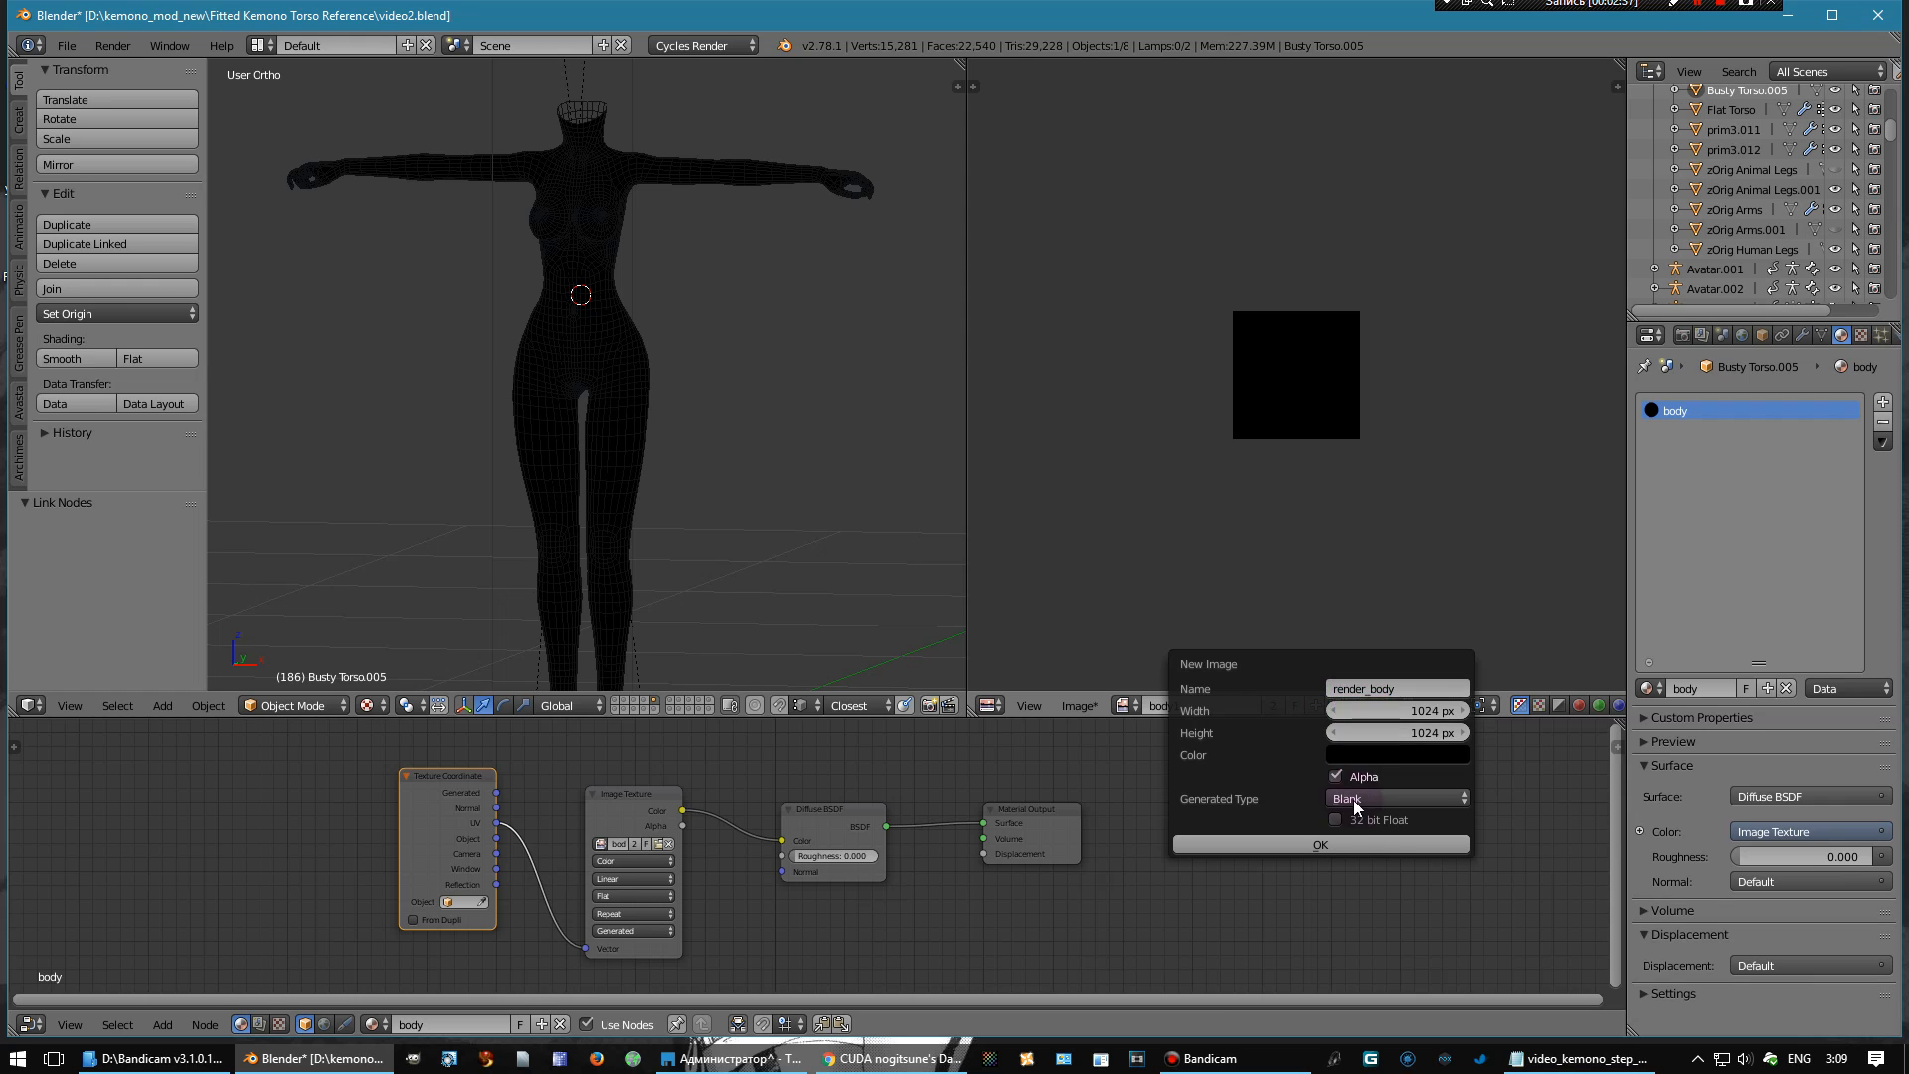
pyautogui.click(1319, 843)
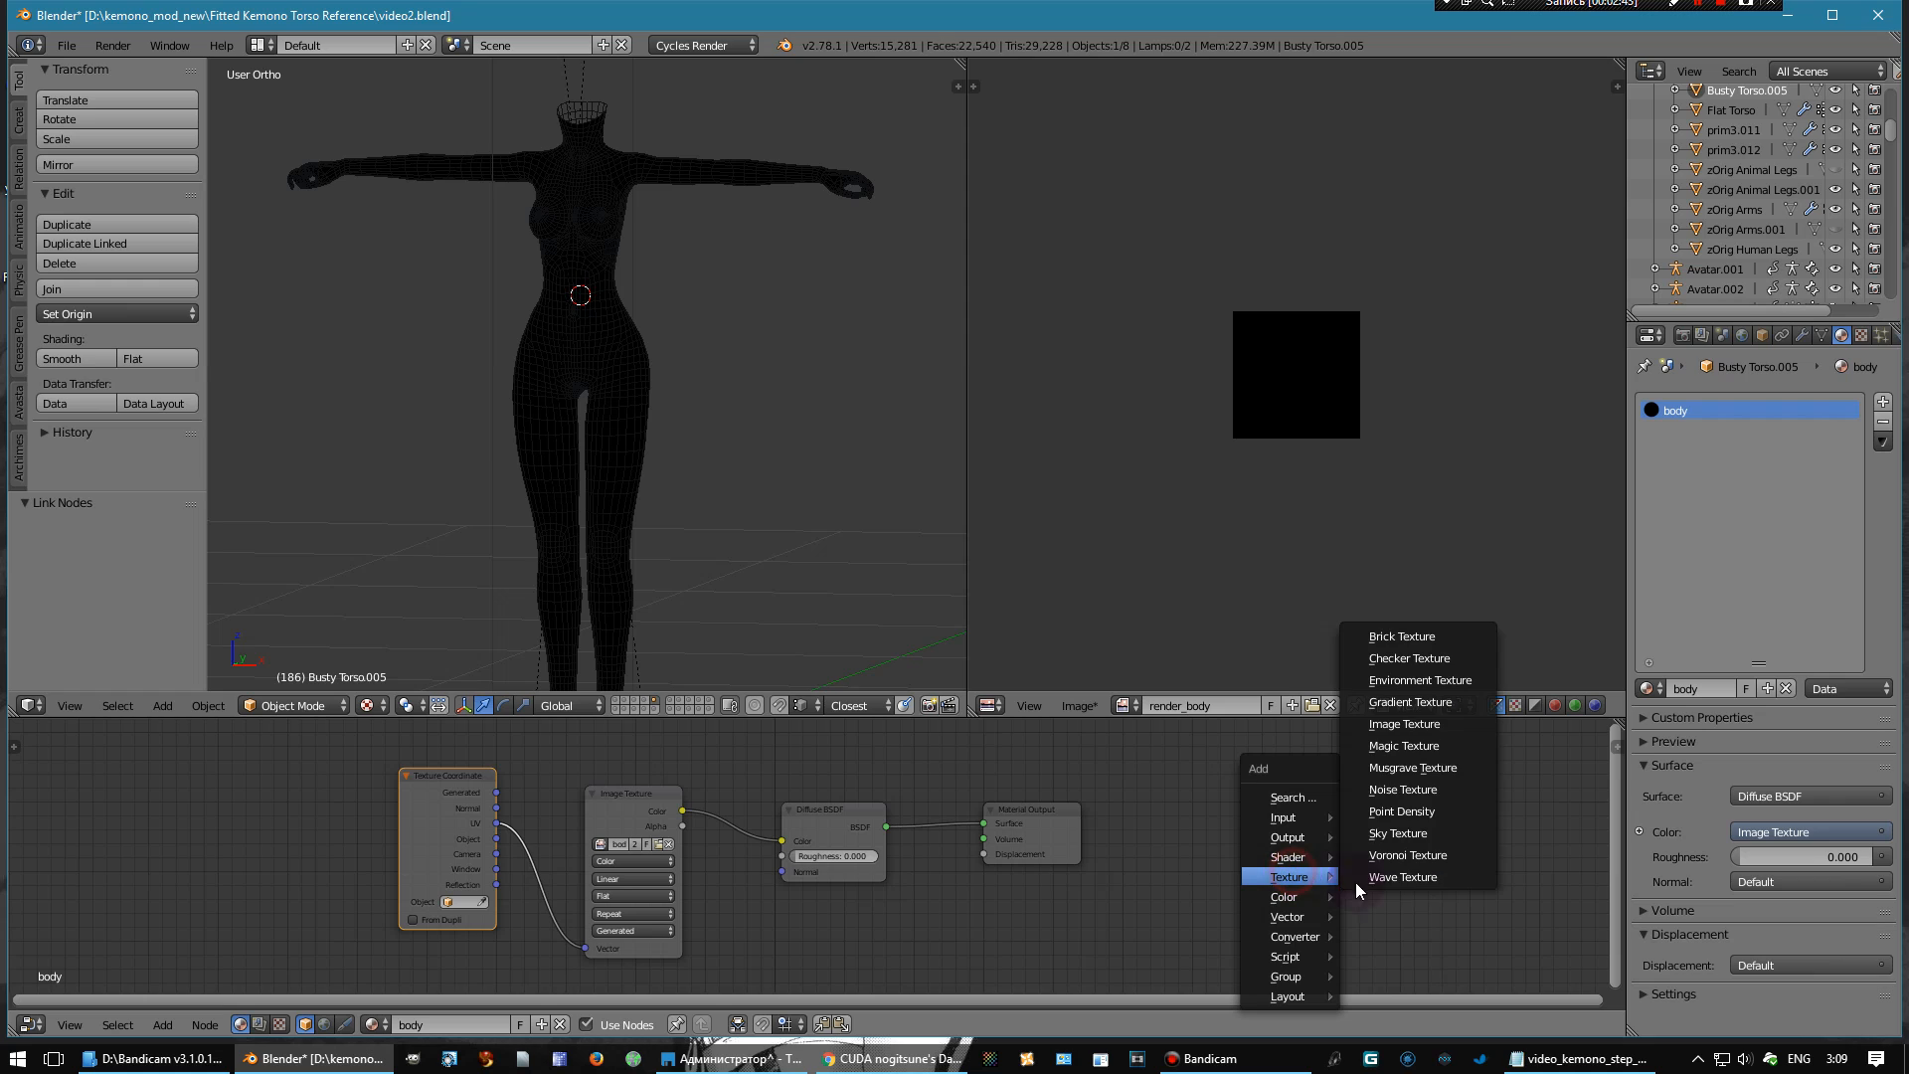
pyautogui.moveTo(1410, 702)
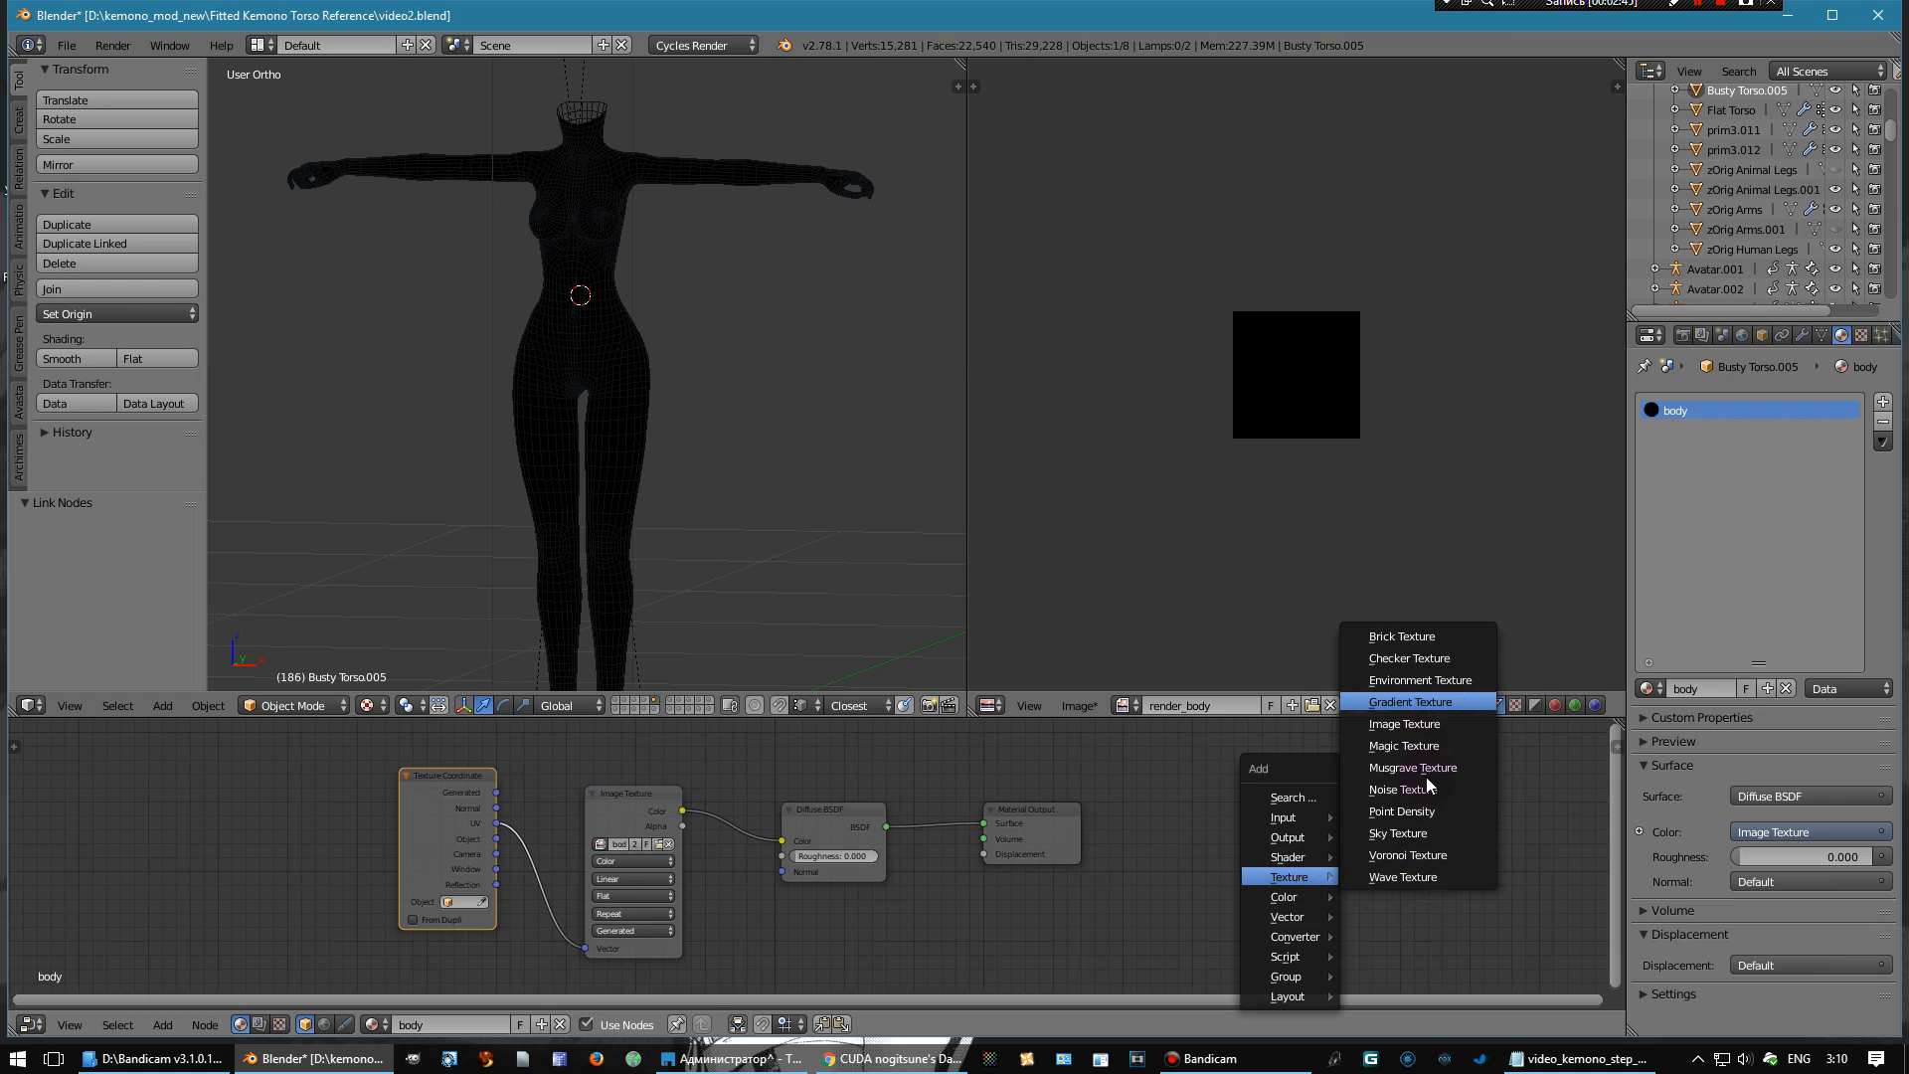
pyautogui.moveTo(1403, 811)
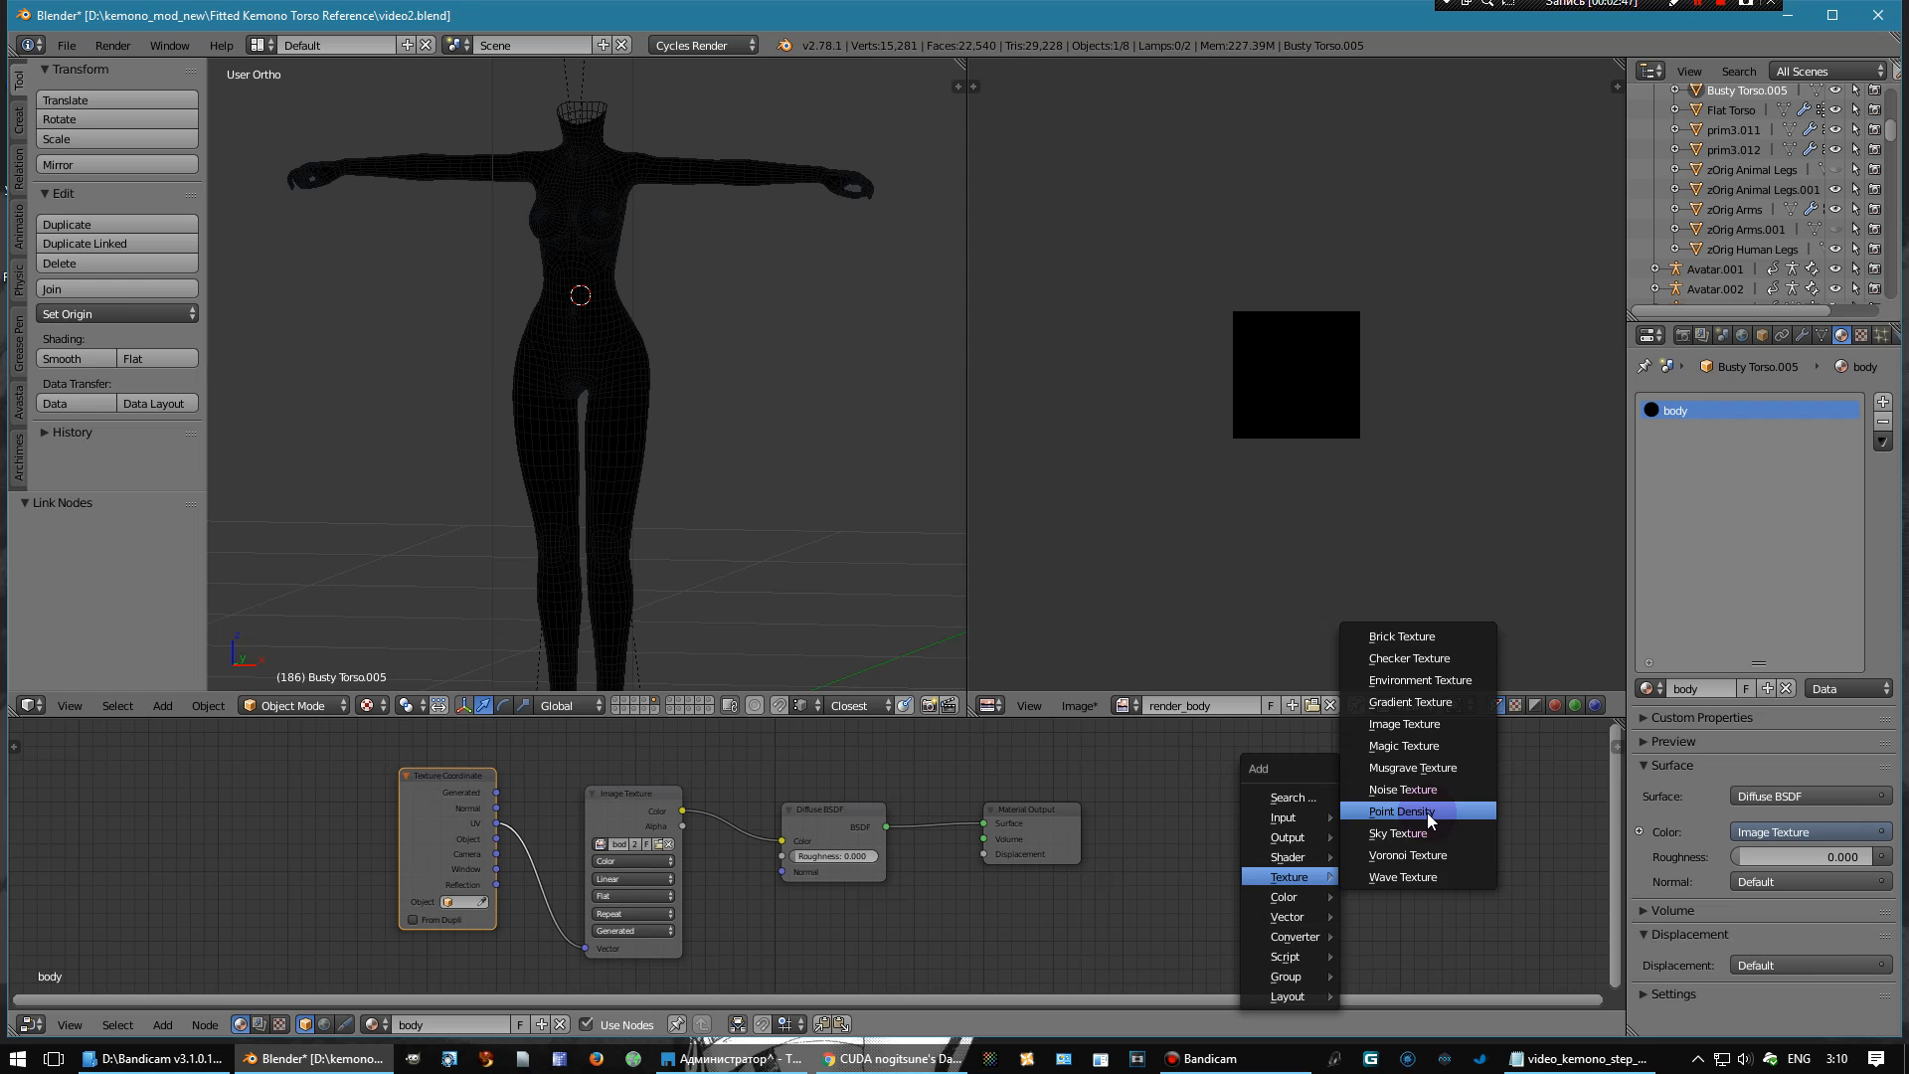
pyautogui.moveTo(1416, 722)
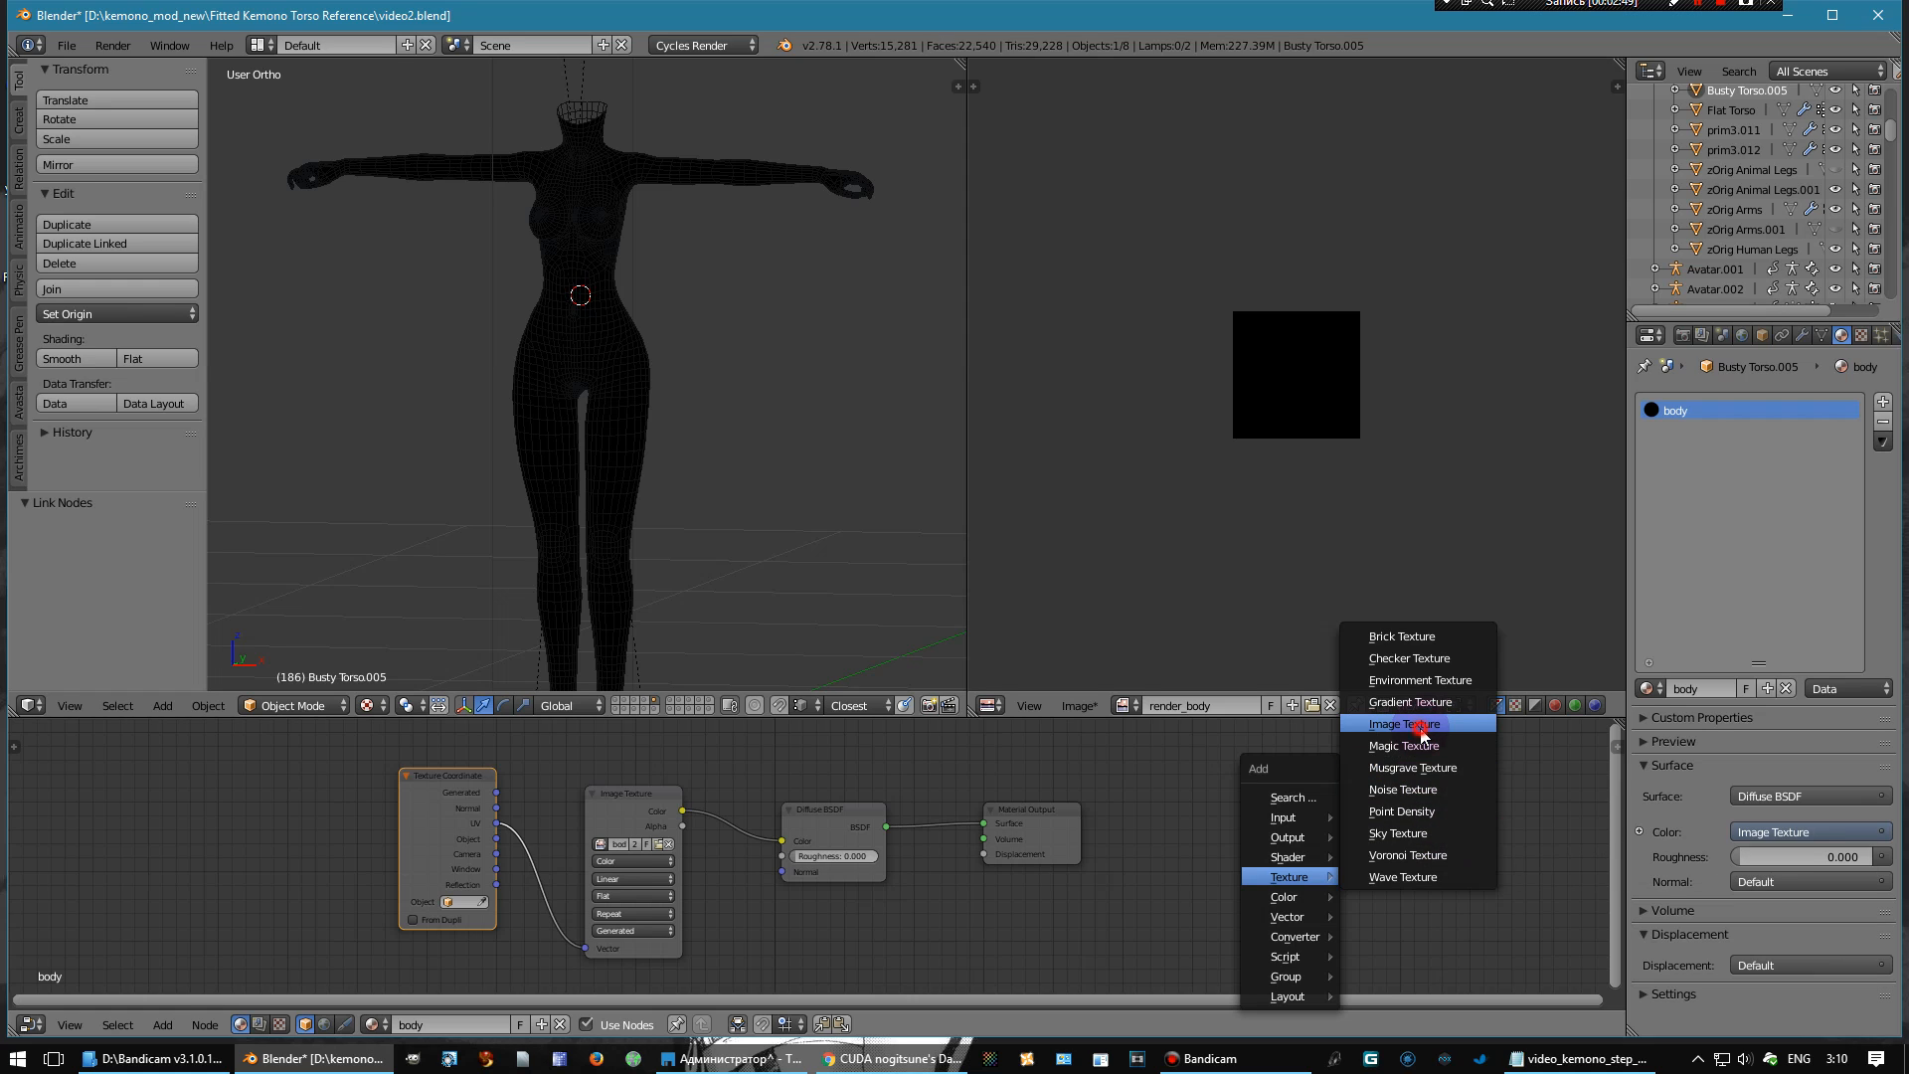
# - Add an unconnected Image Texture node using the render_body image
pyautogui.click(1402, 724)
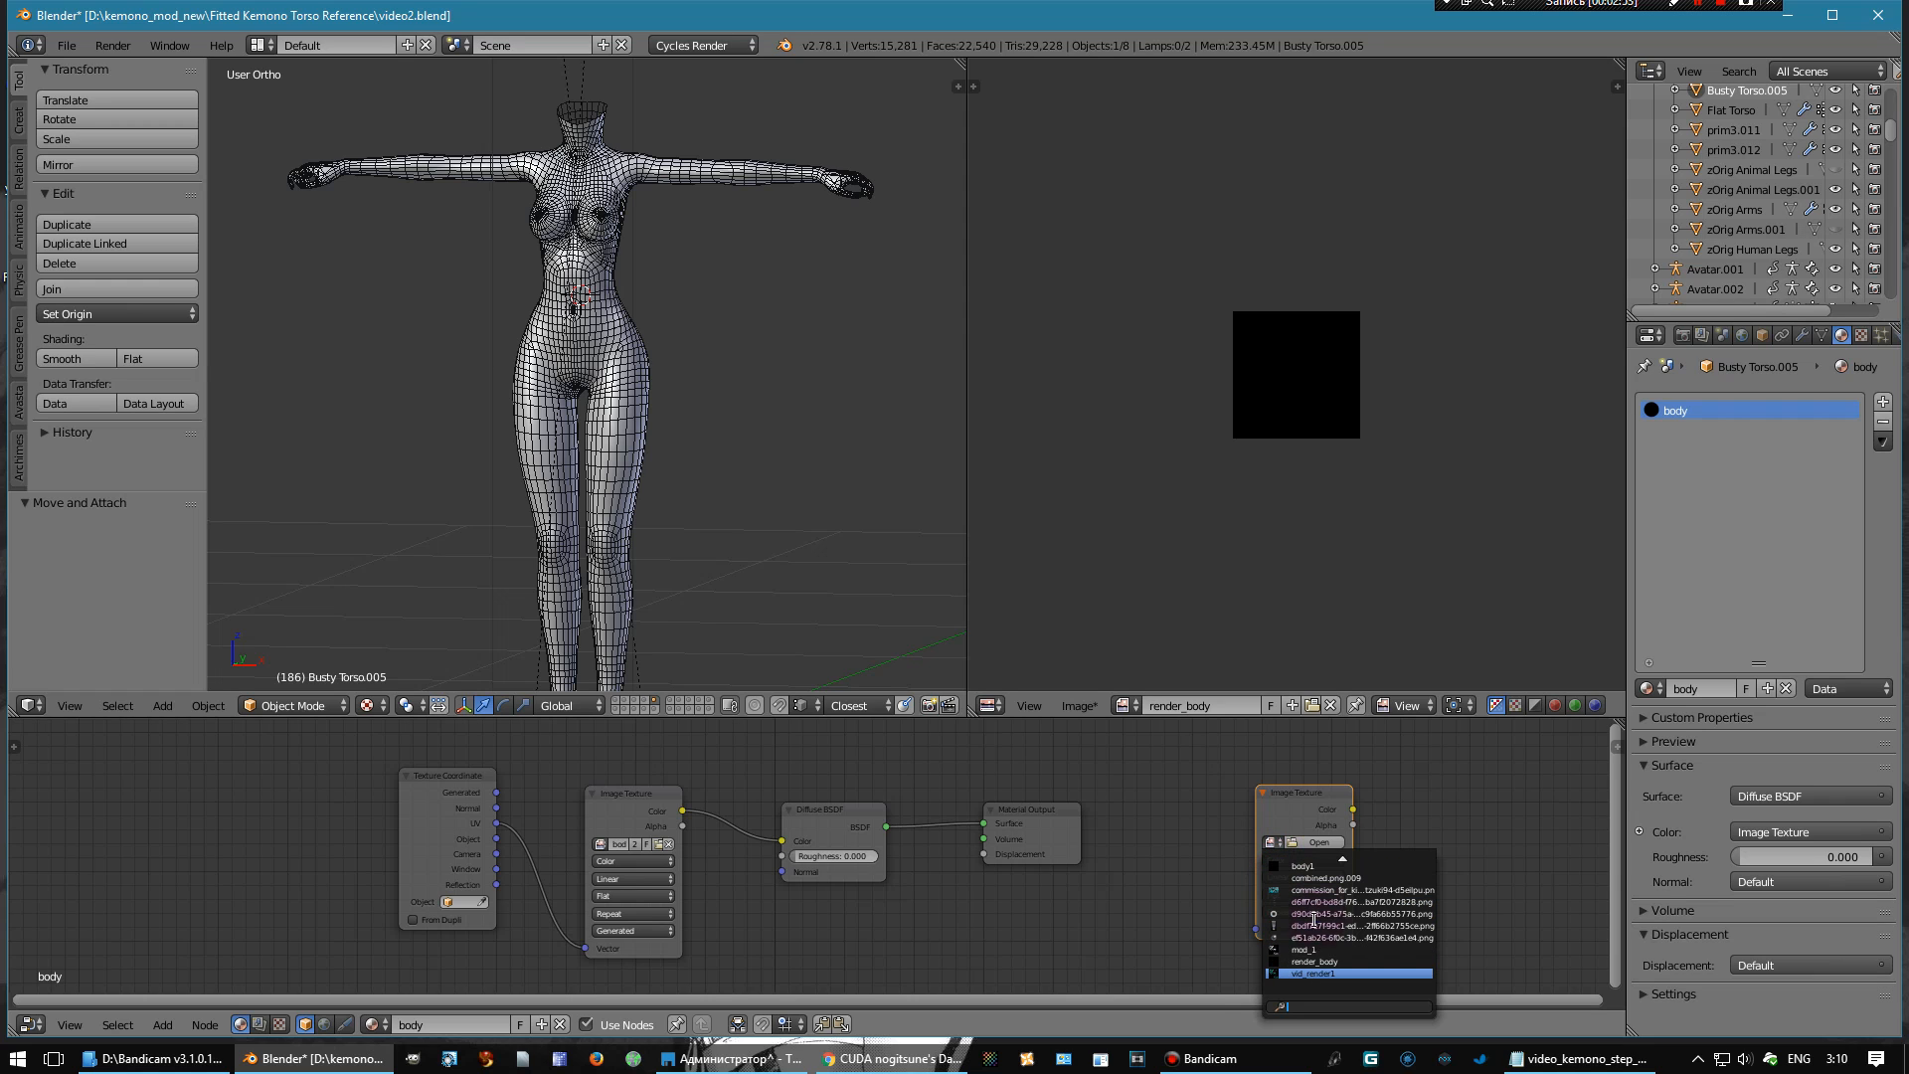
pyautogui.click(1325, 973)
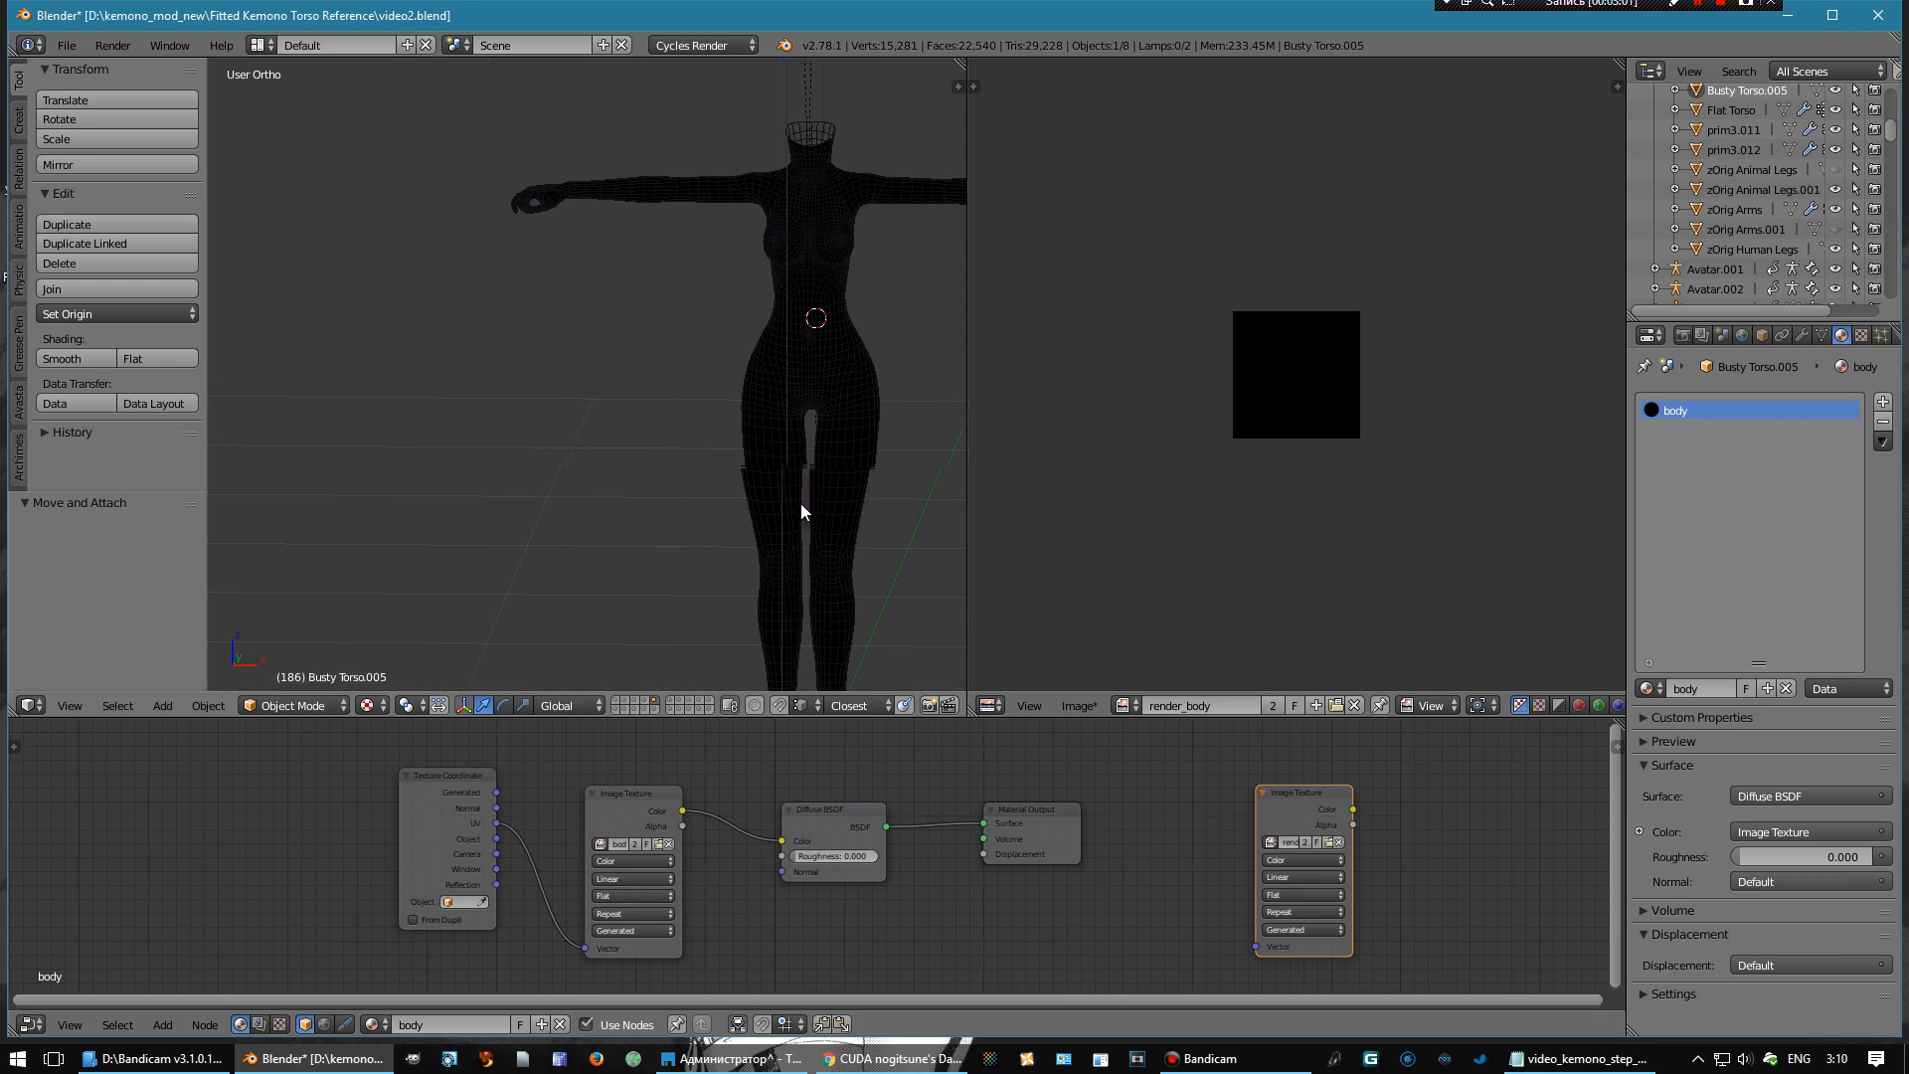
# - Switch to Texture Paint, paint a white patch on the torso, and show render_body in the viewer
pyautogui.click(292, 704)
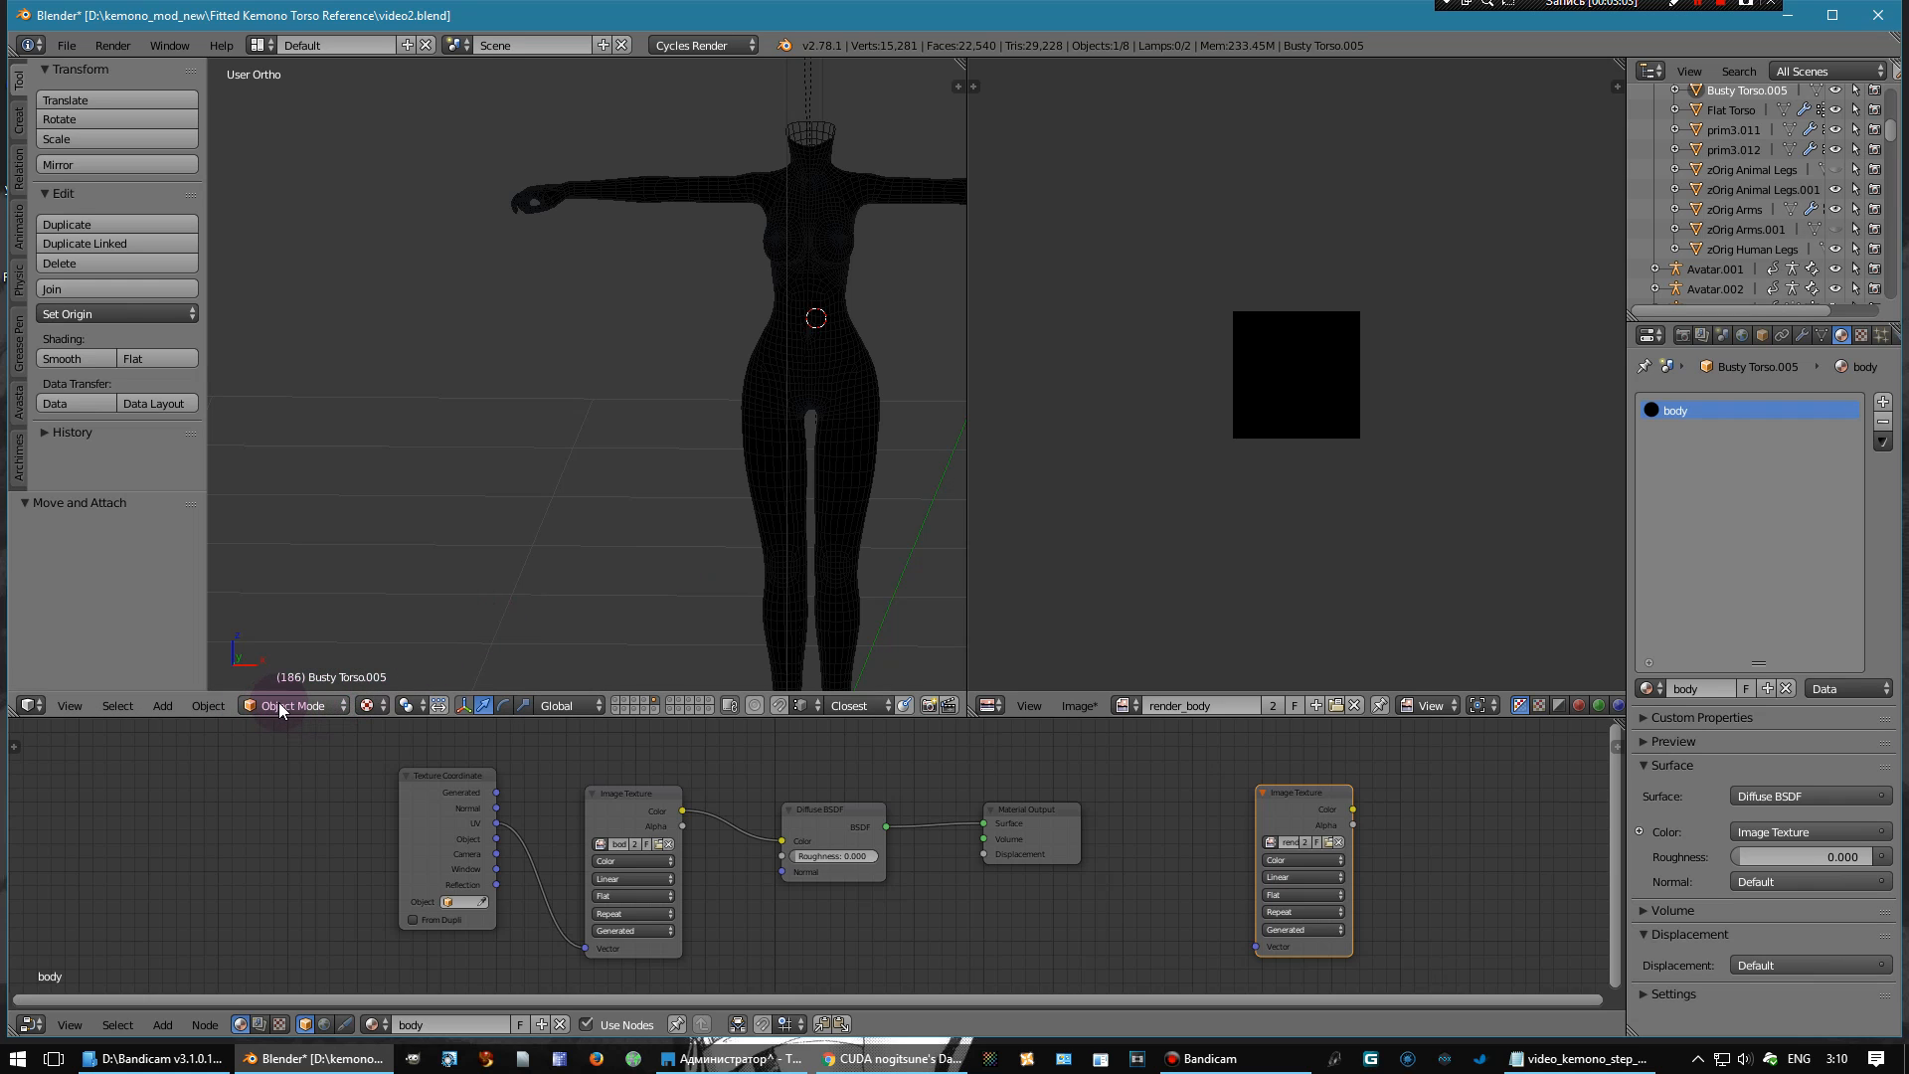
pyautogui.click(290, 704)
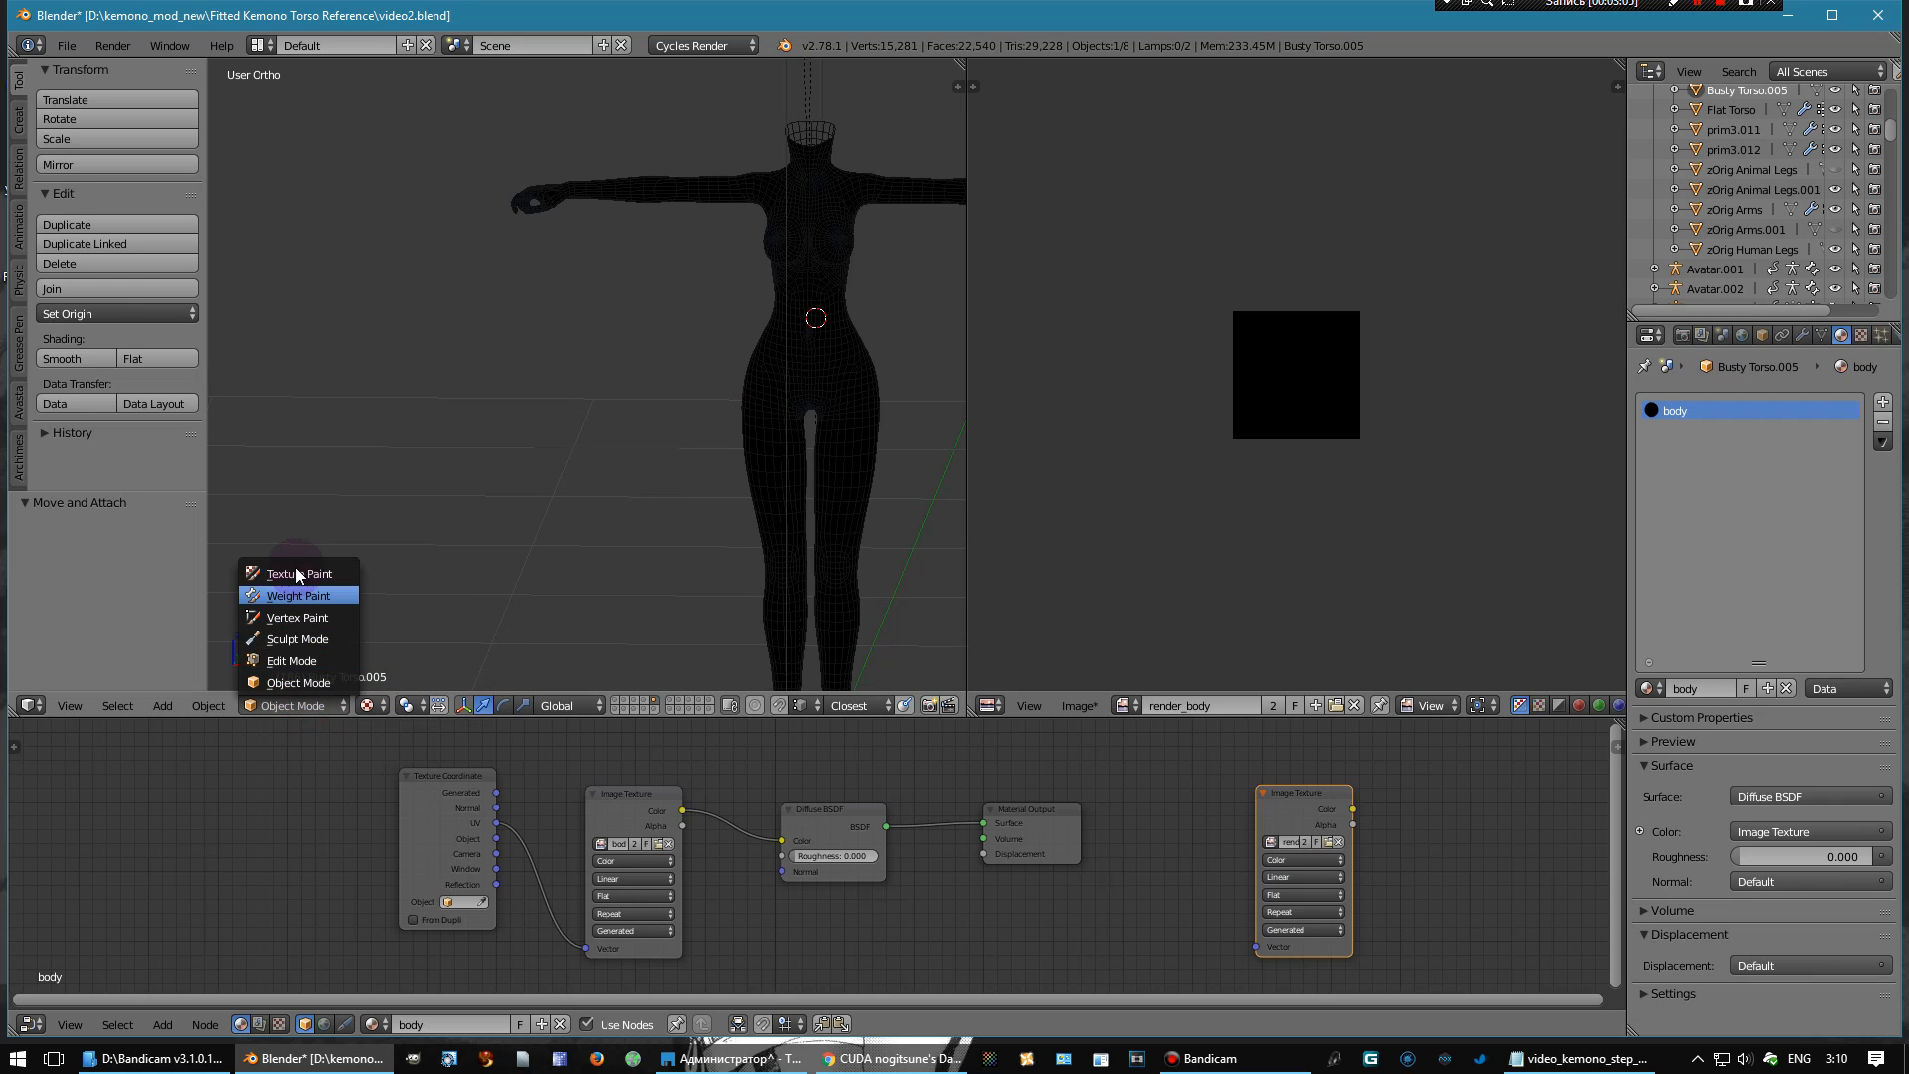
pyautogui.click(292, 573)
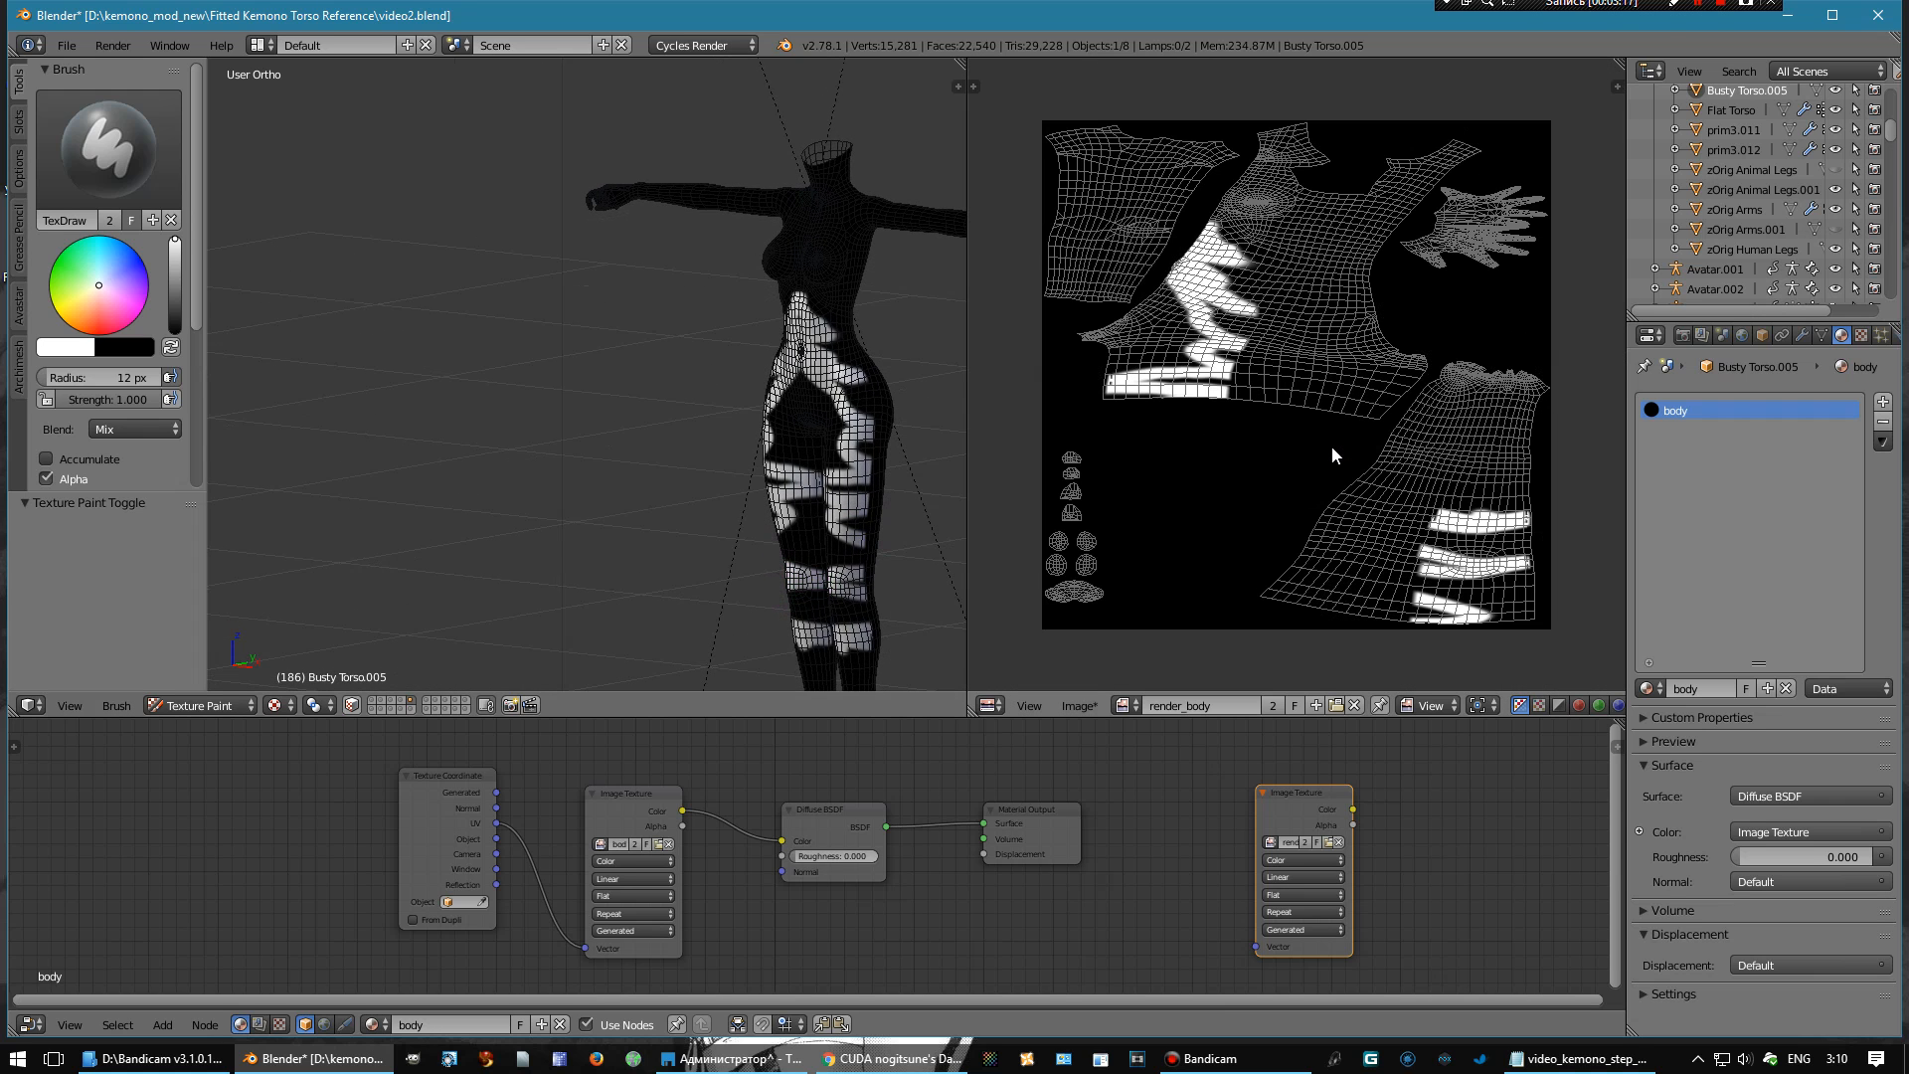
pyautogui.click(1235, 376)
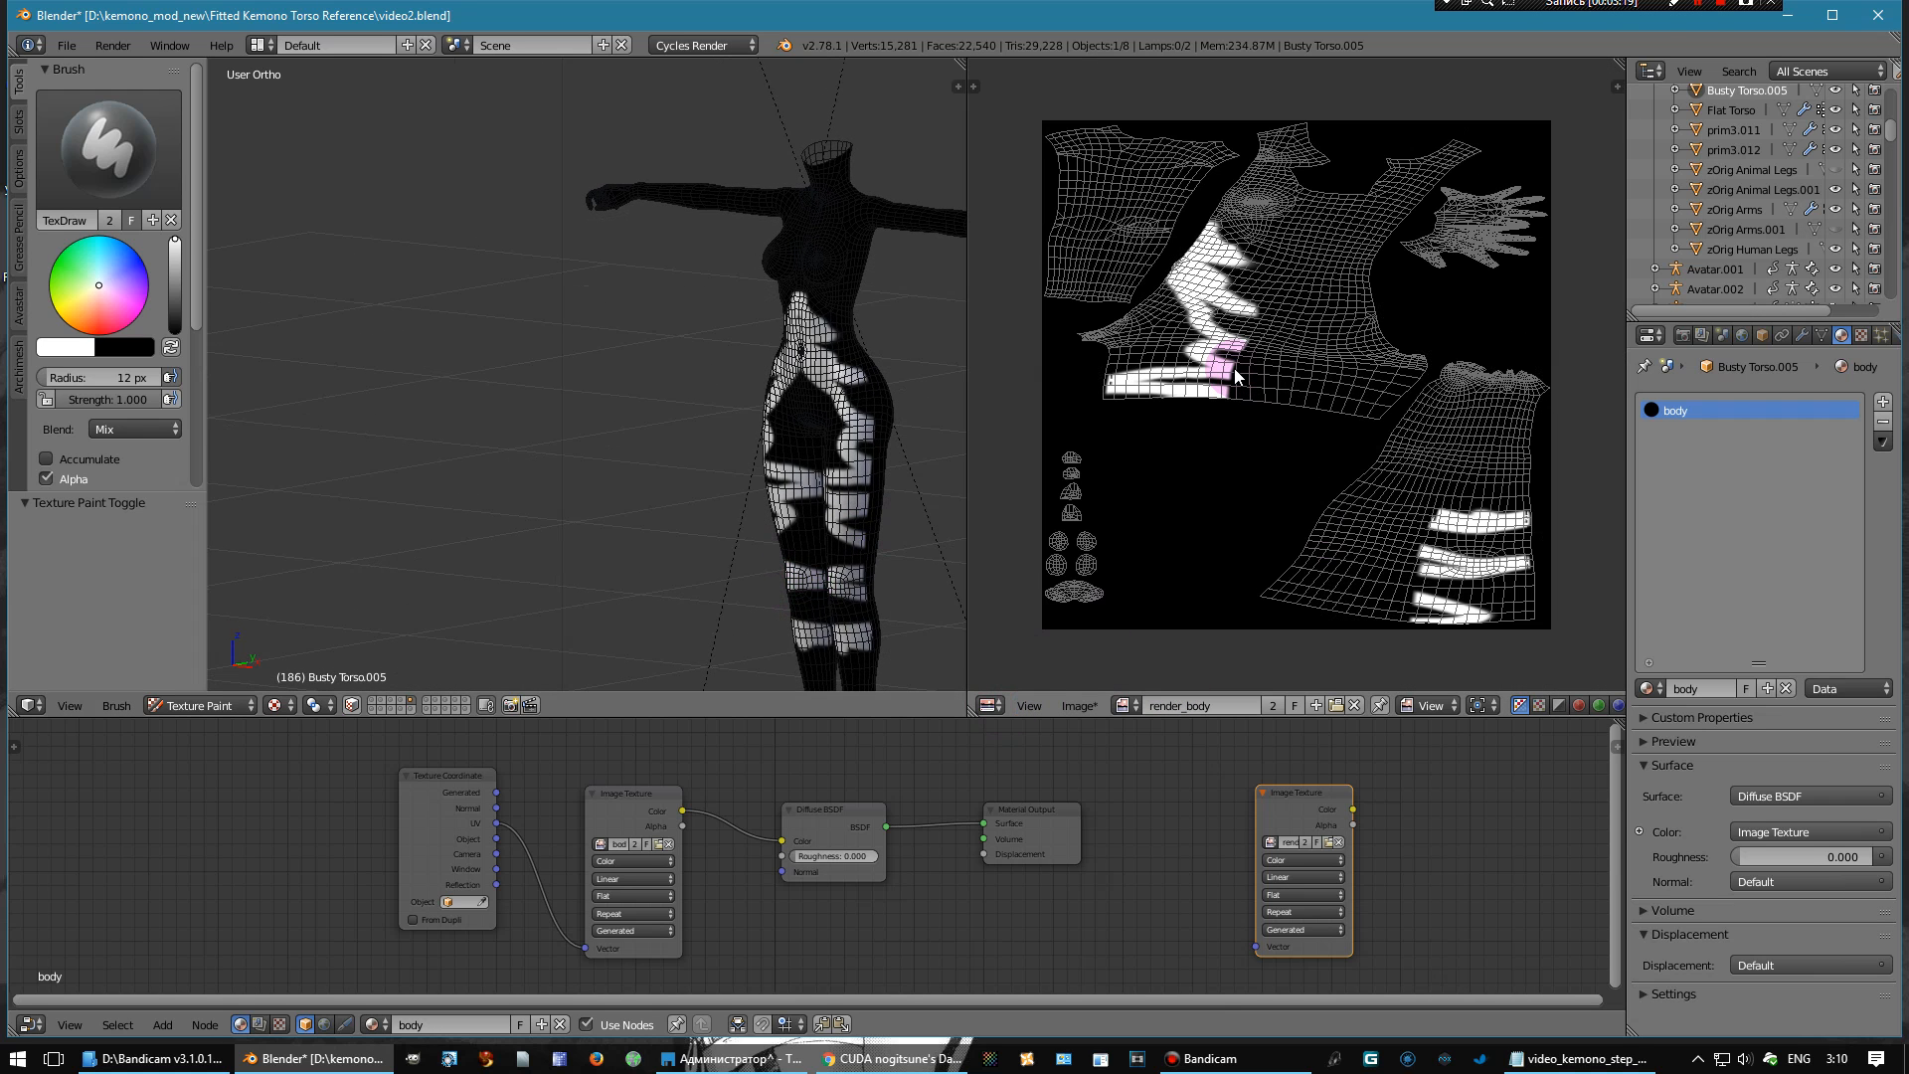
pyautogui.click(1120, 704)
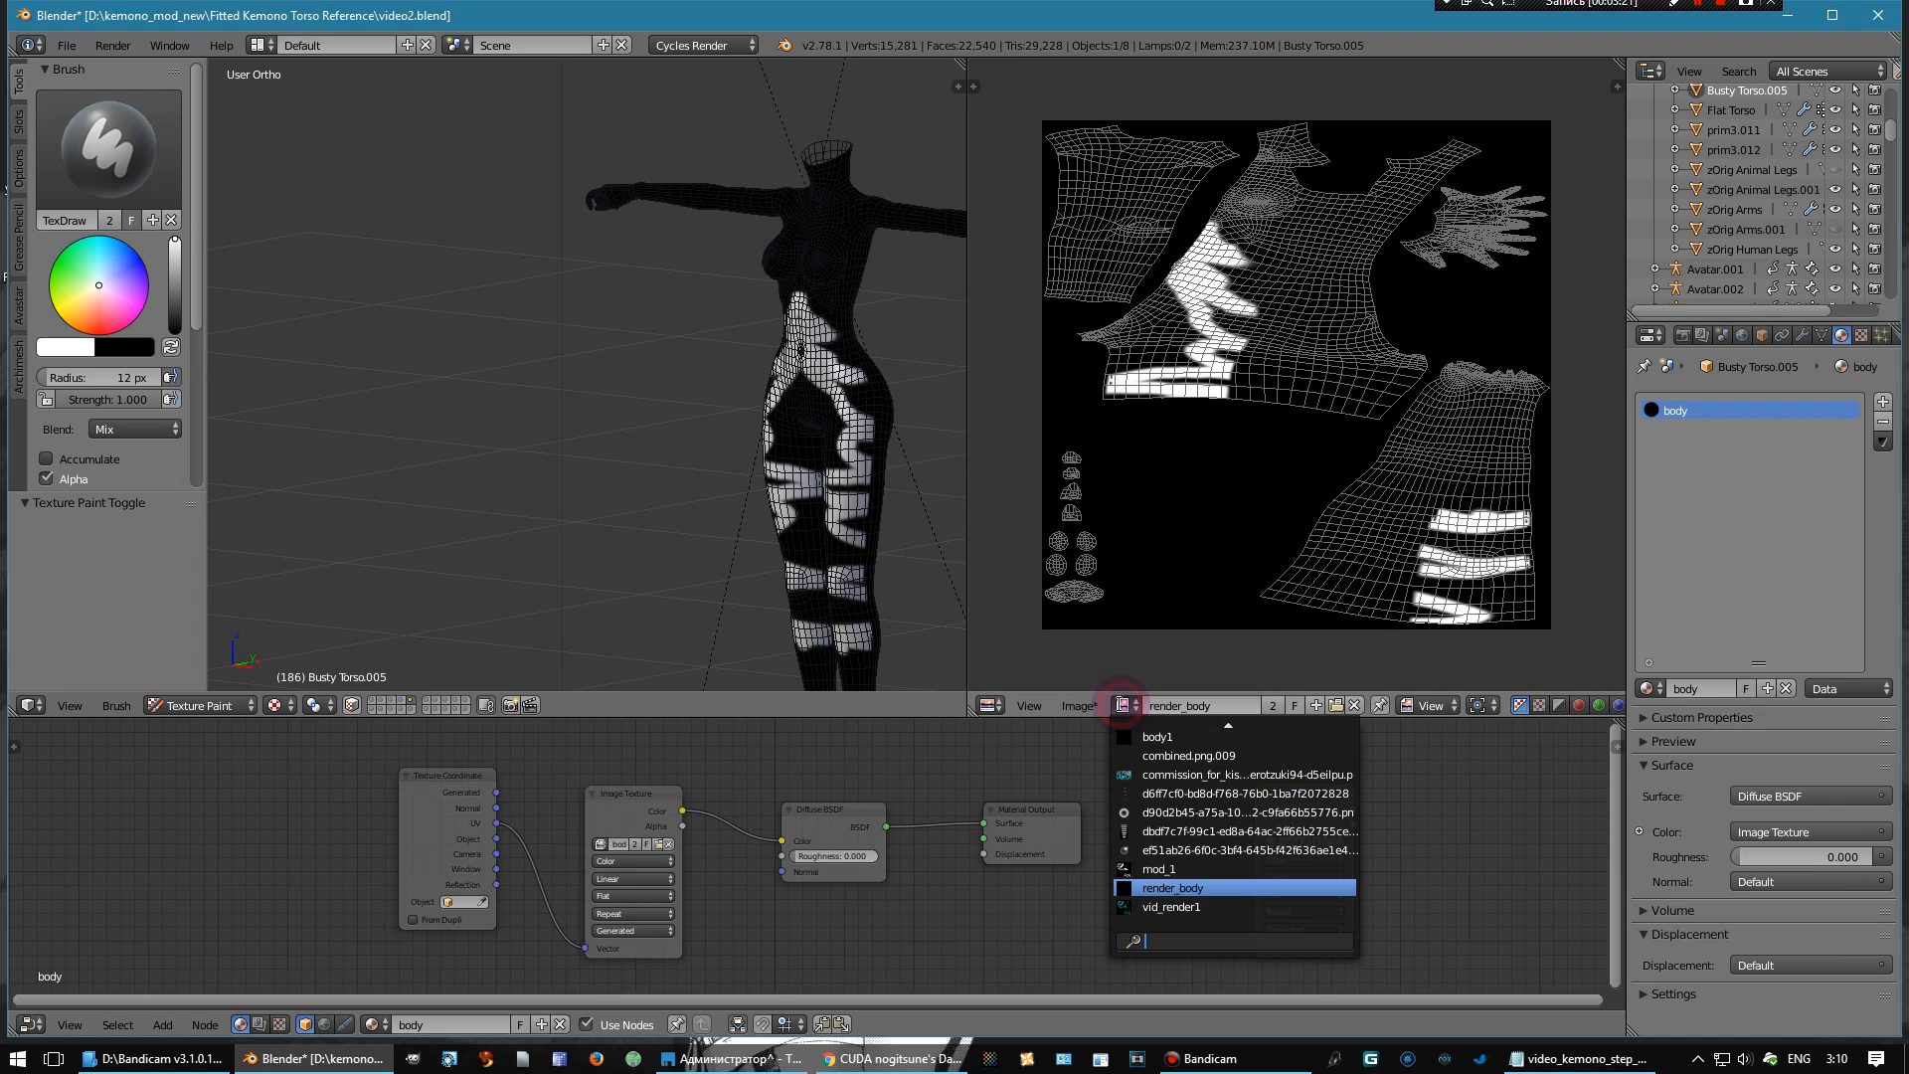
pyautogui.click(1174, 887)
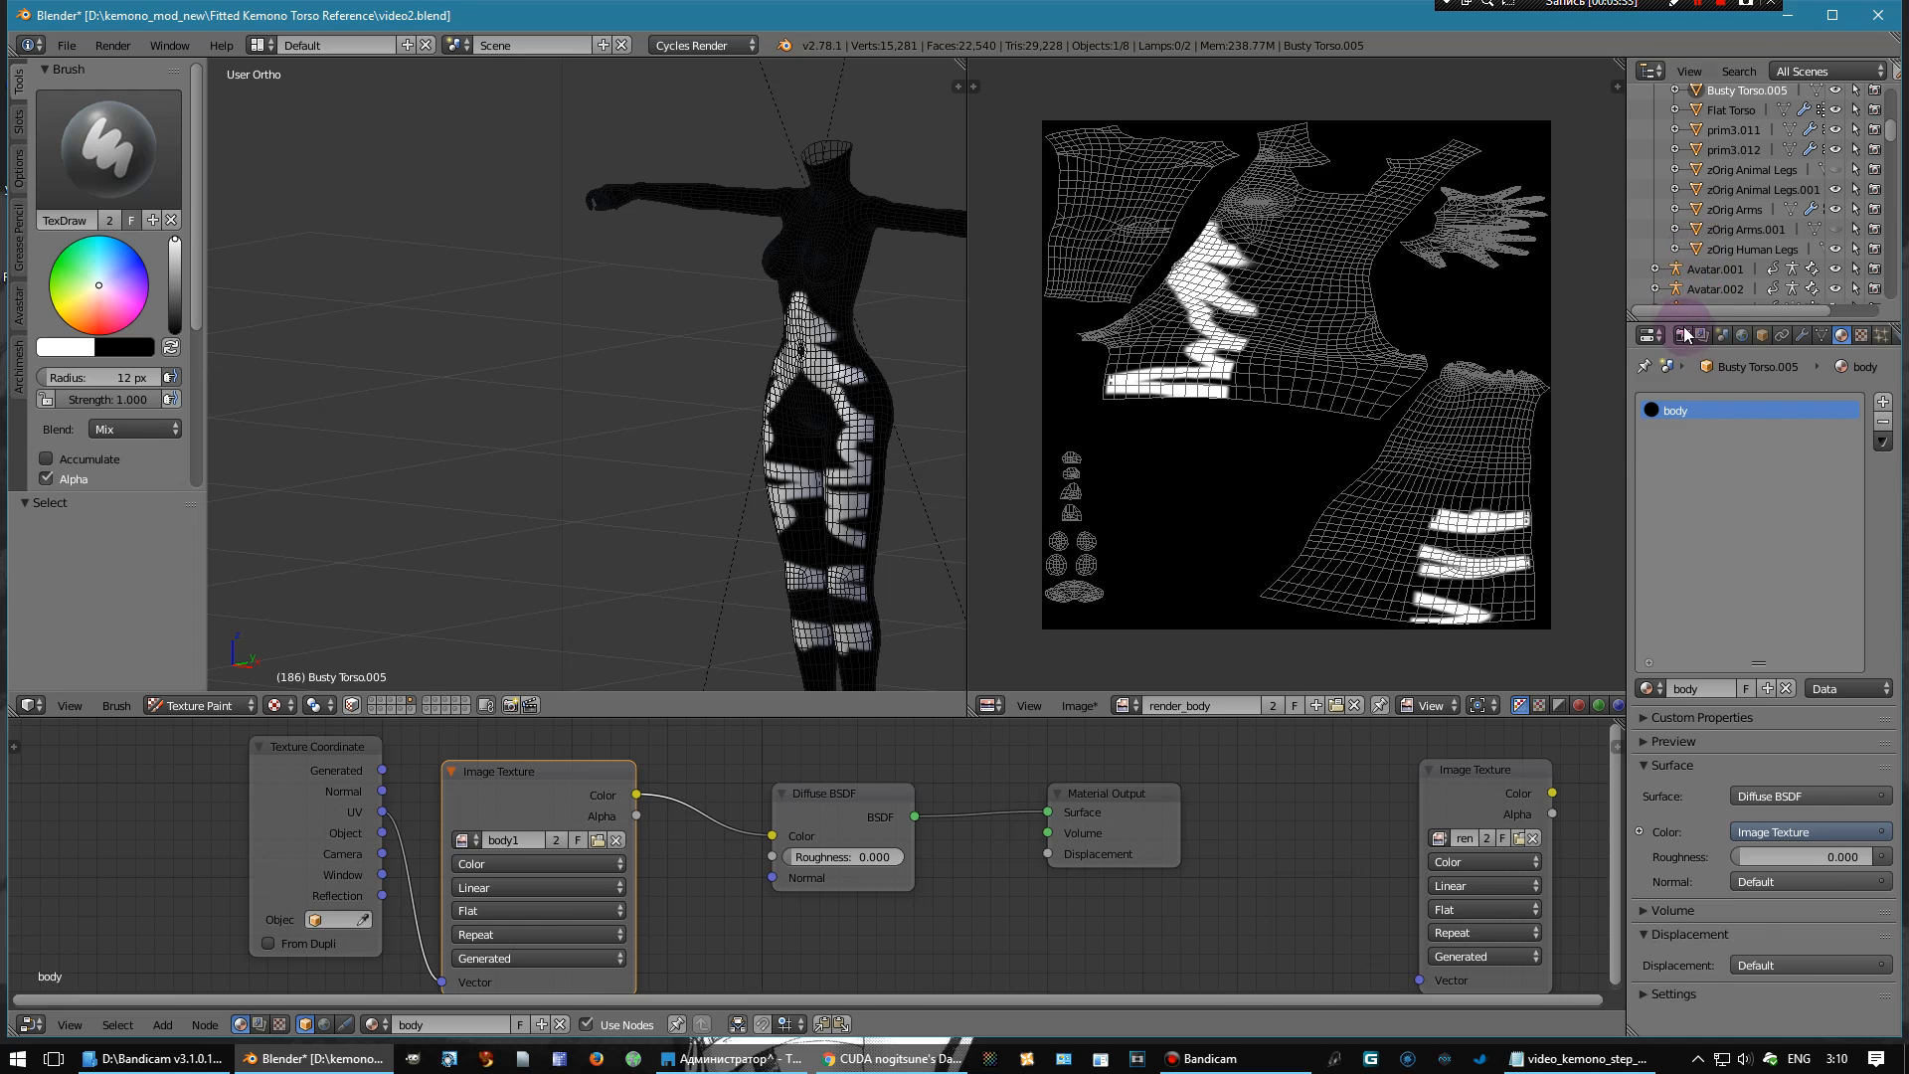
# - Run a Combined Cycles bake from the Render properties Bake panel
pyautogui.click(1682, 334)
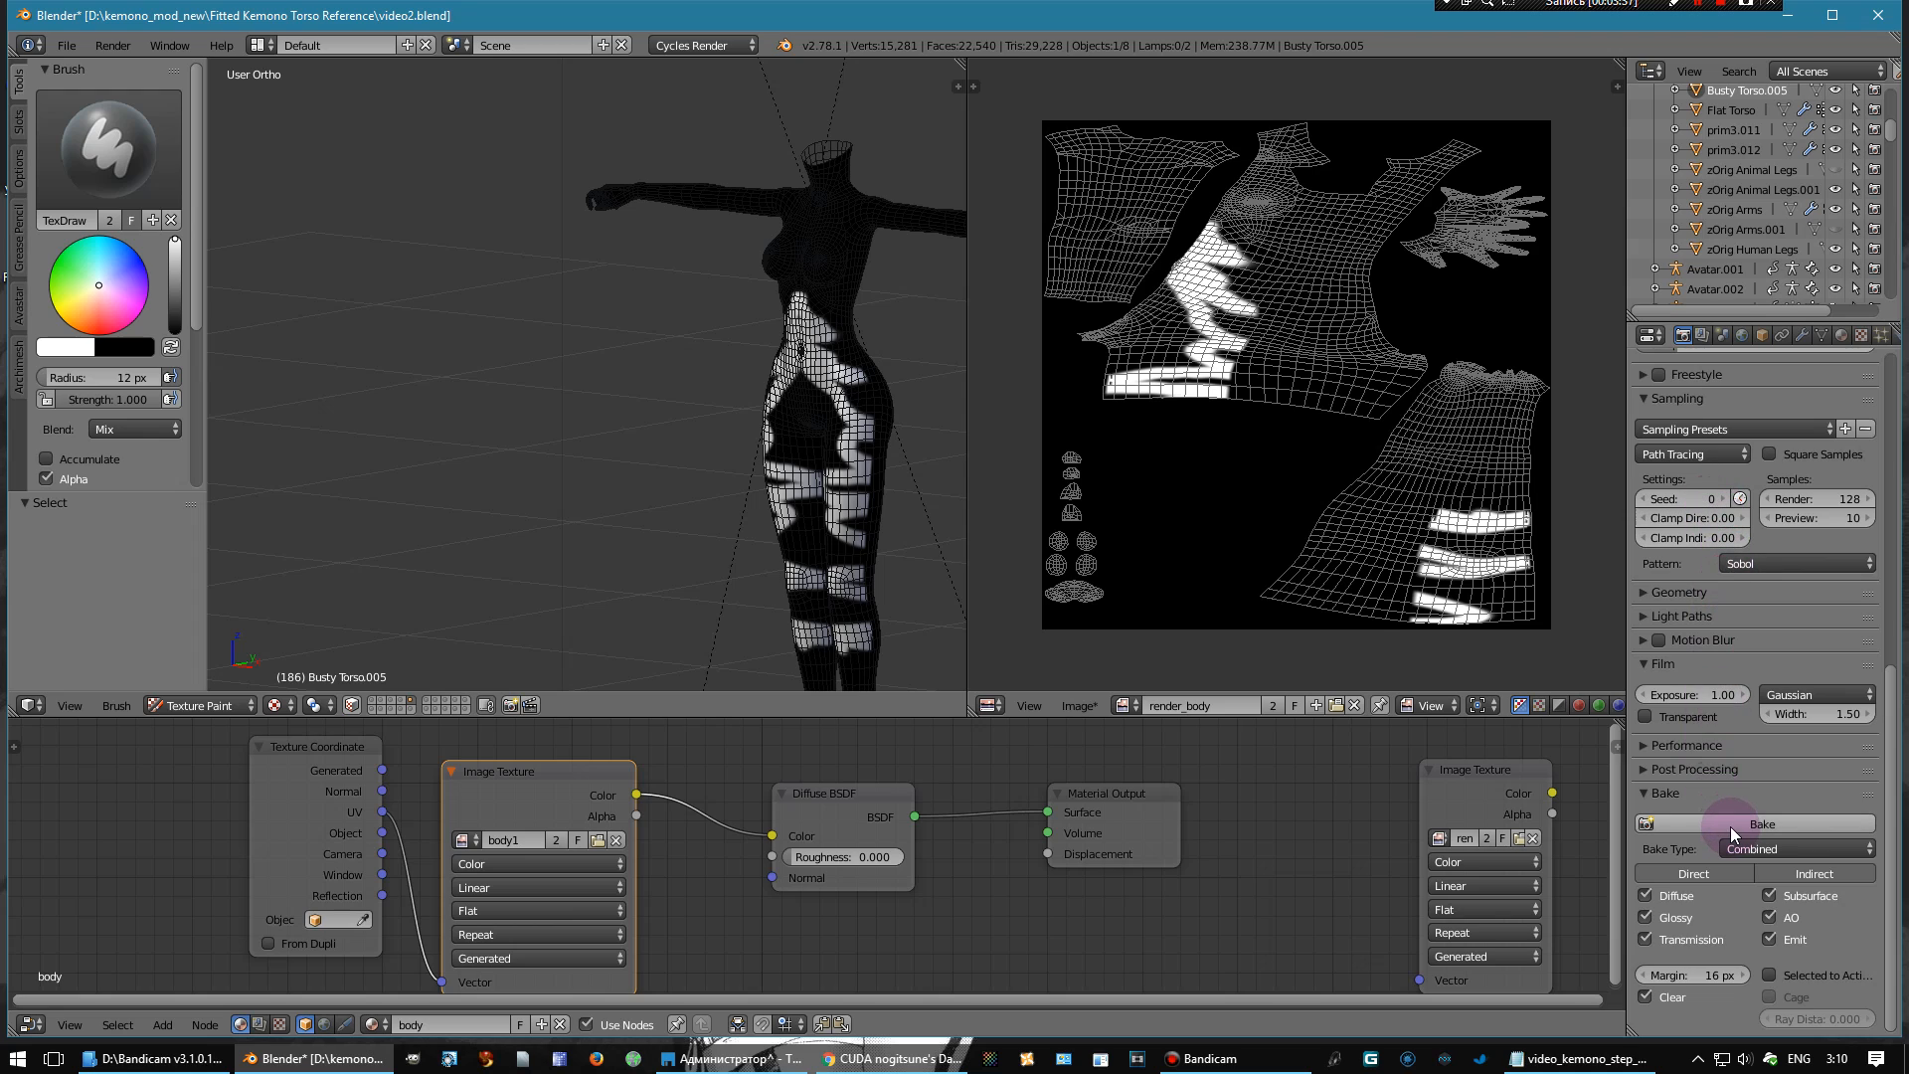
pyautogui.moveTo(1732, 831)
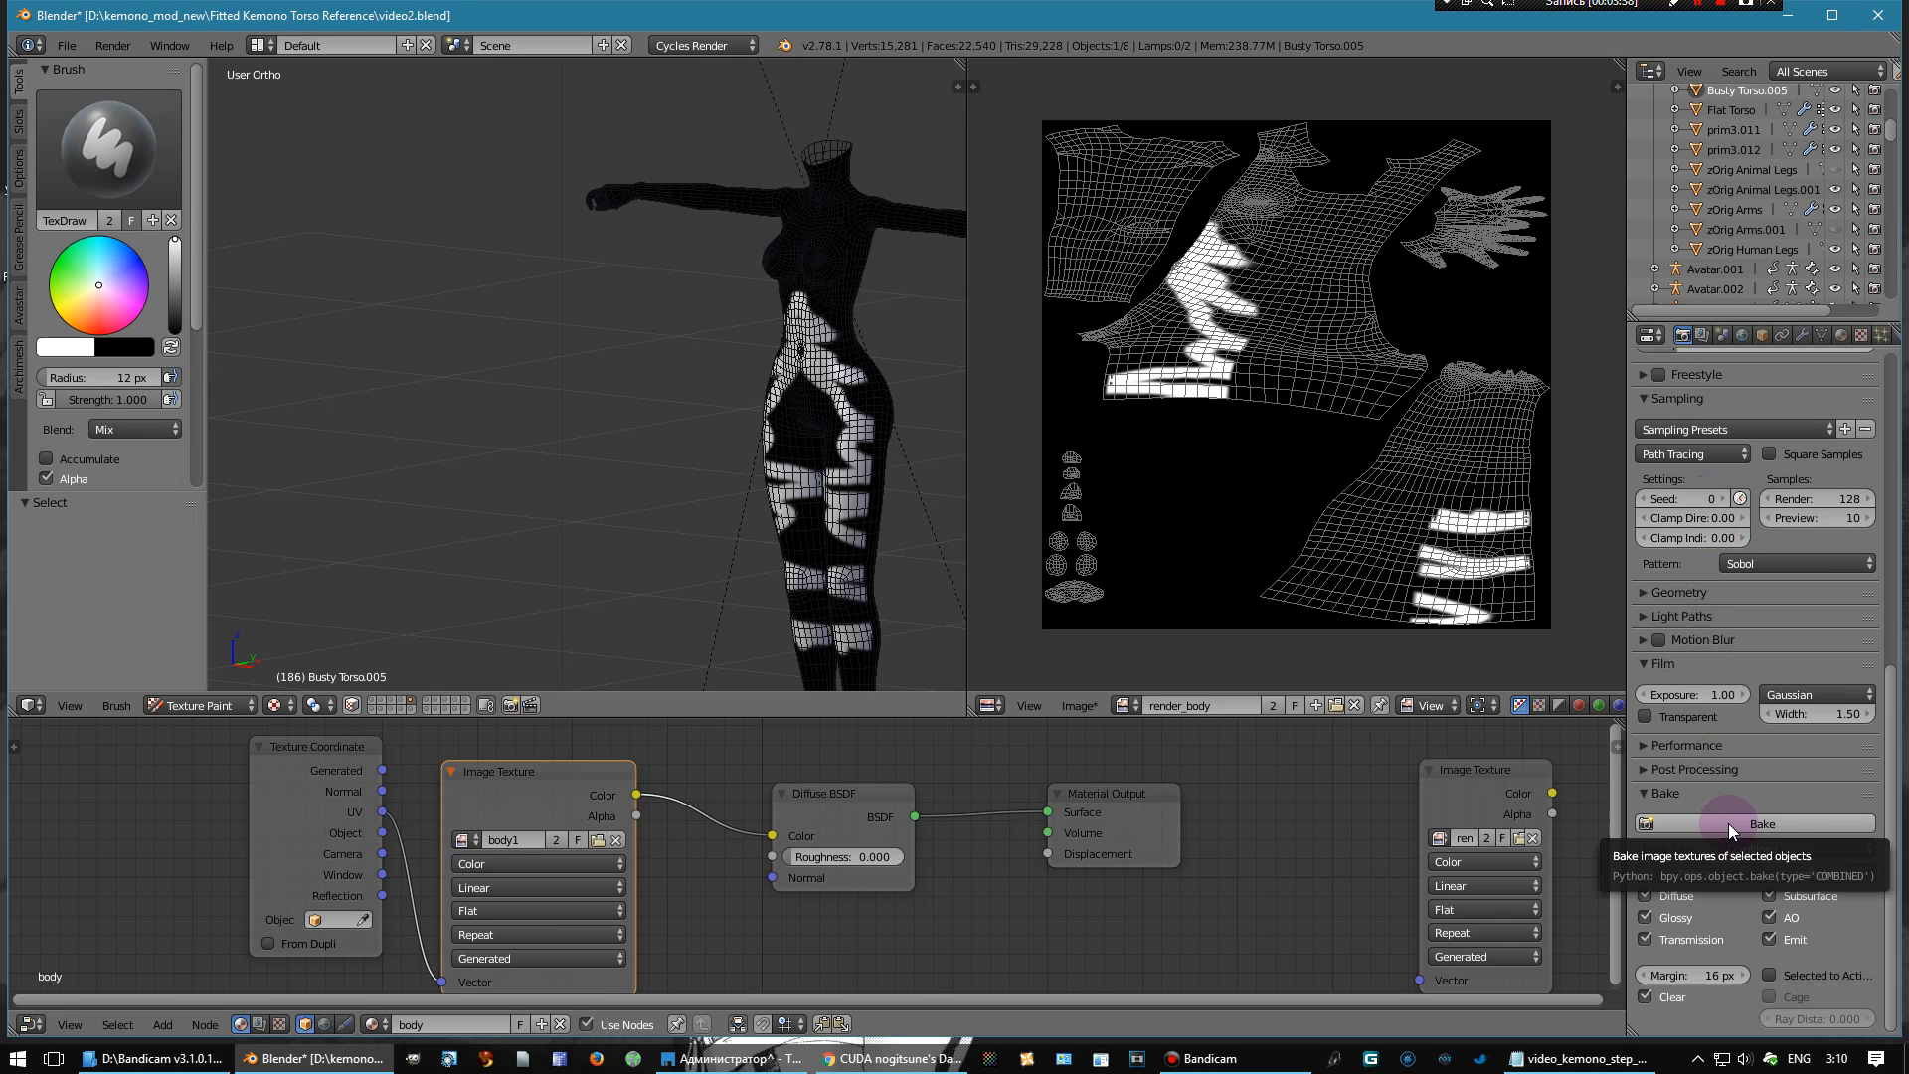
pyautogui.click(1758, 823)
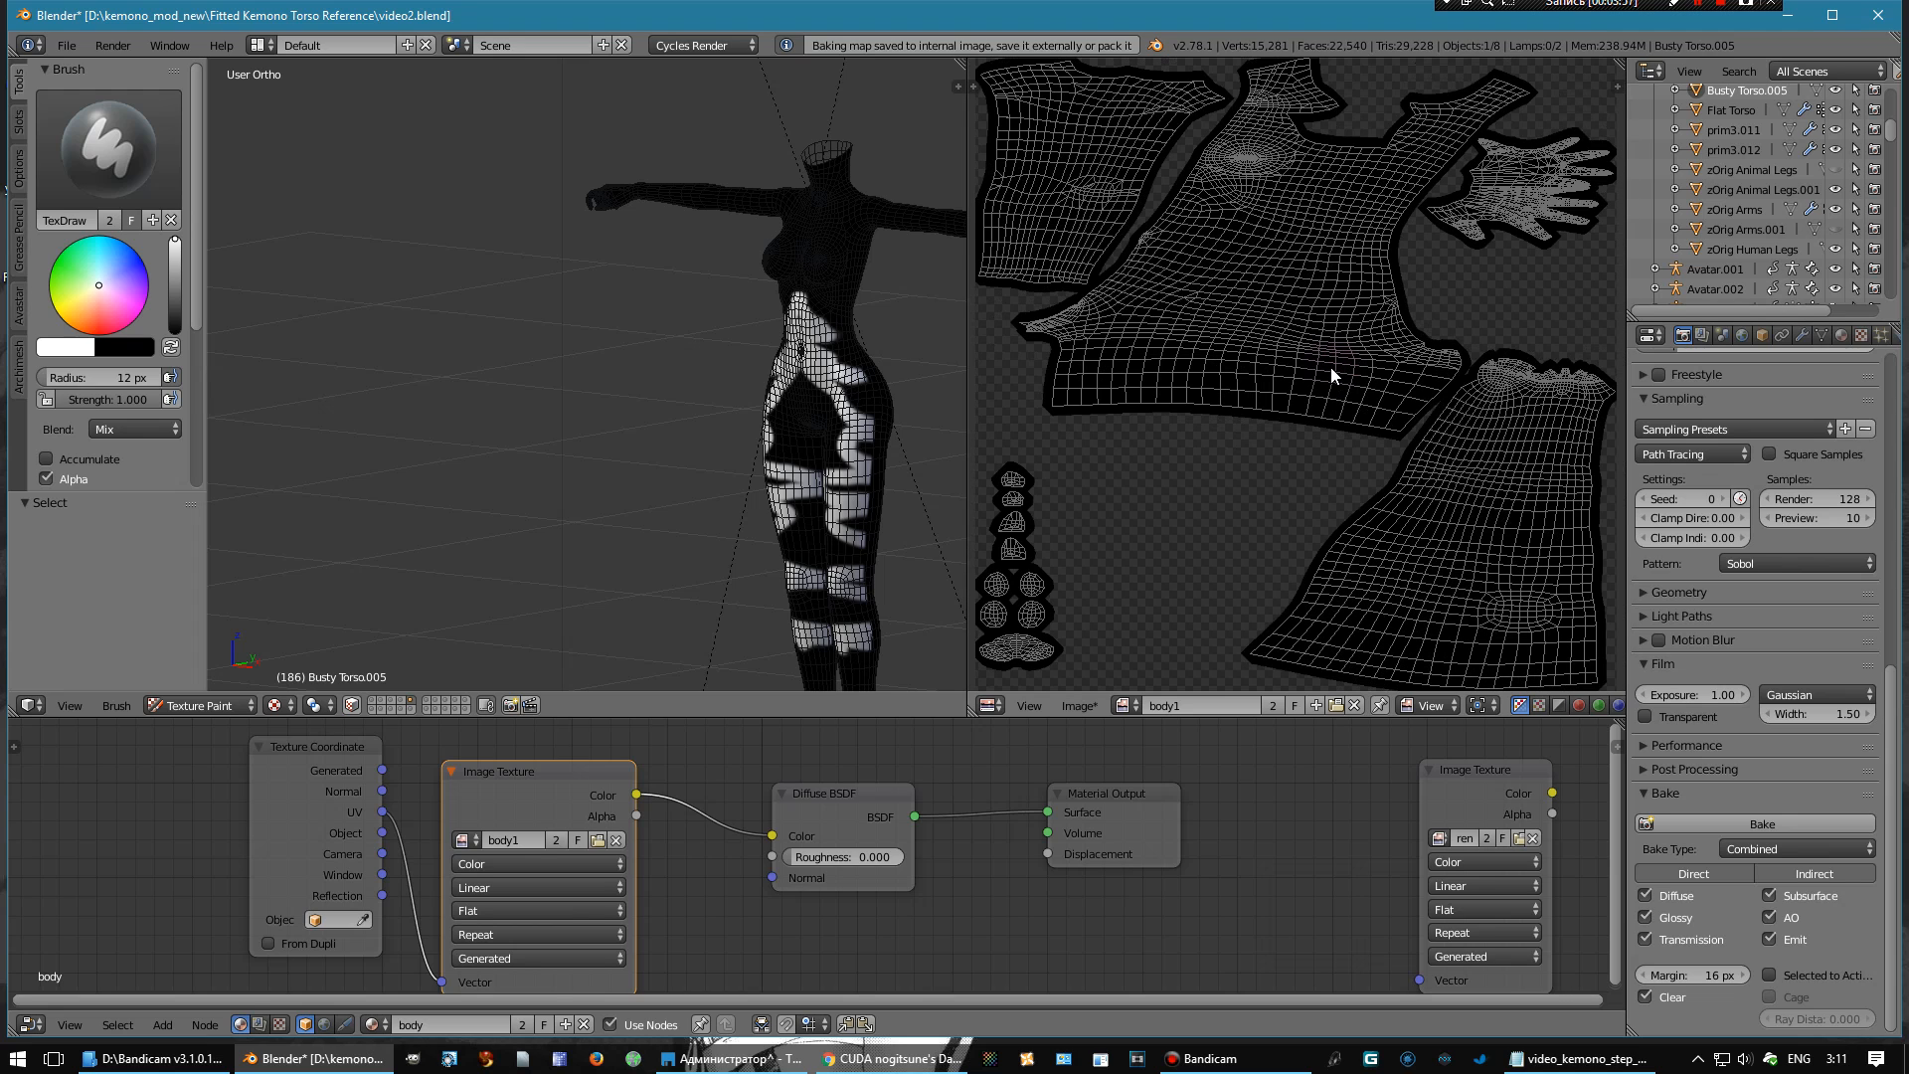
# - Display render_body with its white patches in the image viewer and open the Image menu
pyautogui.click(1120, 704)
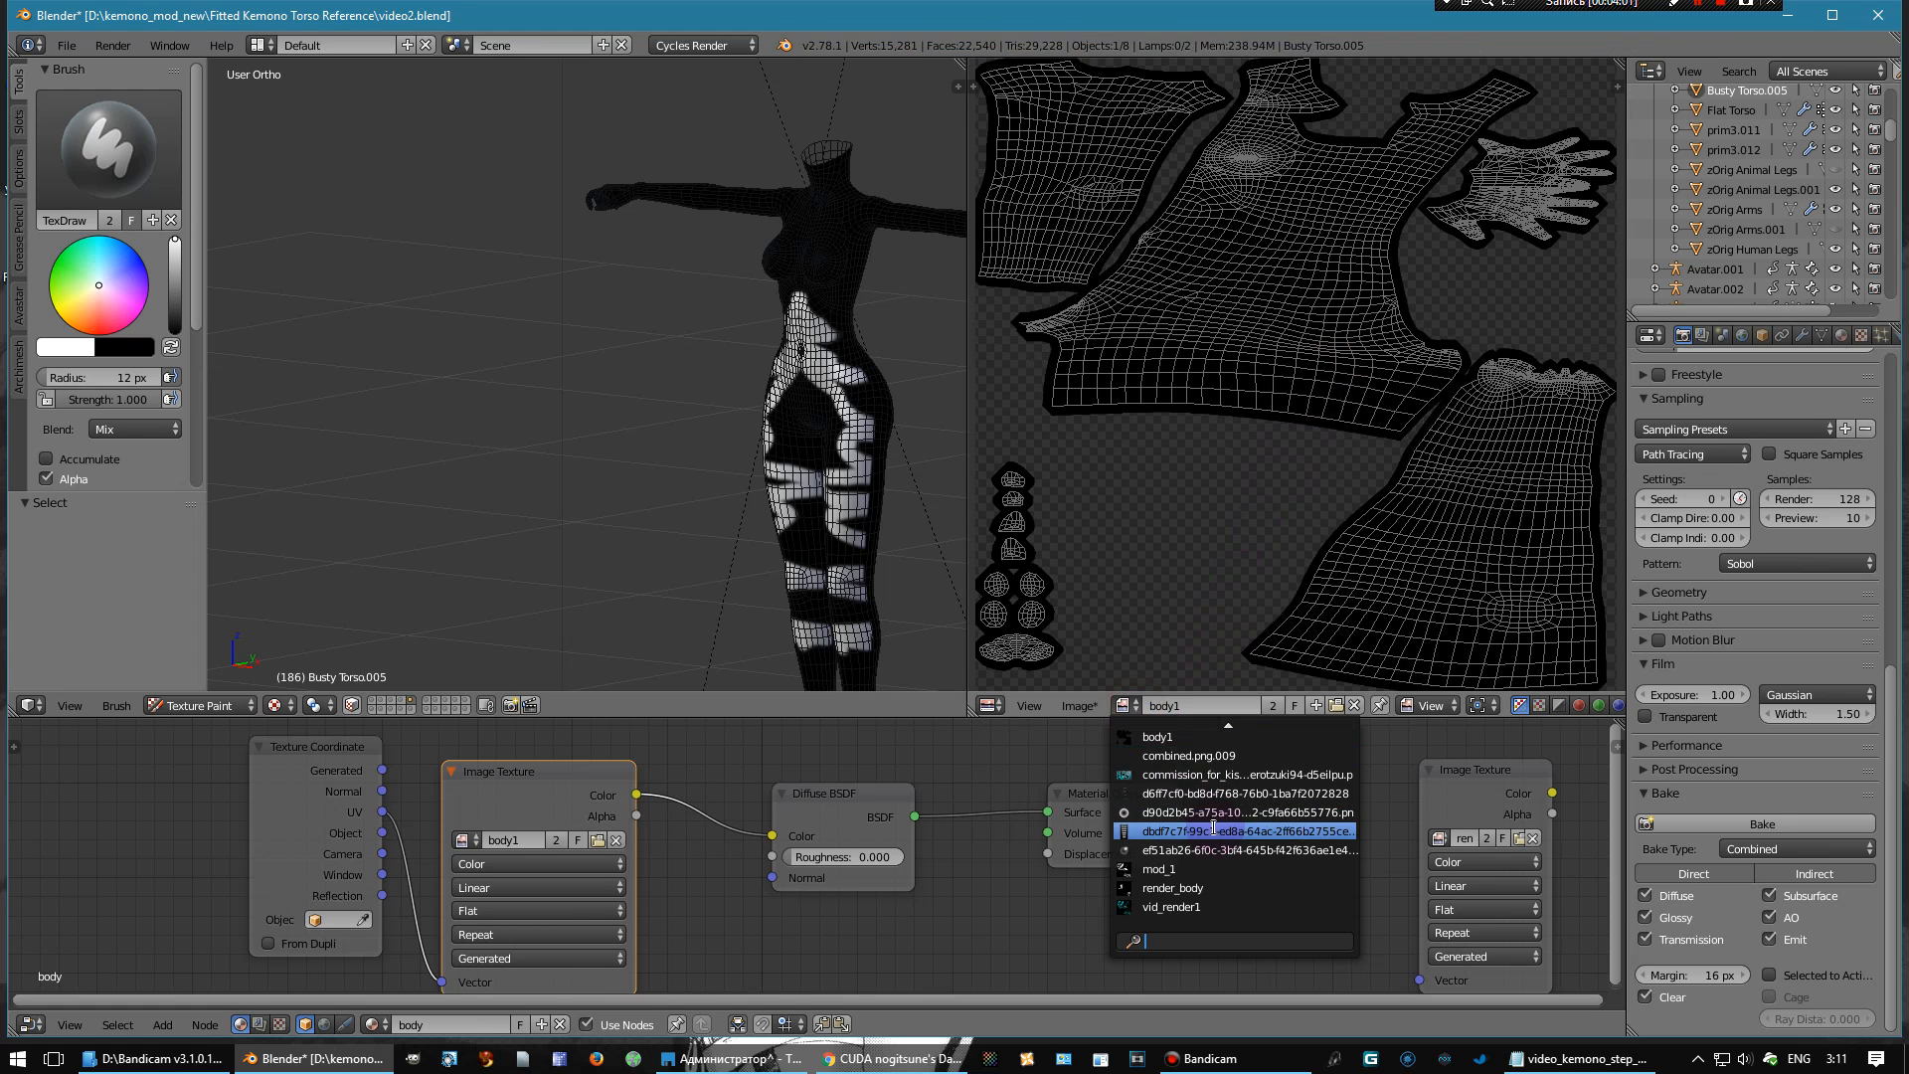
pyautogui.click(1171, 887)
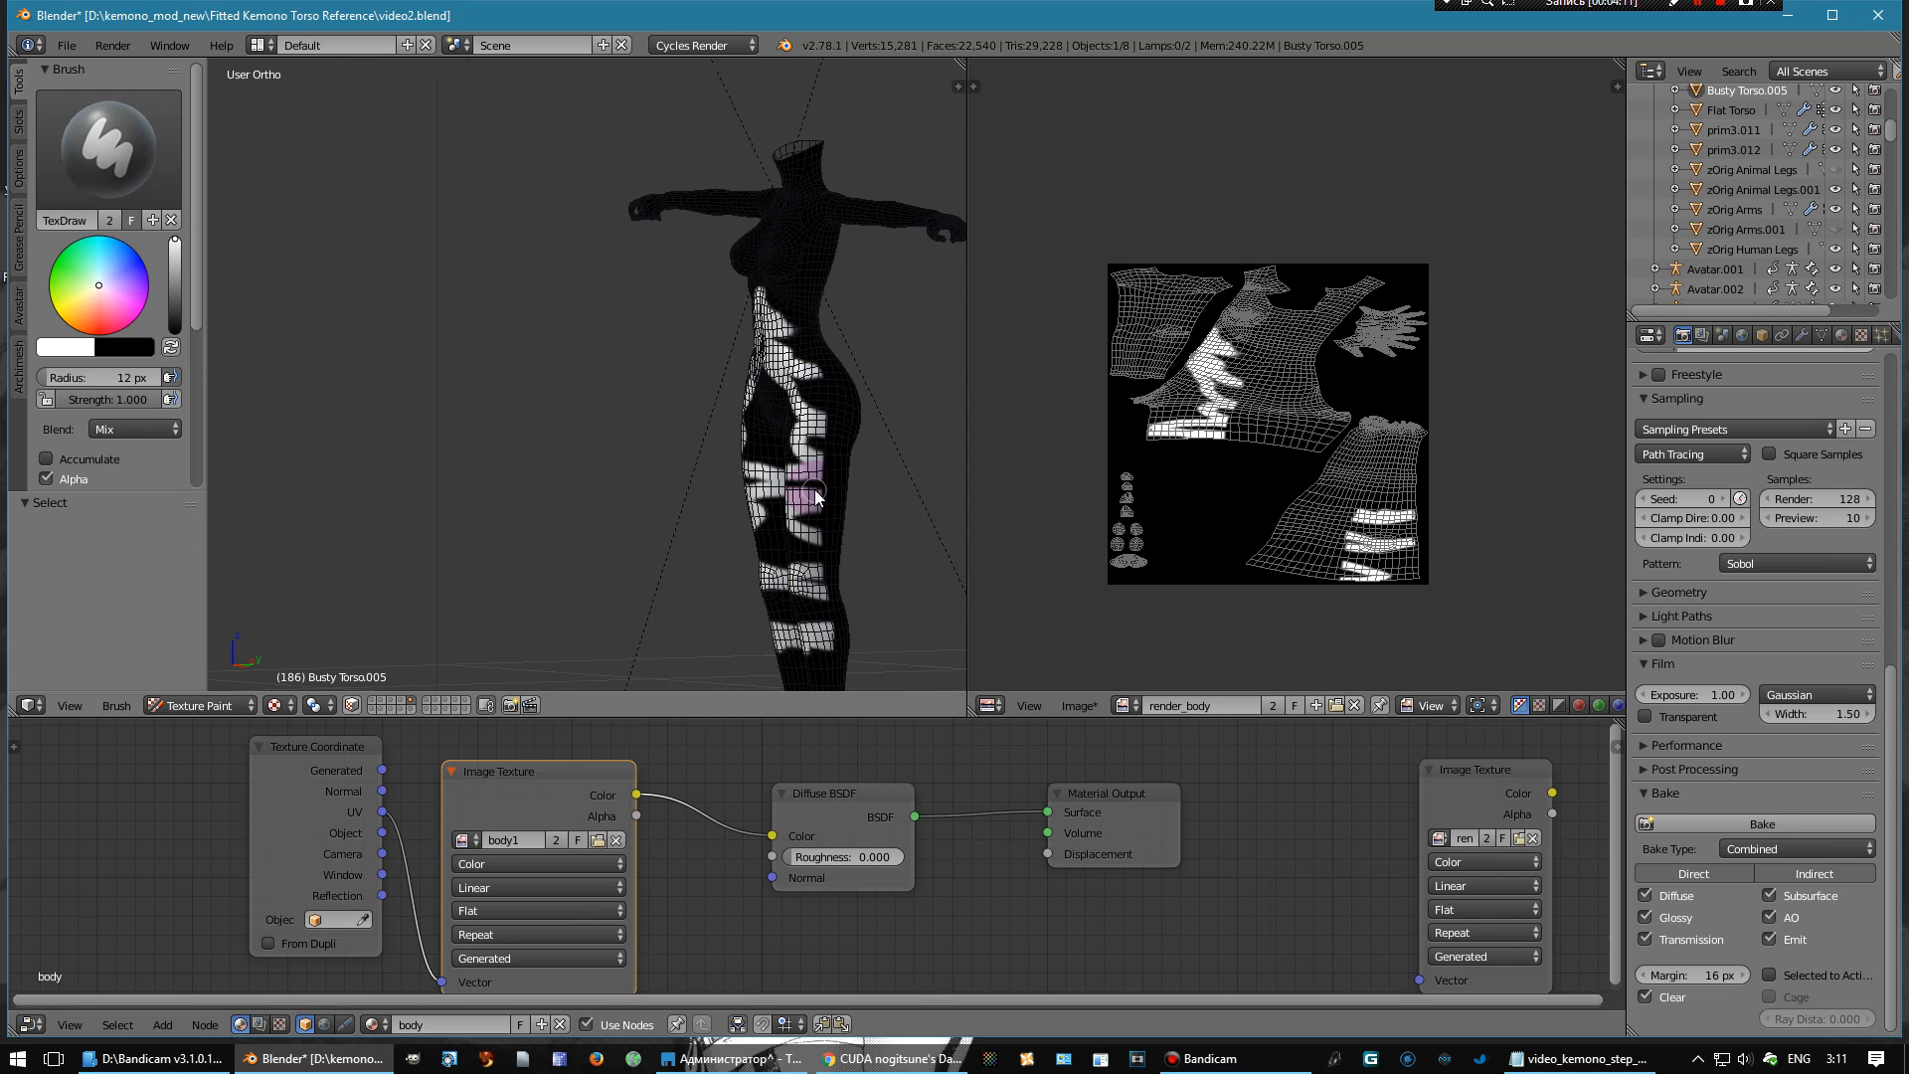
pyautogui.click(1076, 704)
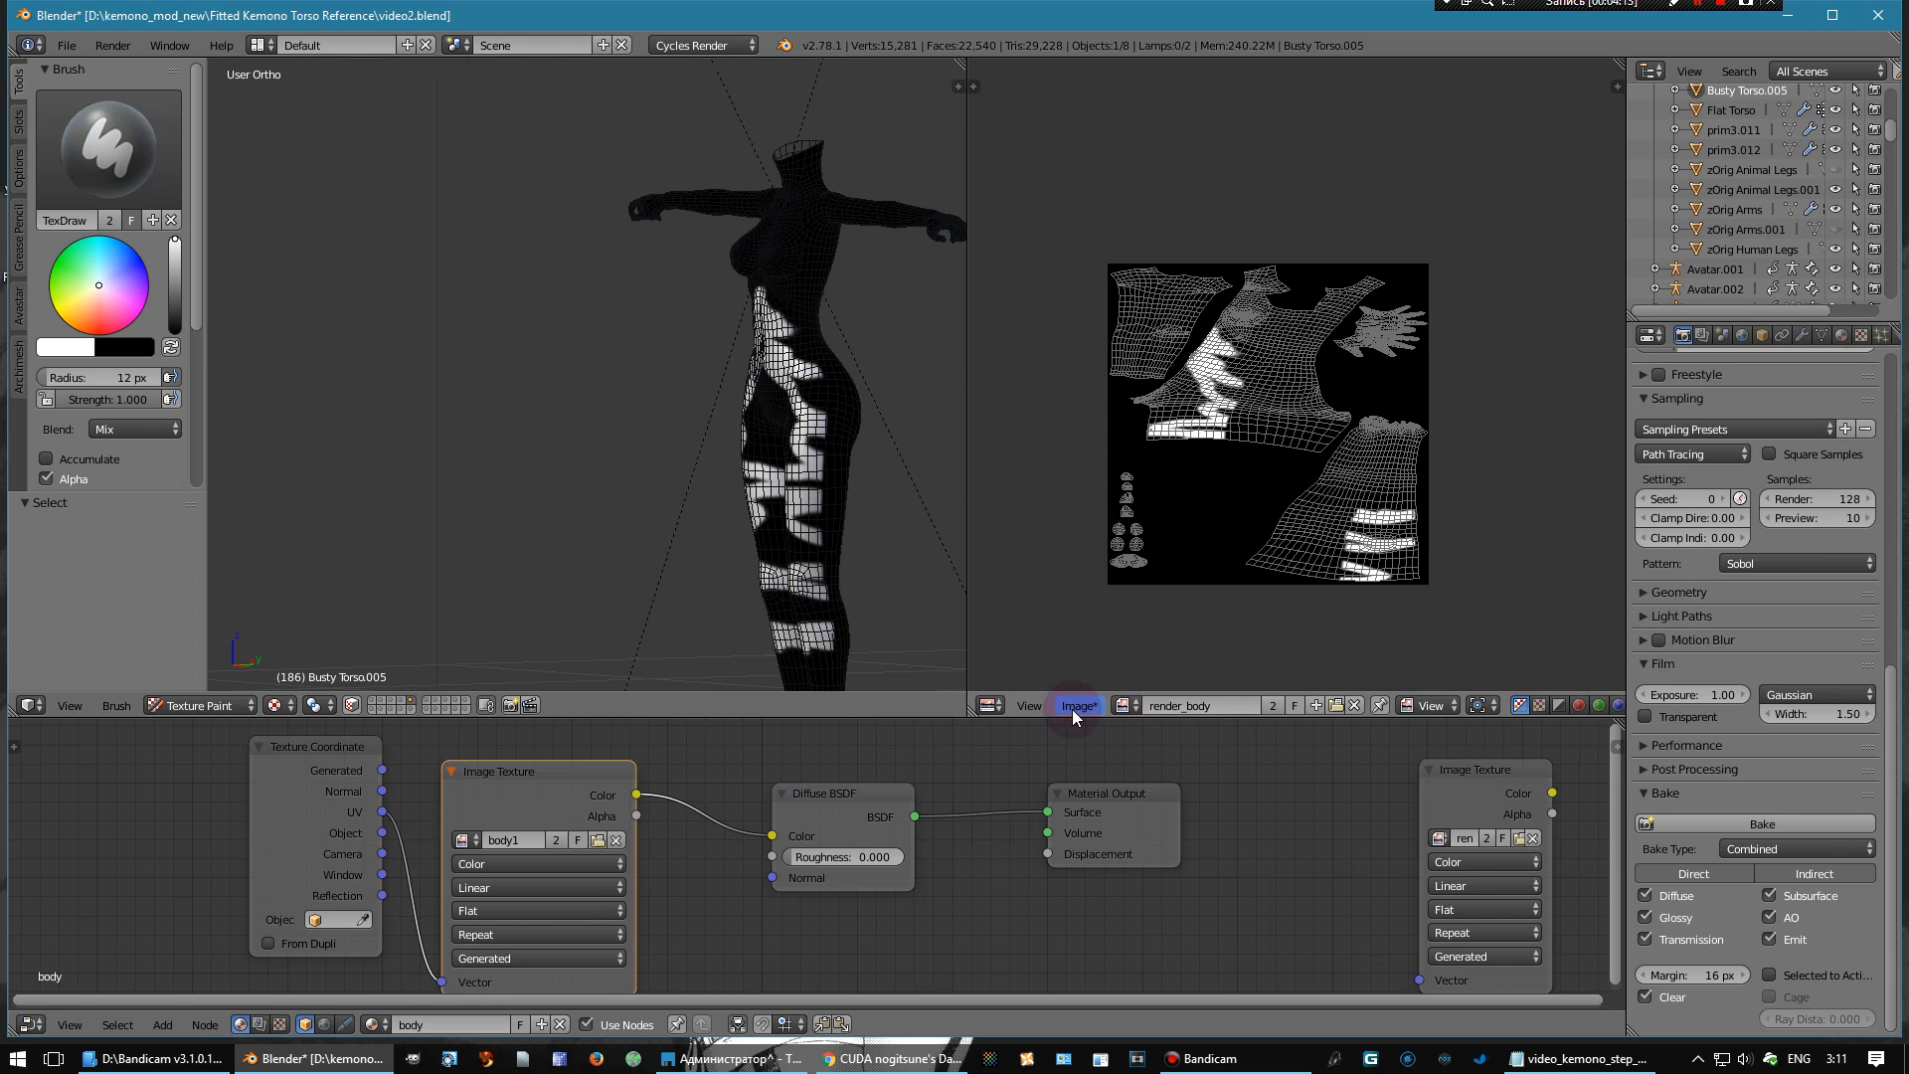
pyautogui.click(1076, 704)
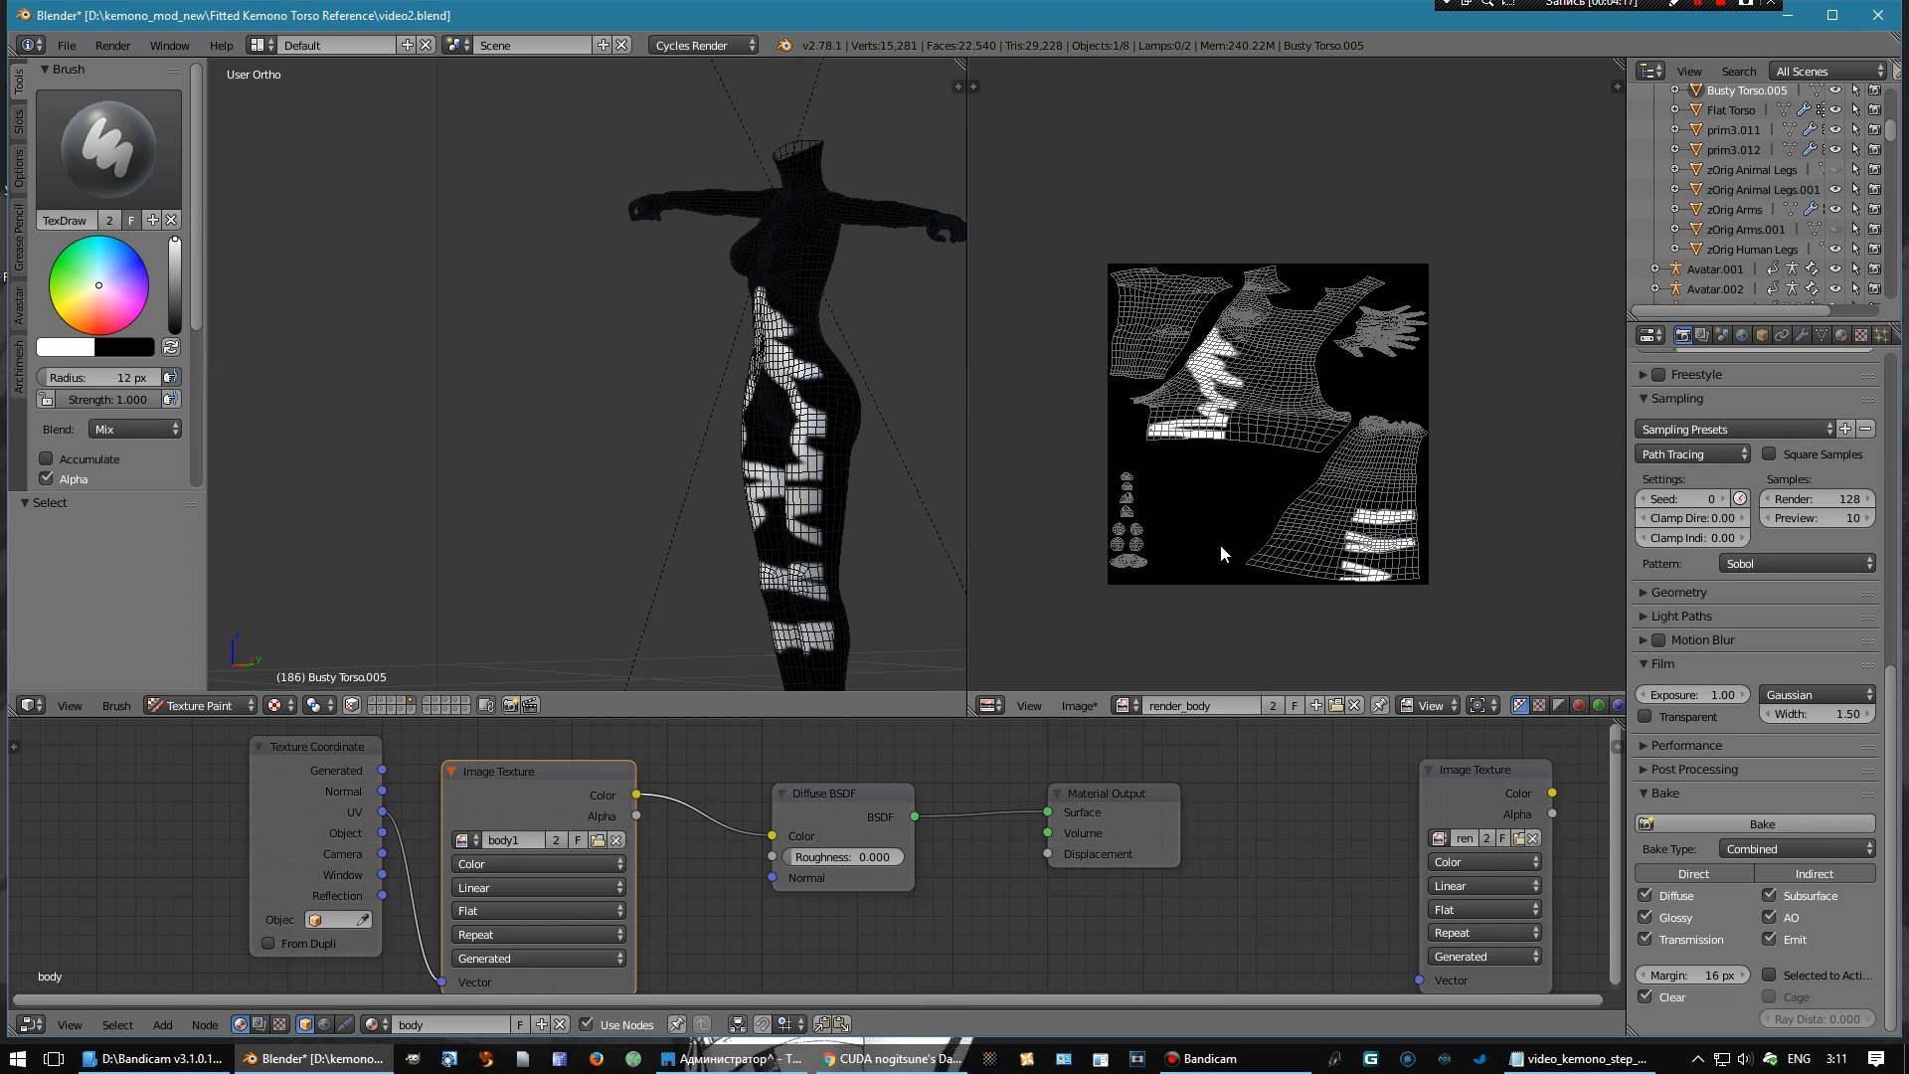
pyautogui.moveTo(929, 501)
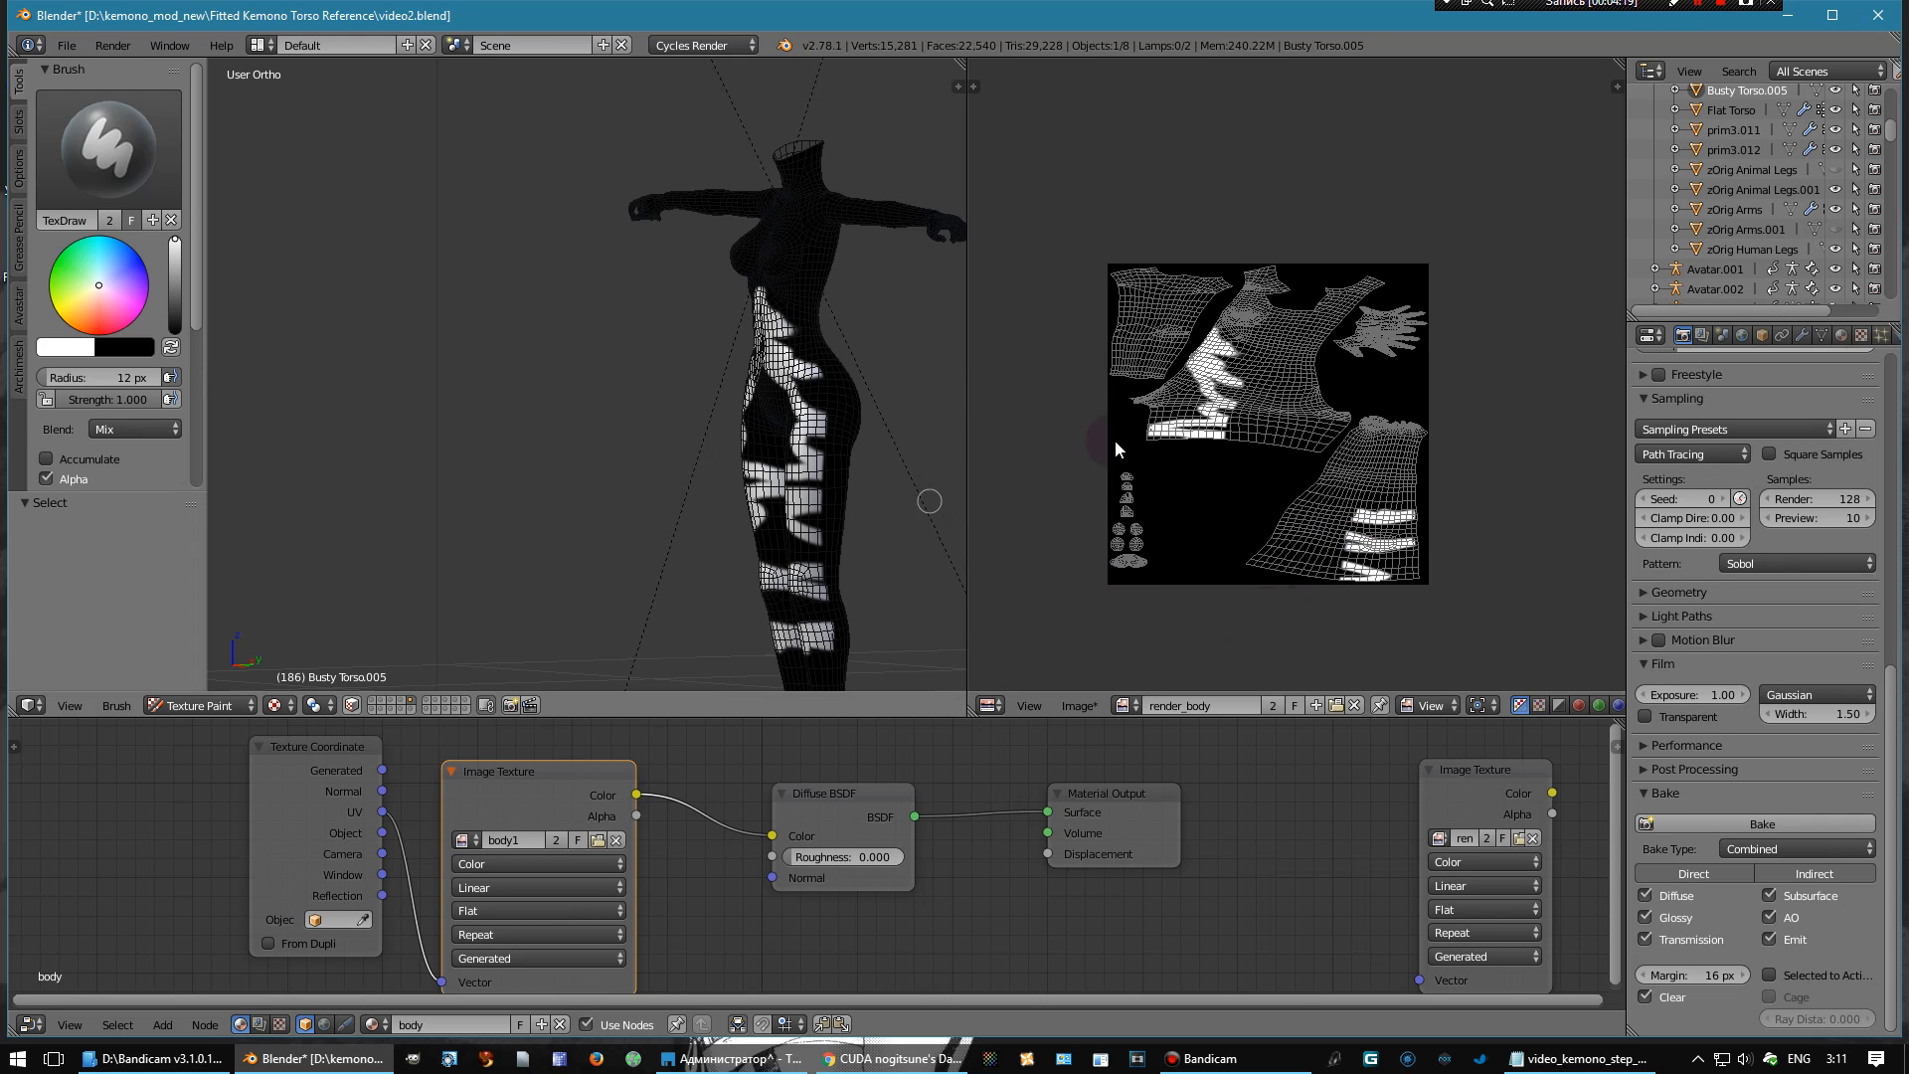